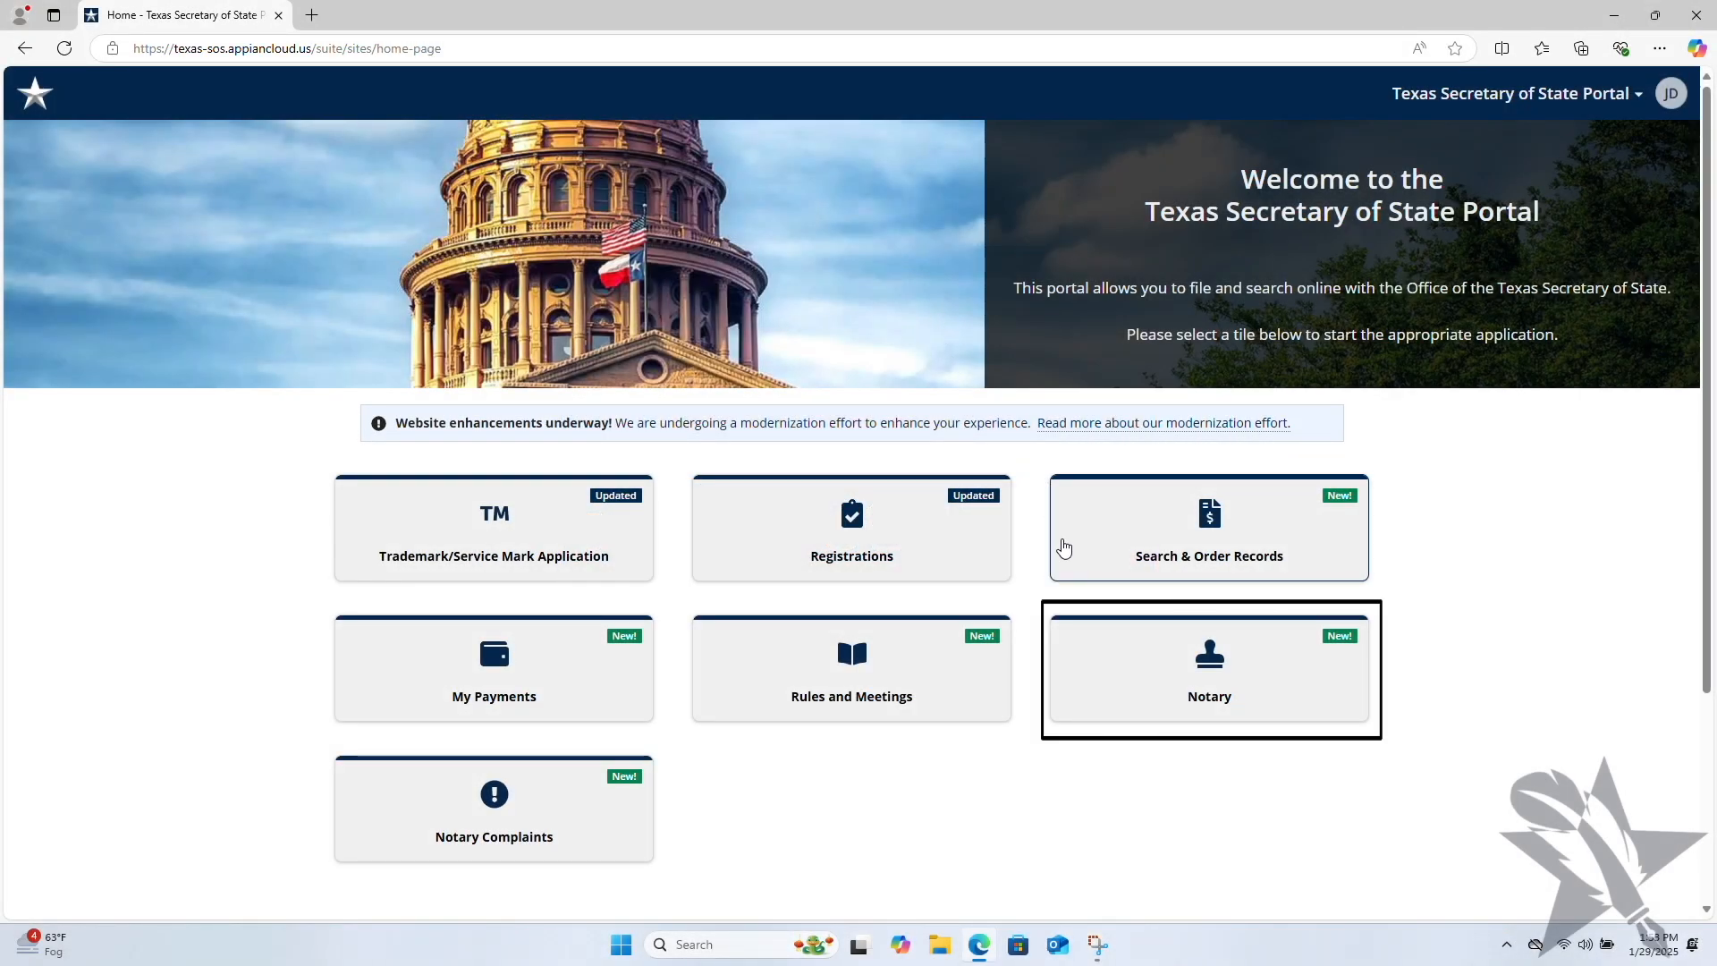
Step: Enter the Notary services area and choose Manage Commission from the sidebar
{"action": "left_click", "coordinate": [1208, 669]}
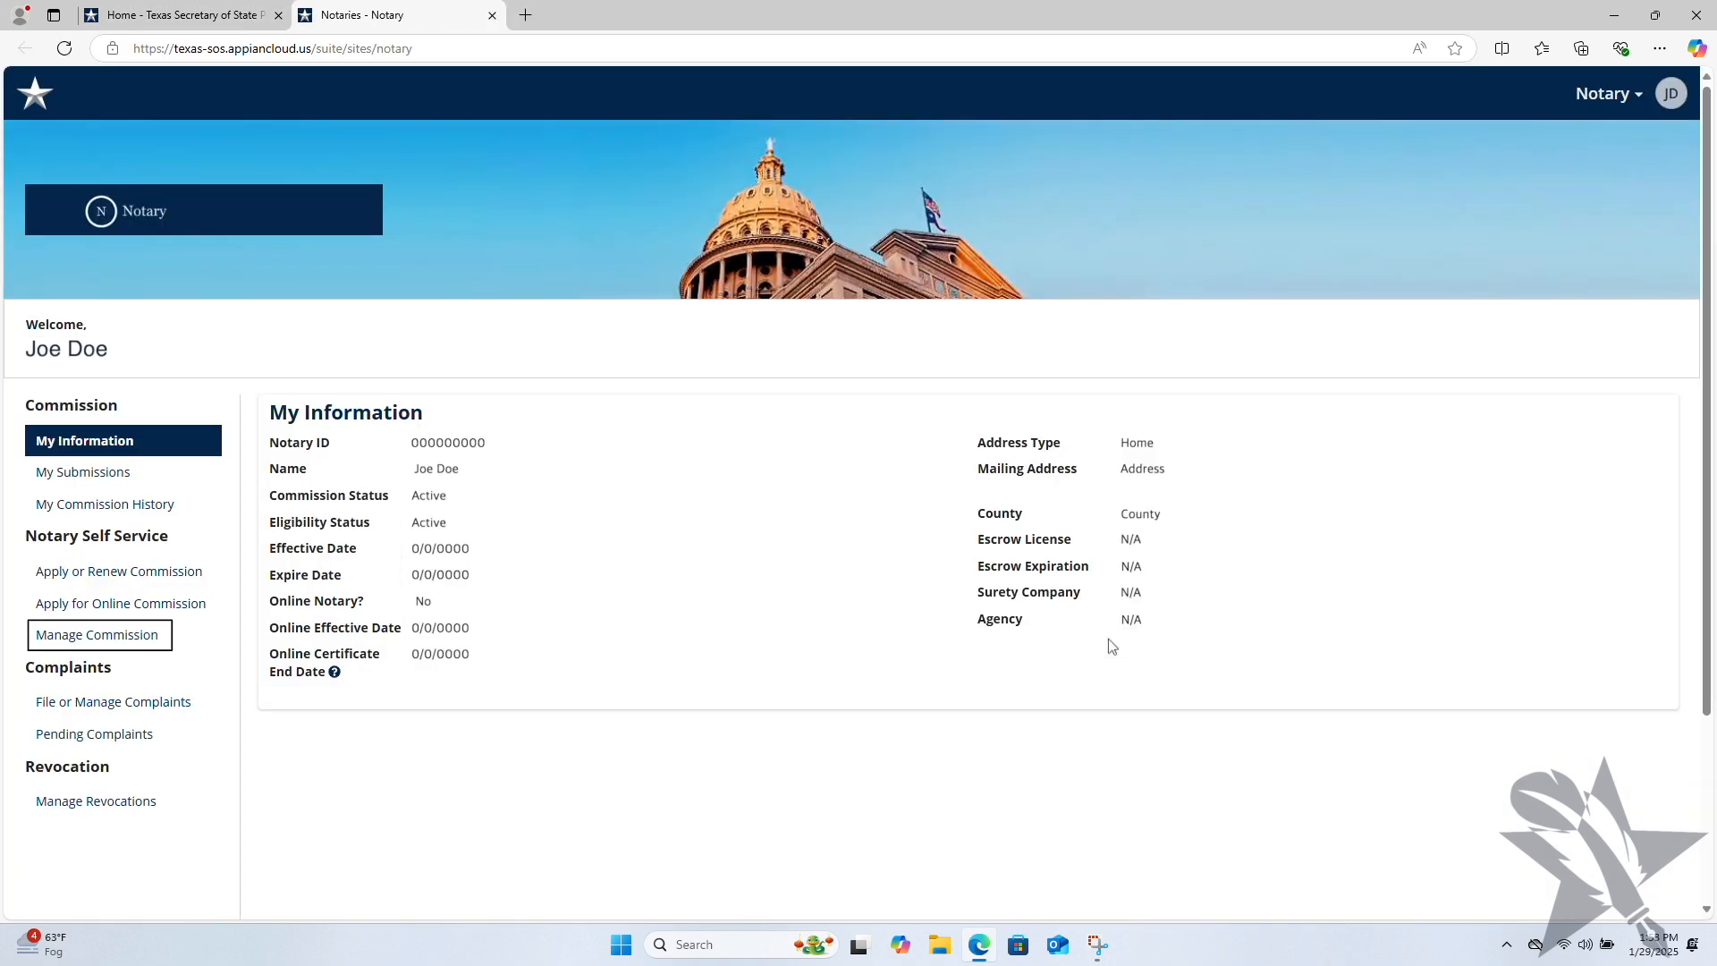
{"action": "mouse_move", "coordinate": [508, 629]}
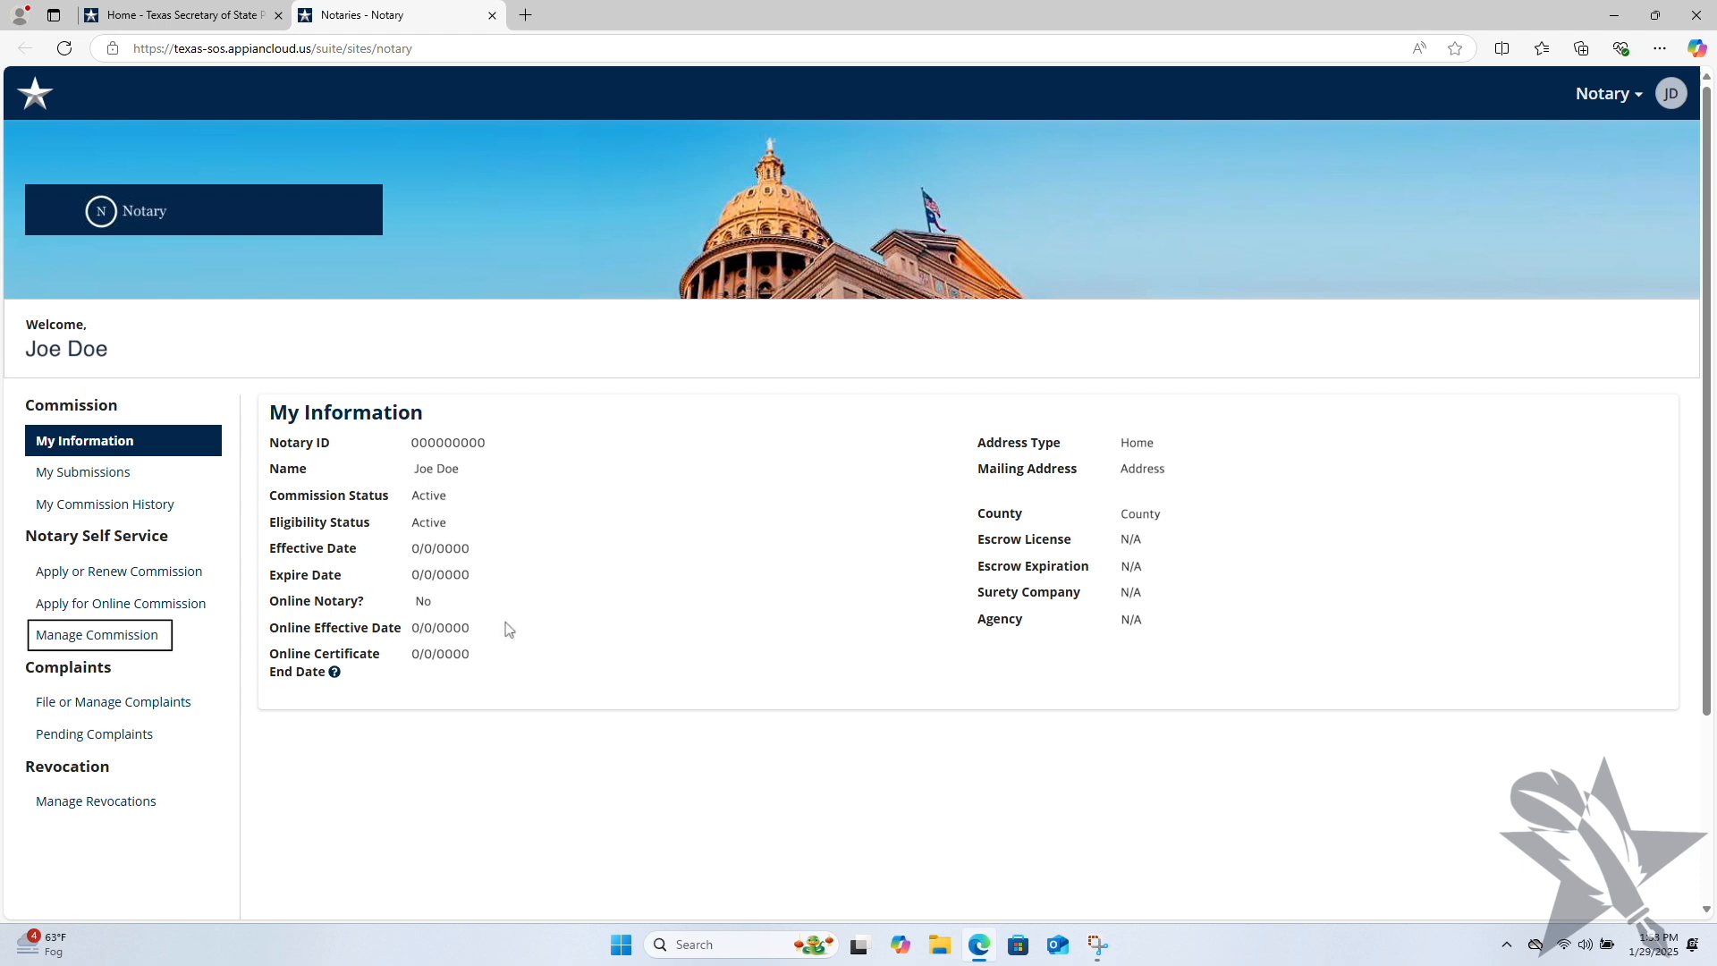
{"action": "left_click", "coordinate": [98, 633]}
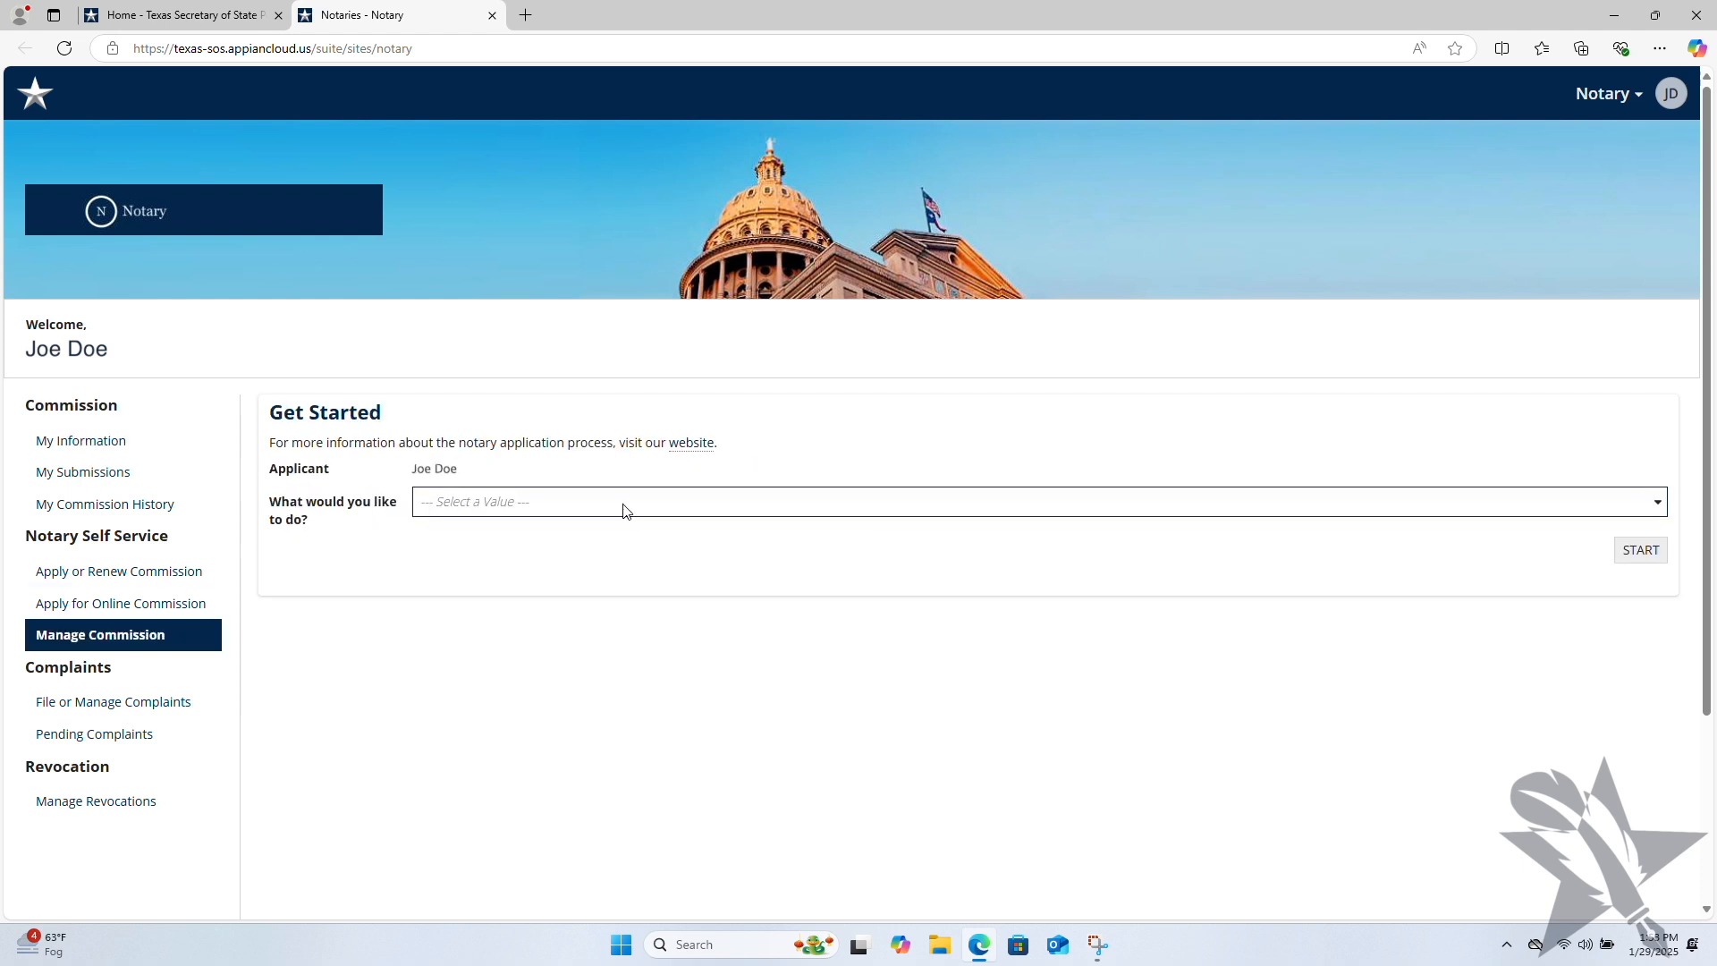
Step: Start an Update Digital Certificate request and download the Statement of Officer form
{"action": "left_click", "coordinate": [1034, 527]}
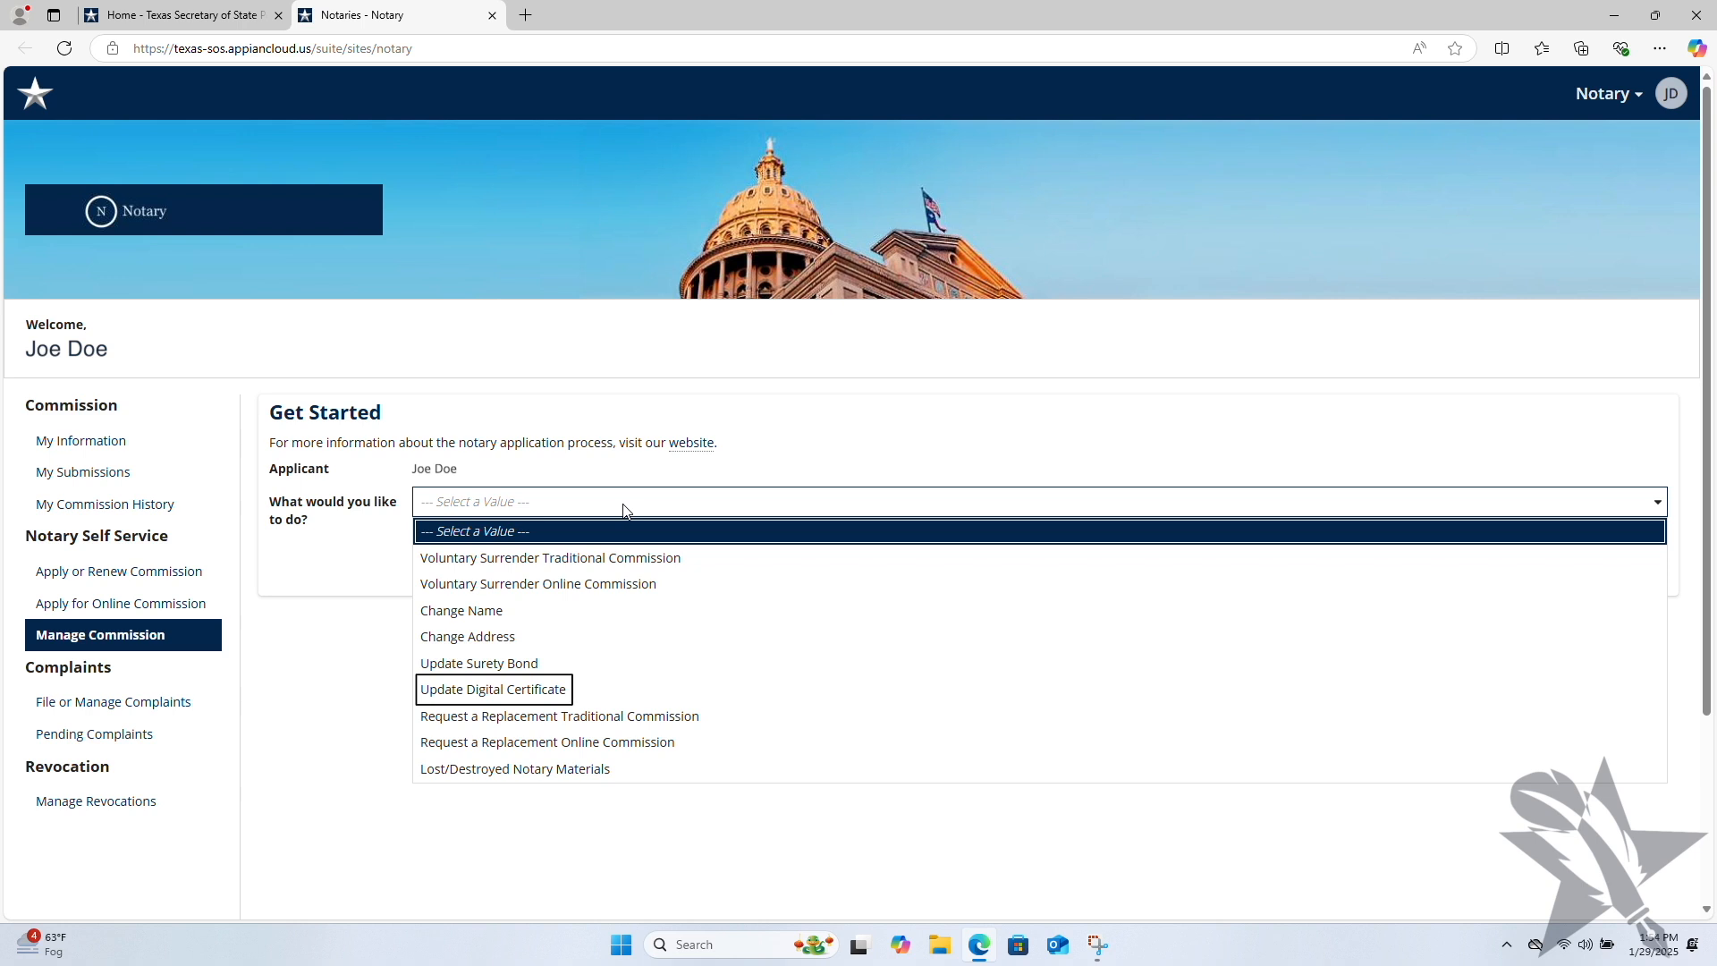
{"action": "left_click", "coordinate": [493, 688]}
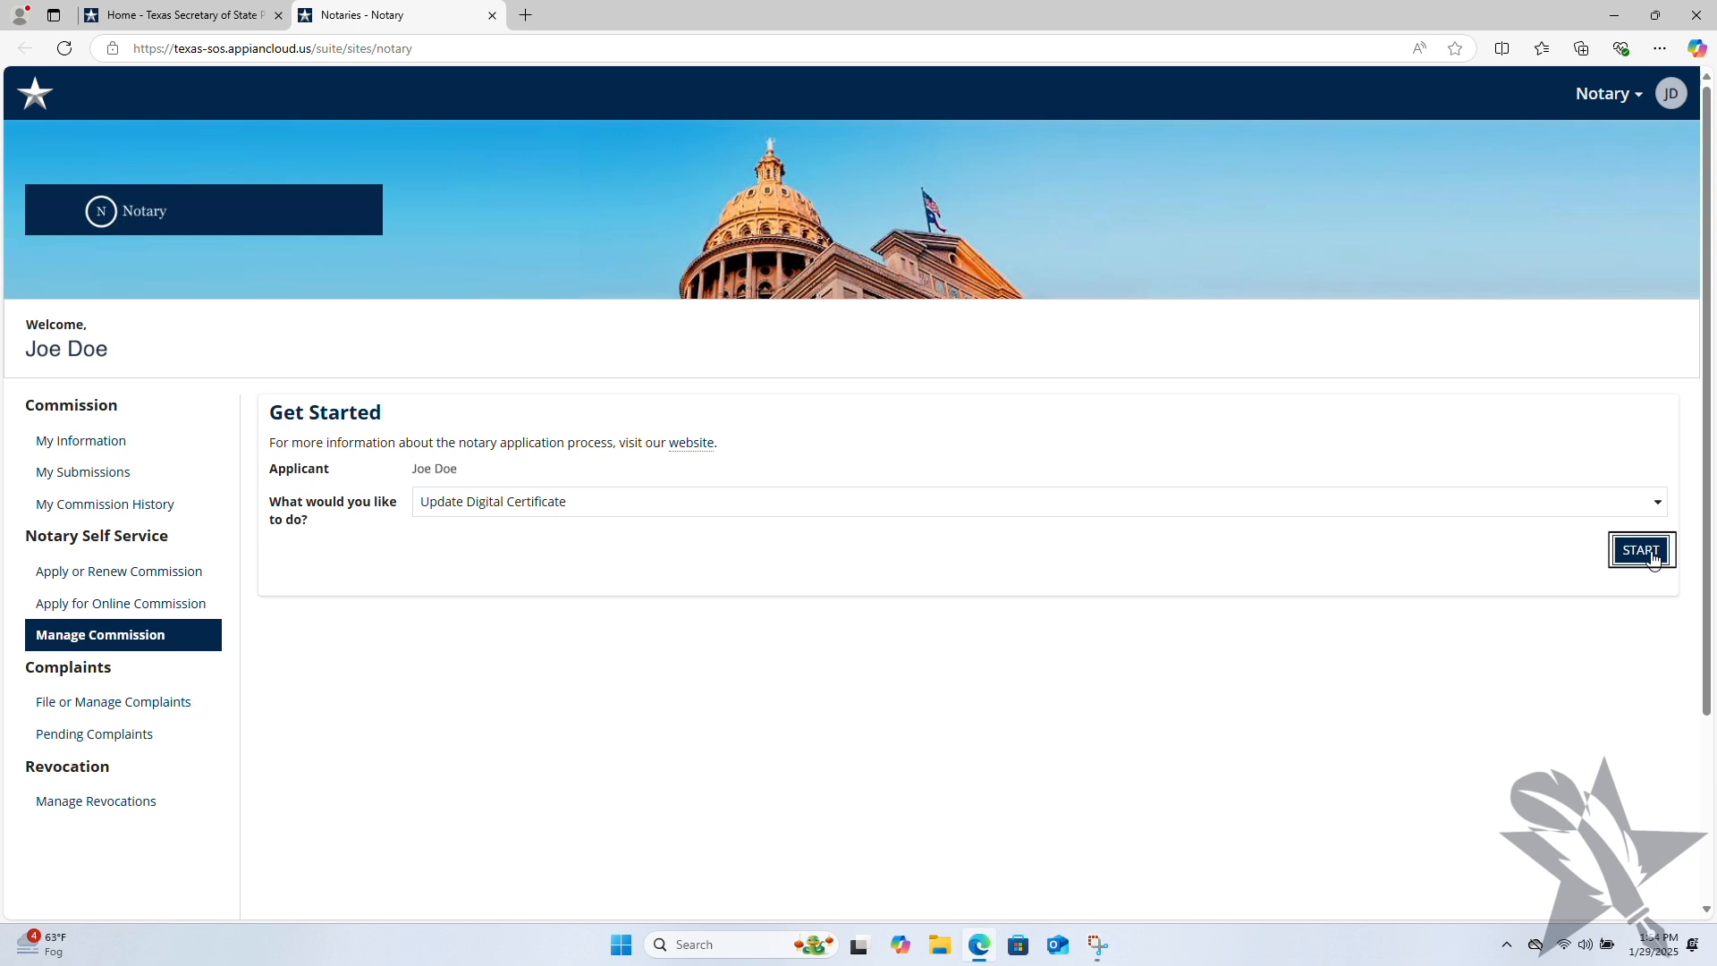
{"action": "left_click", "coordinate": [1641, 549]}
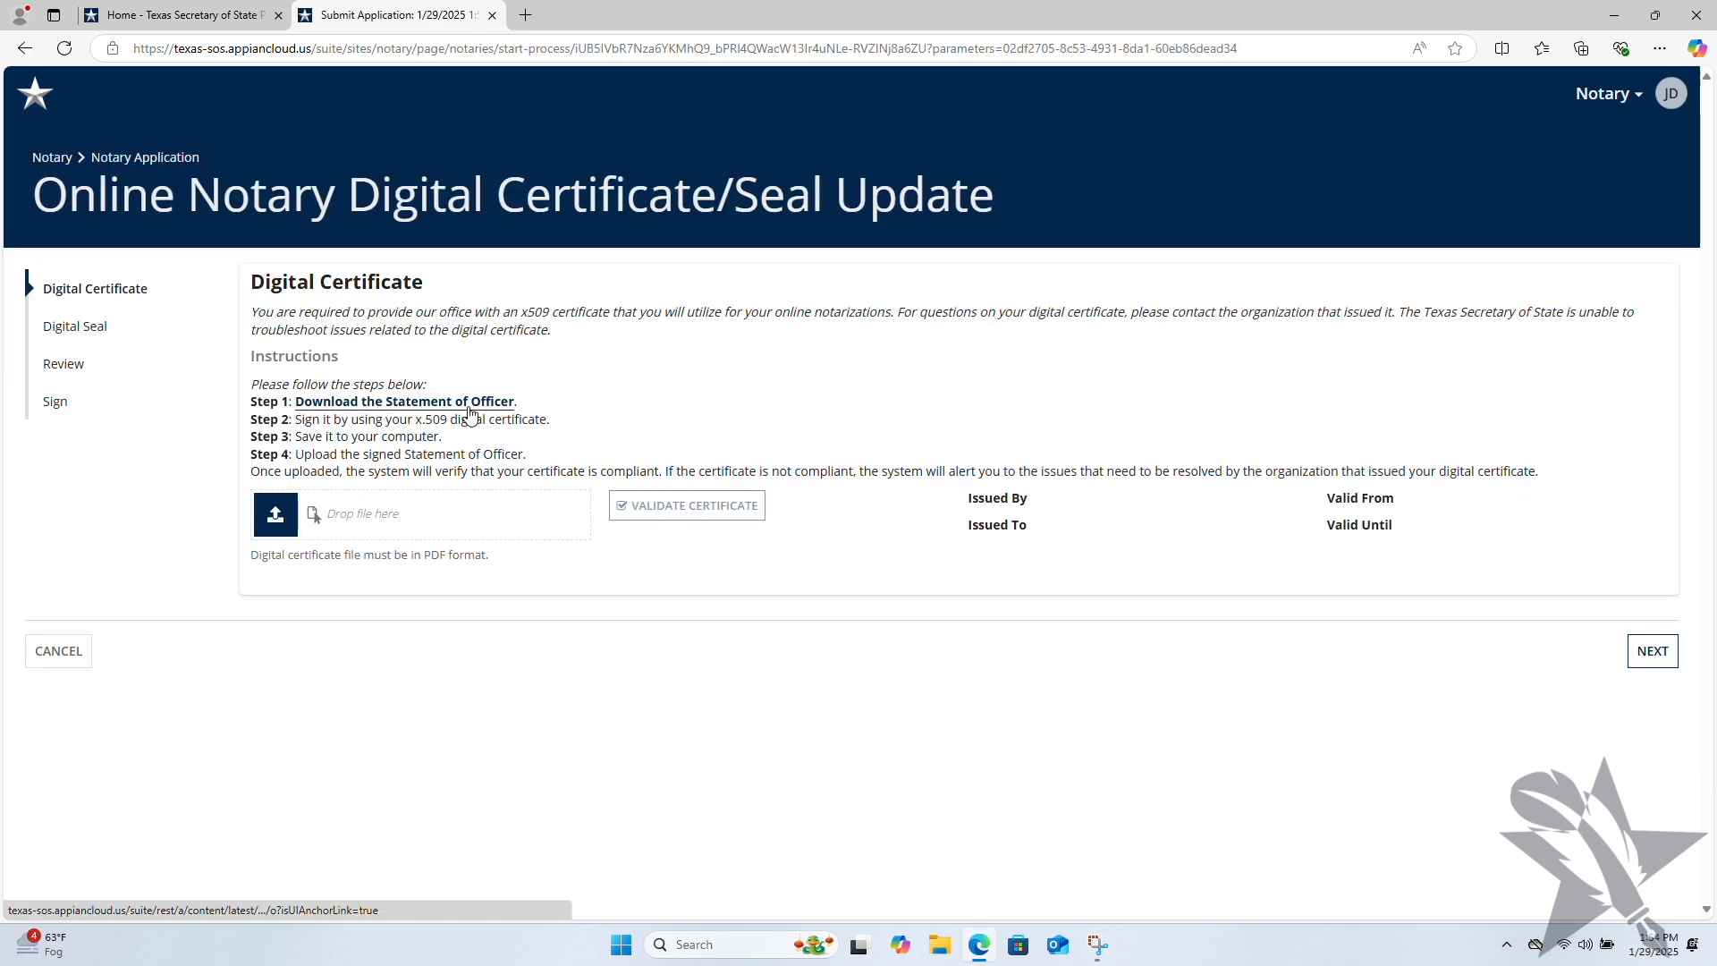
{"action": "left_click", "coordinate": [404, 400]}
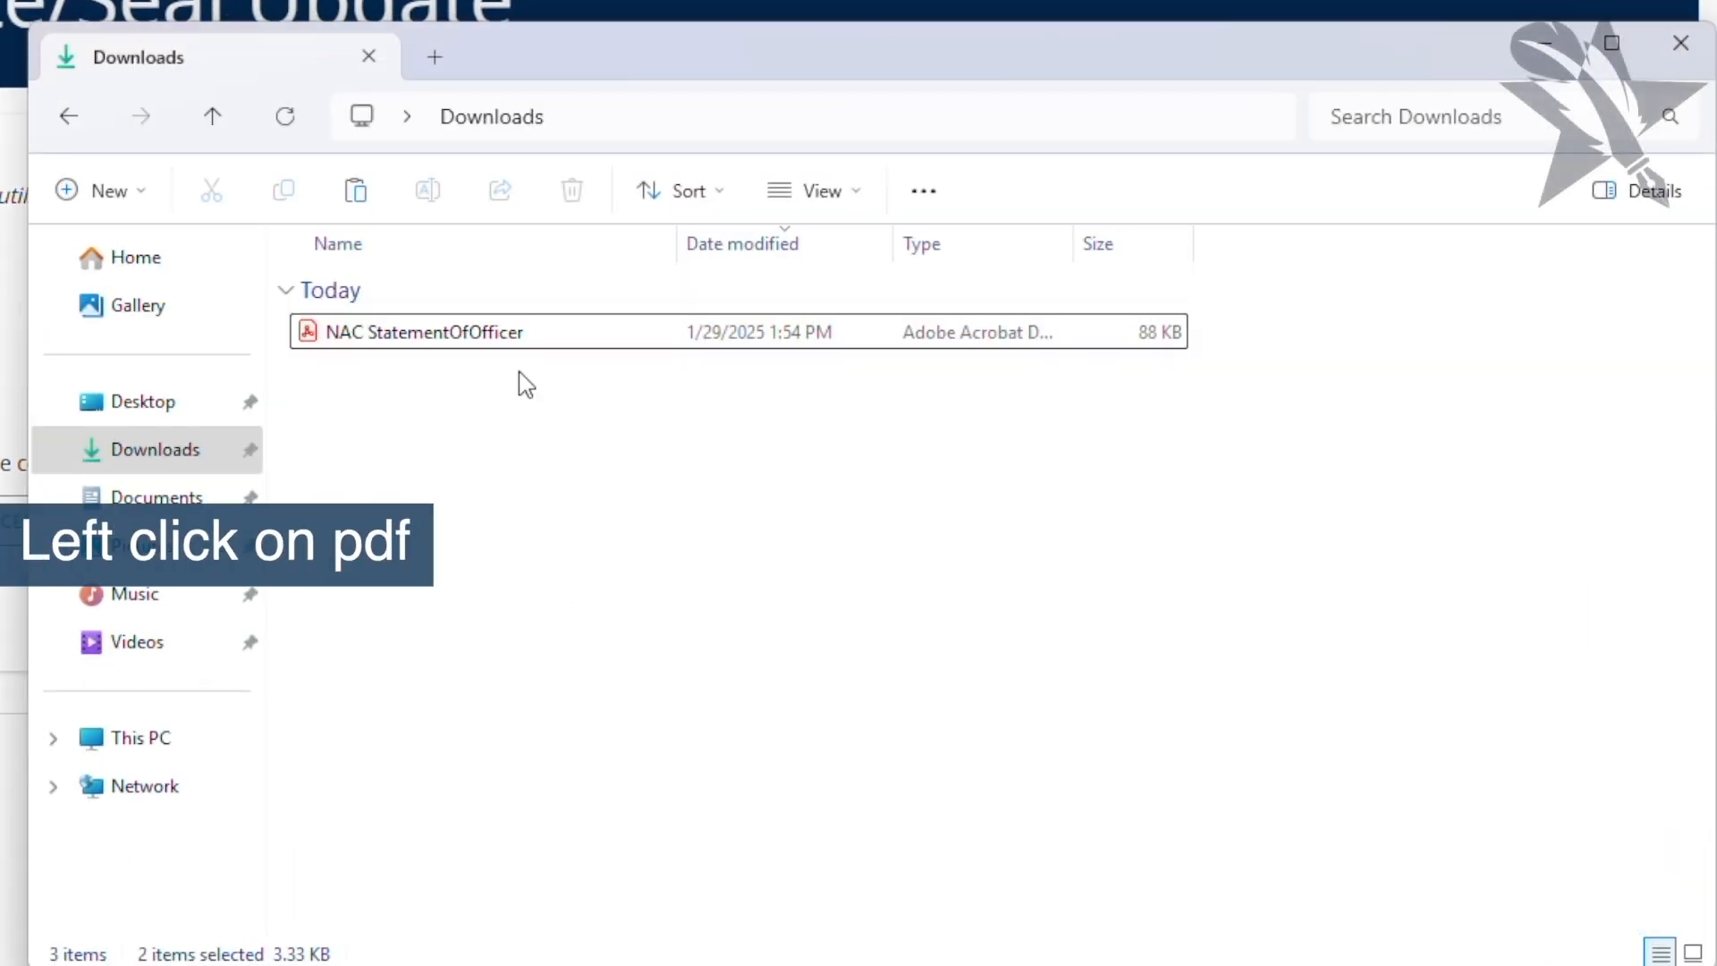
Step: Open the downloaded NAC StatementOfOfficer PDF from the Downloads folder
{"action": "right_click", "coordinate": [425, 333]}
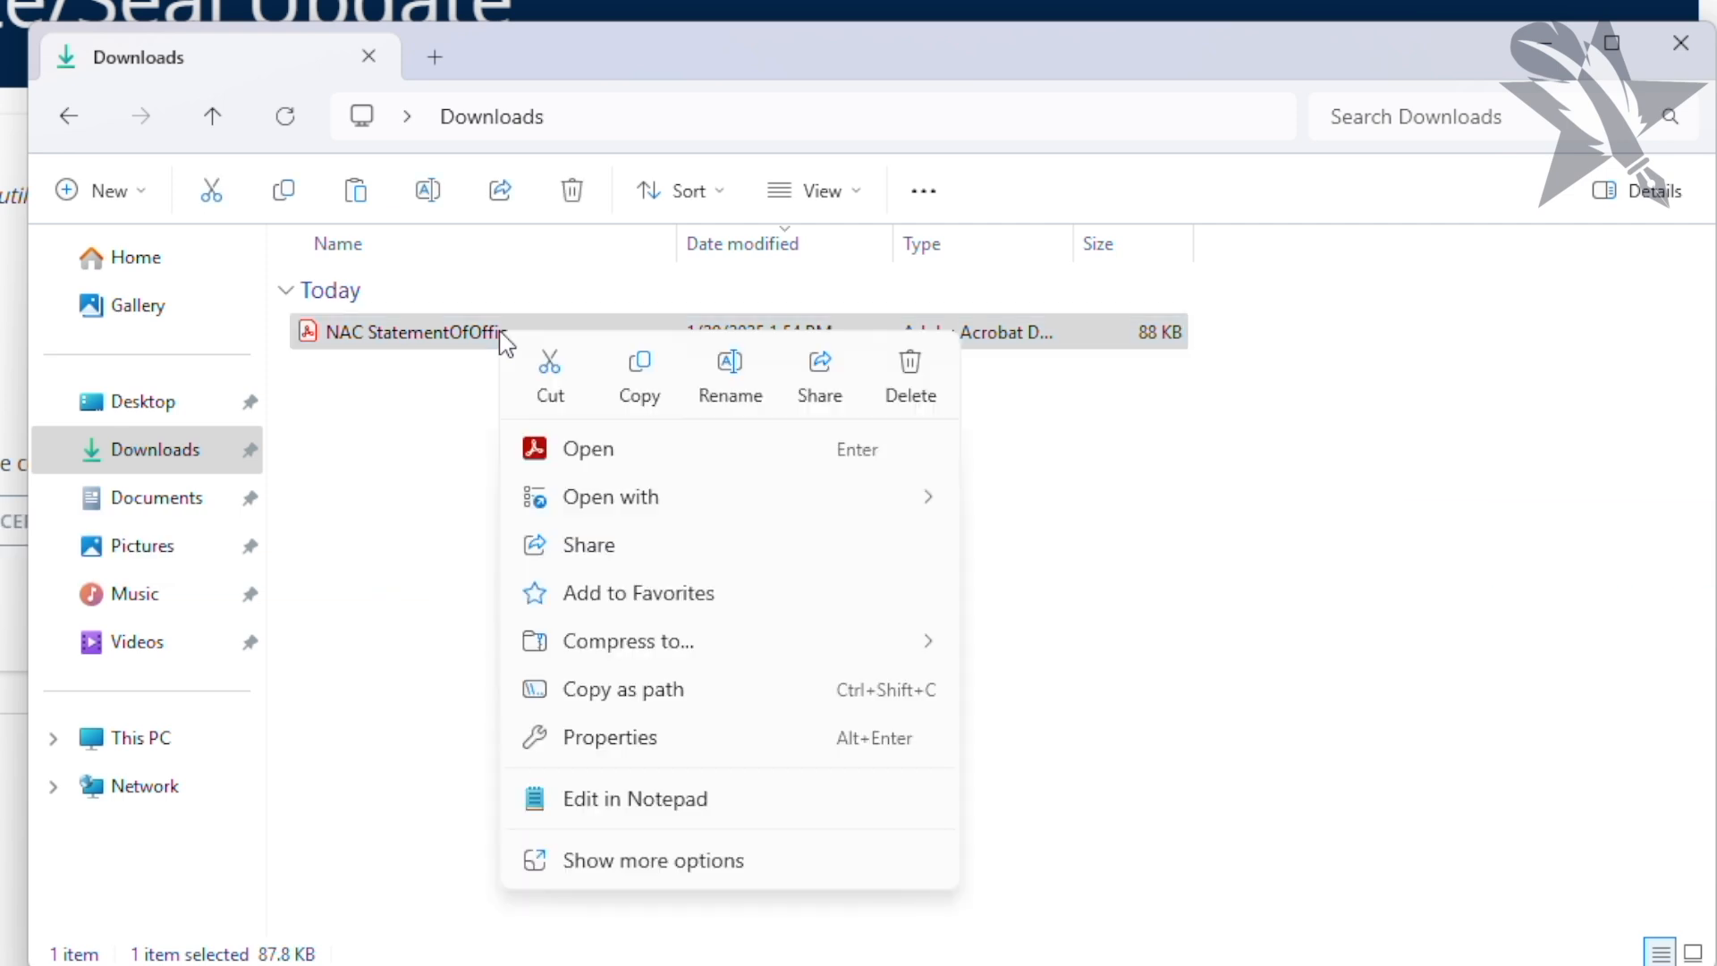
{"action": "mouse_move", "coordinate": [587, 467]}
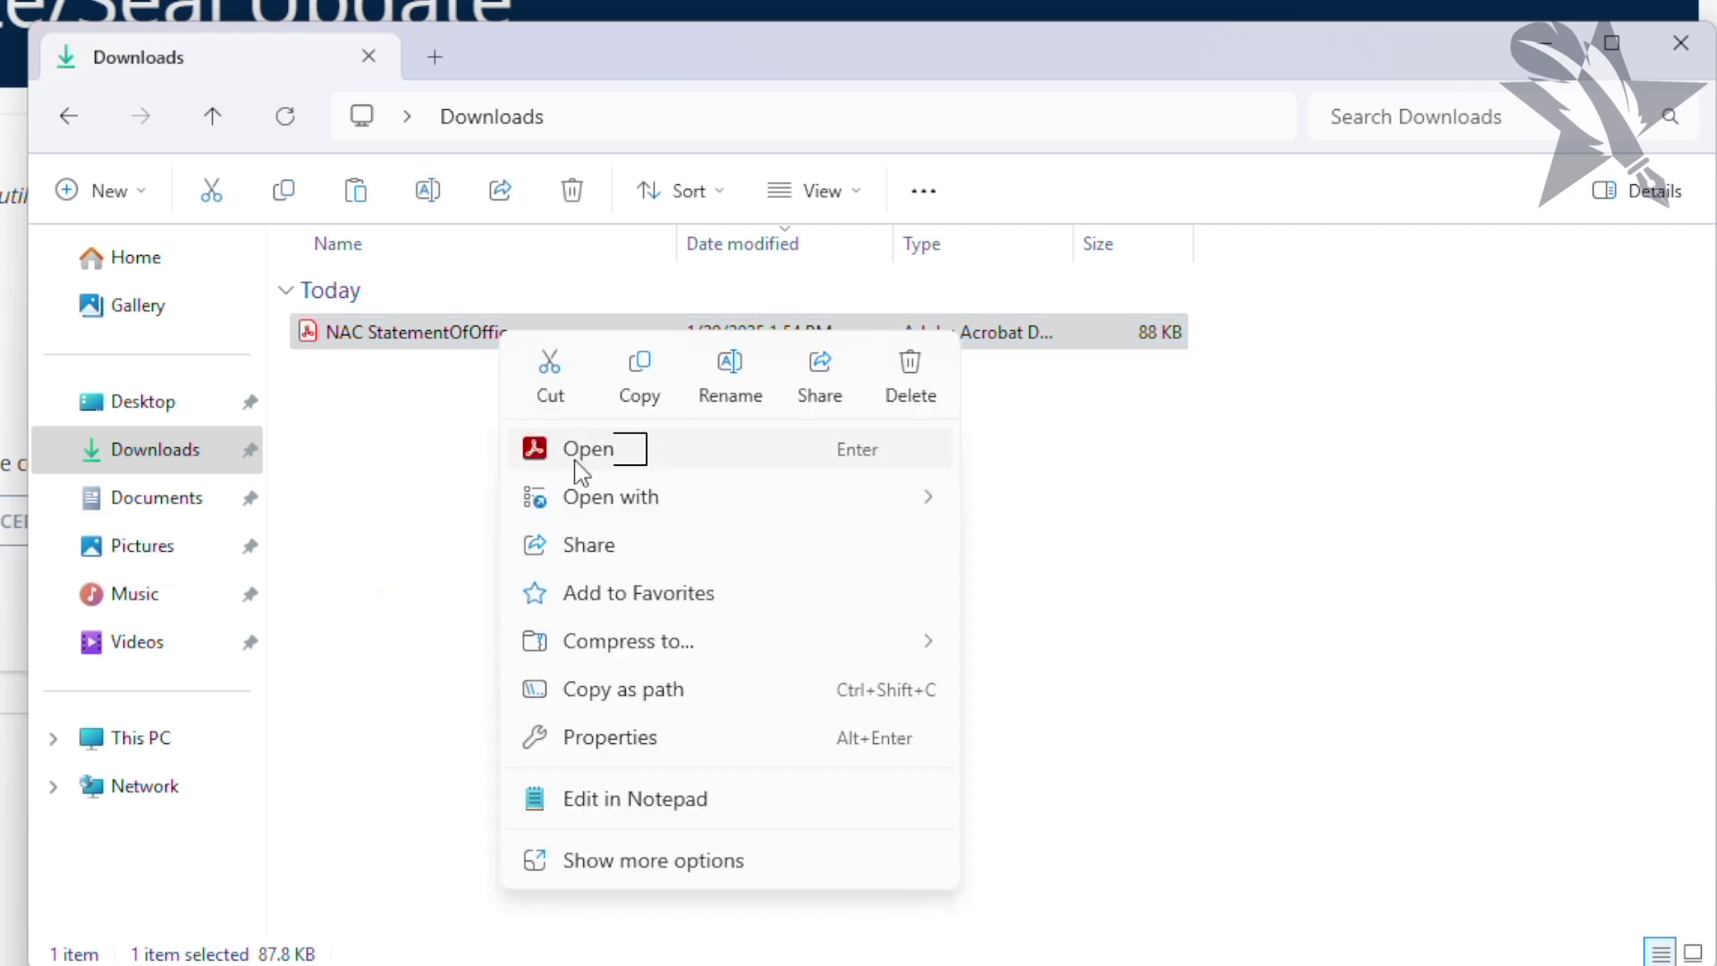
{"action": "left_click", "coordinate": [587, 449]}
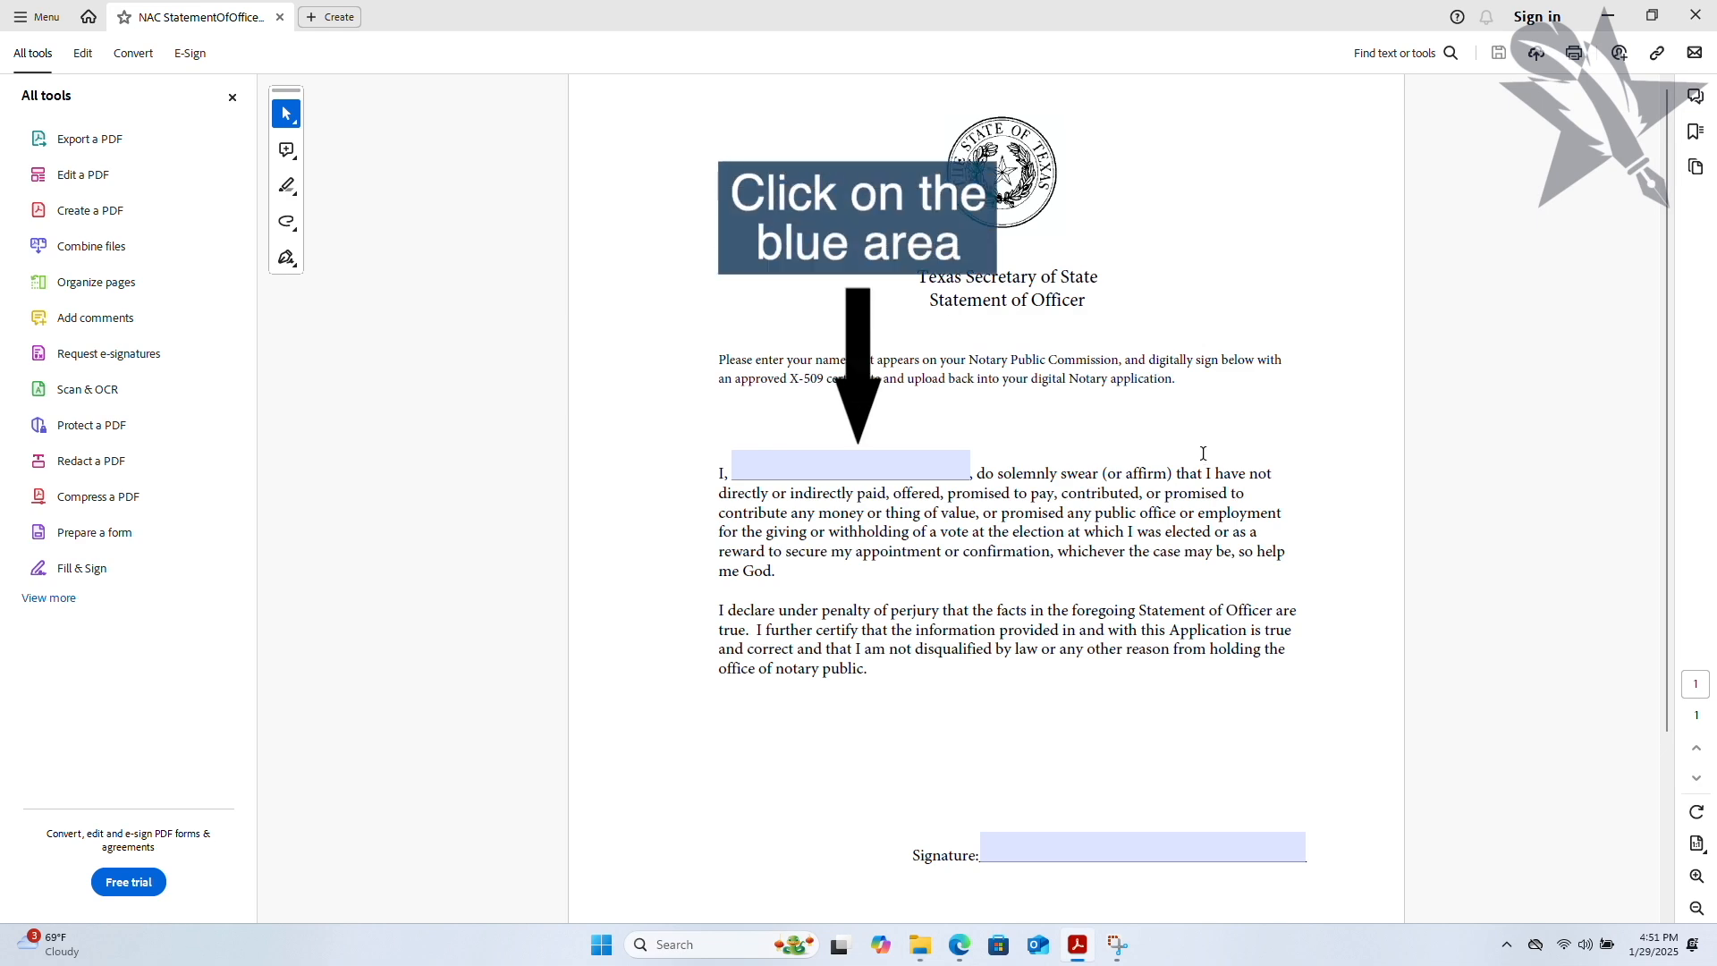
Step: Fill the statement's name blank with the commissioned name 'Joe Doe'
{"action": "left_click", "coordinate": [850, 465]}
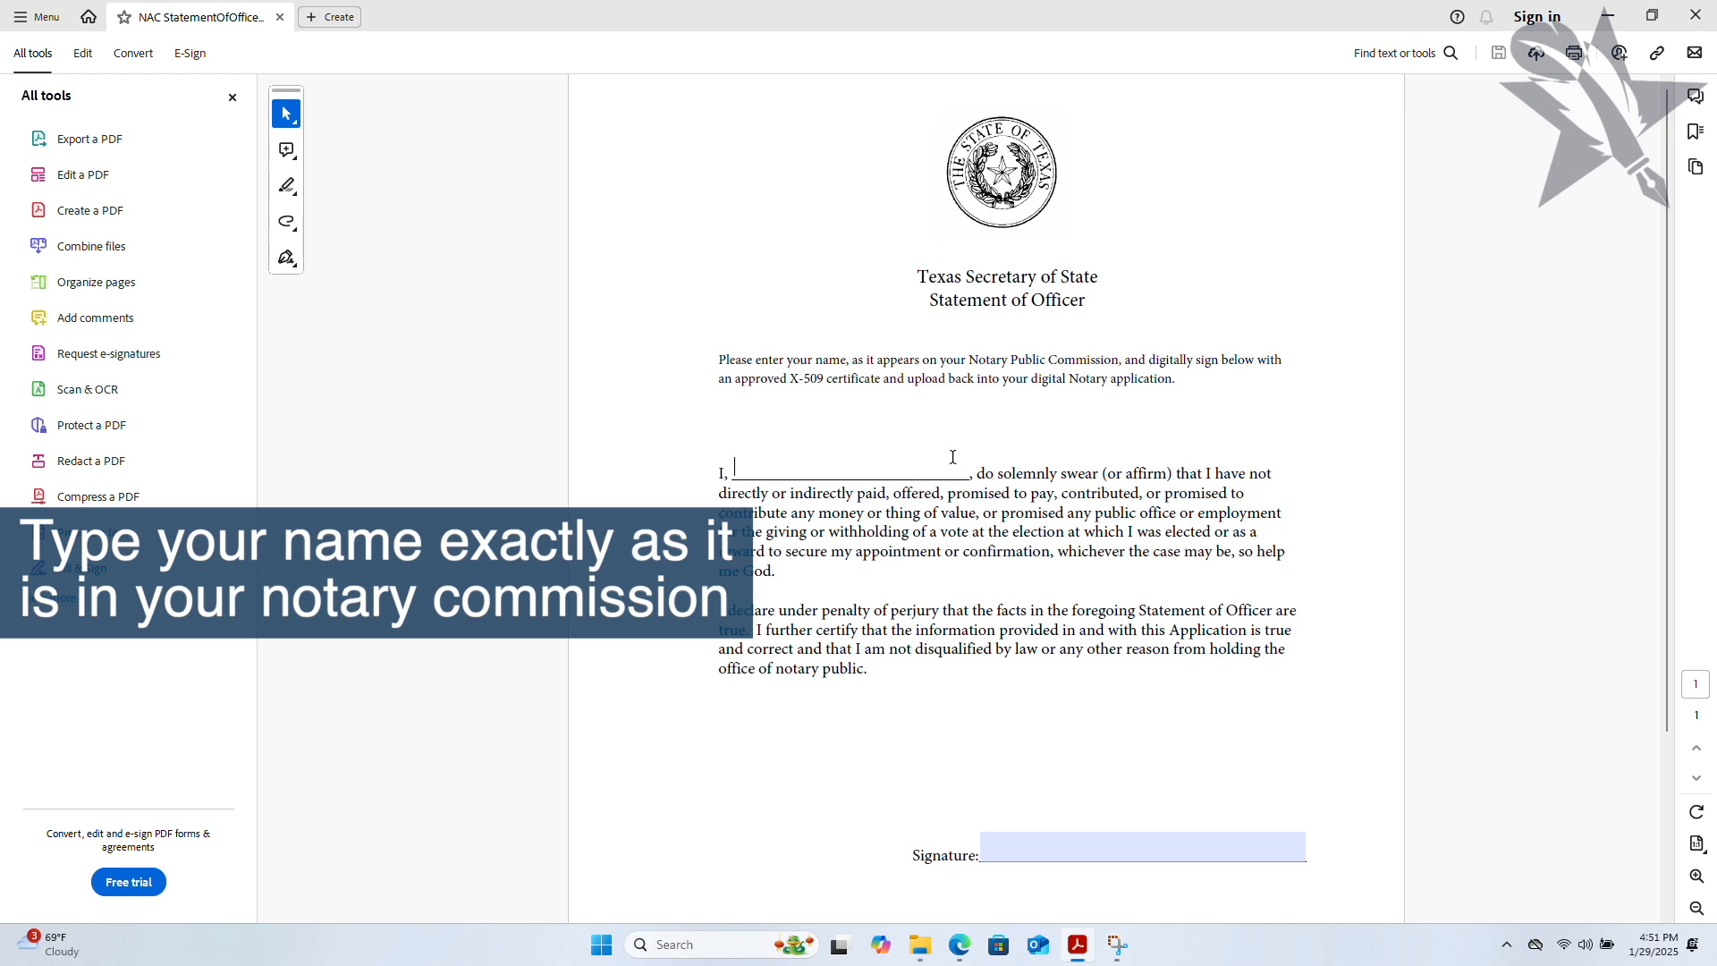
{"action": "type", "text": "Joe"}
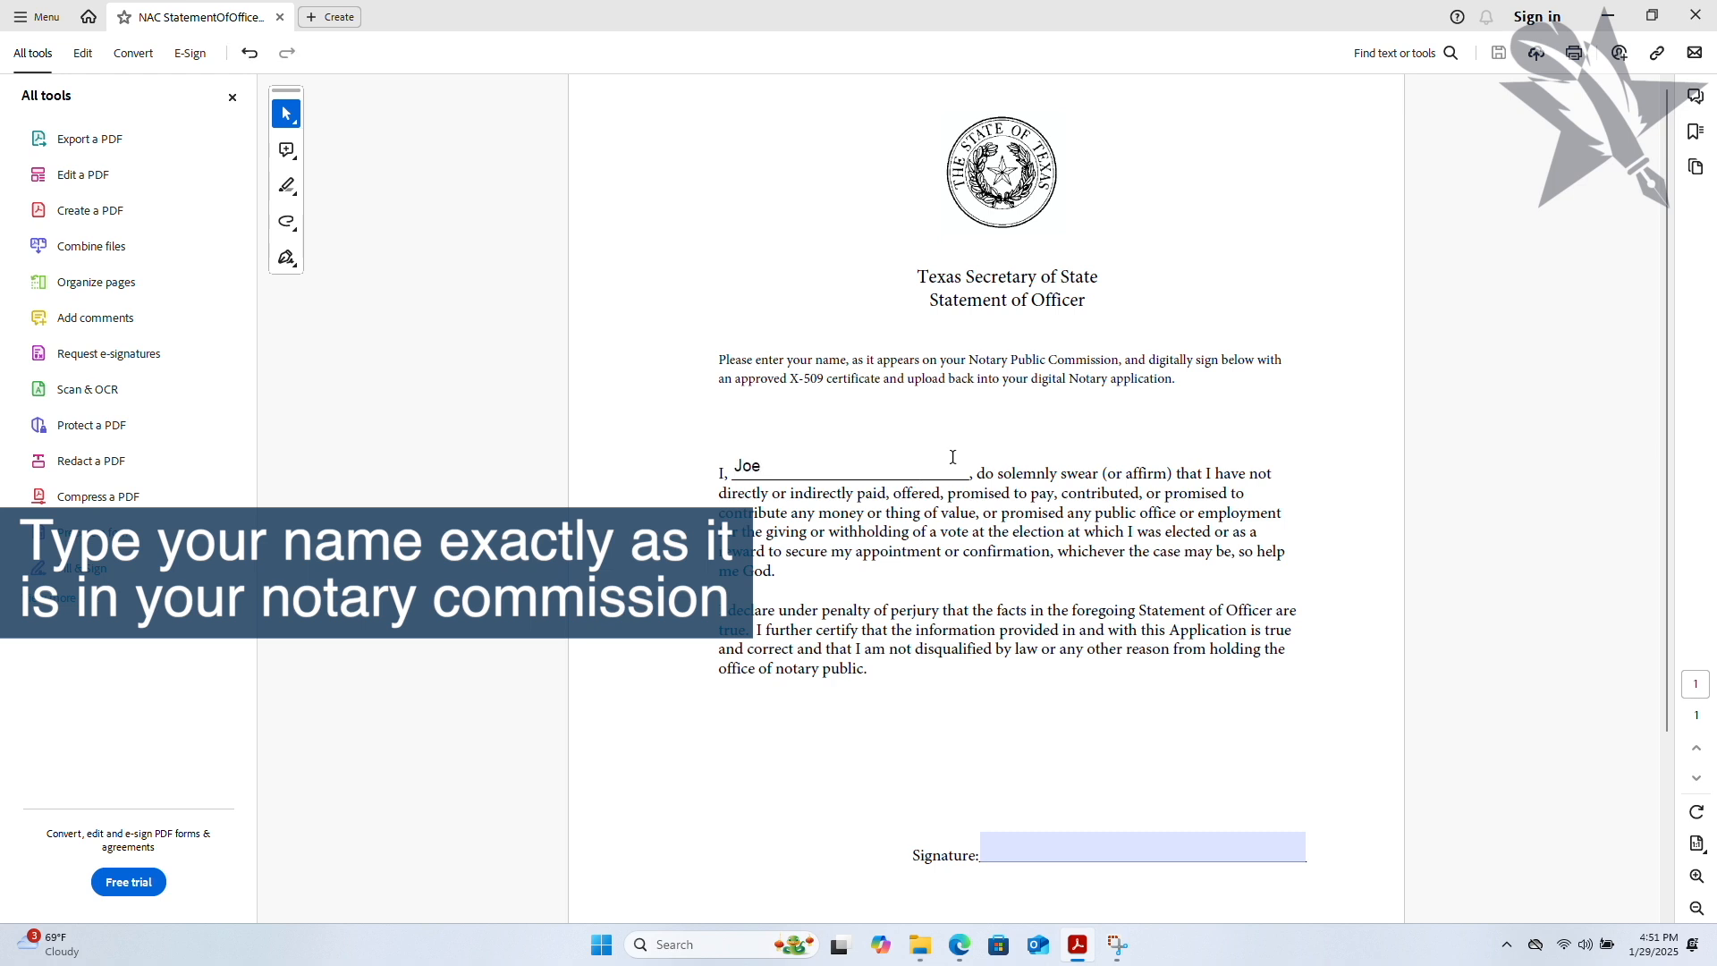
{"action": "type", "text": "Doe"}
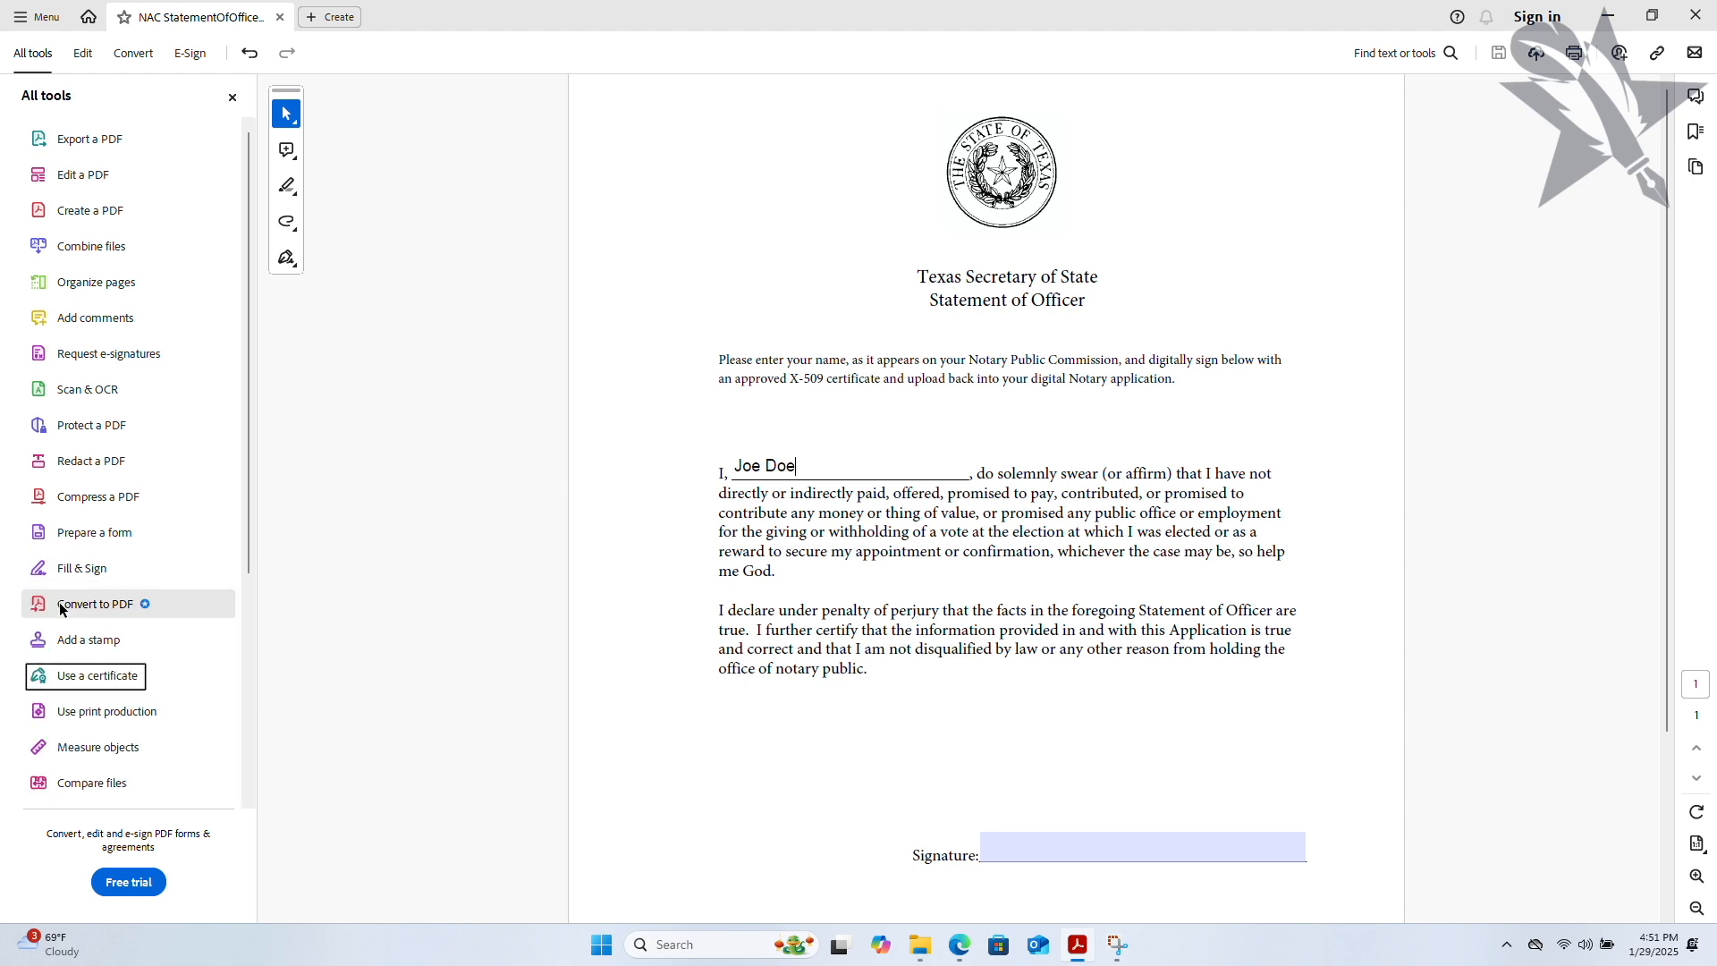
Step: Begin a certificate signature, draw the signature box below the statement, and start configuring a Digital ID
{"action": "left_click", "coordinate": [85, 676]}
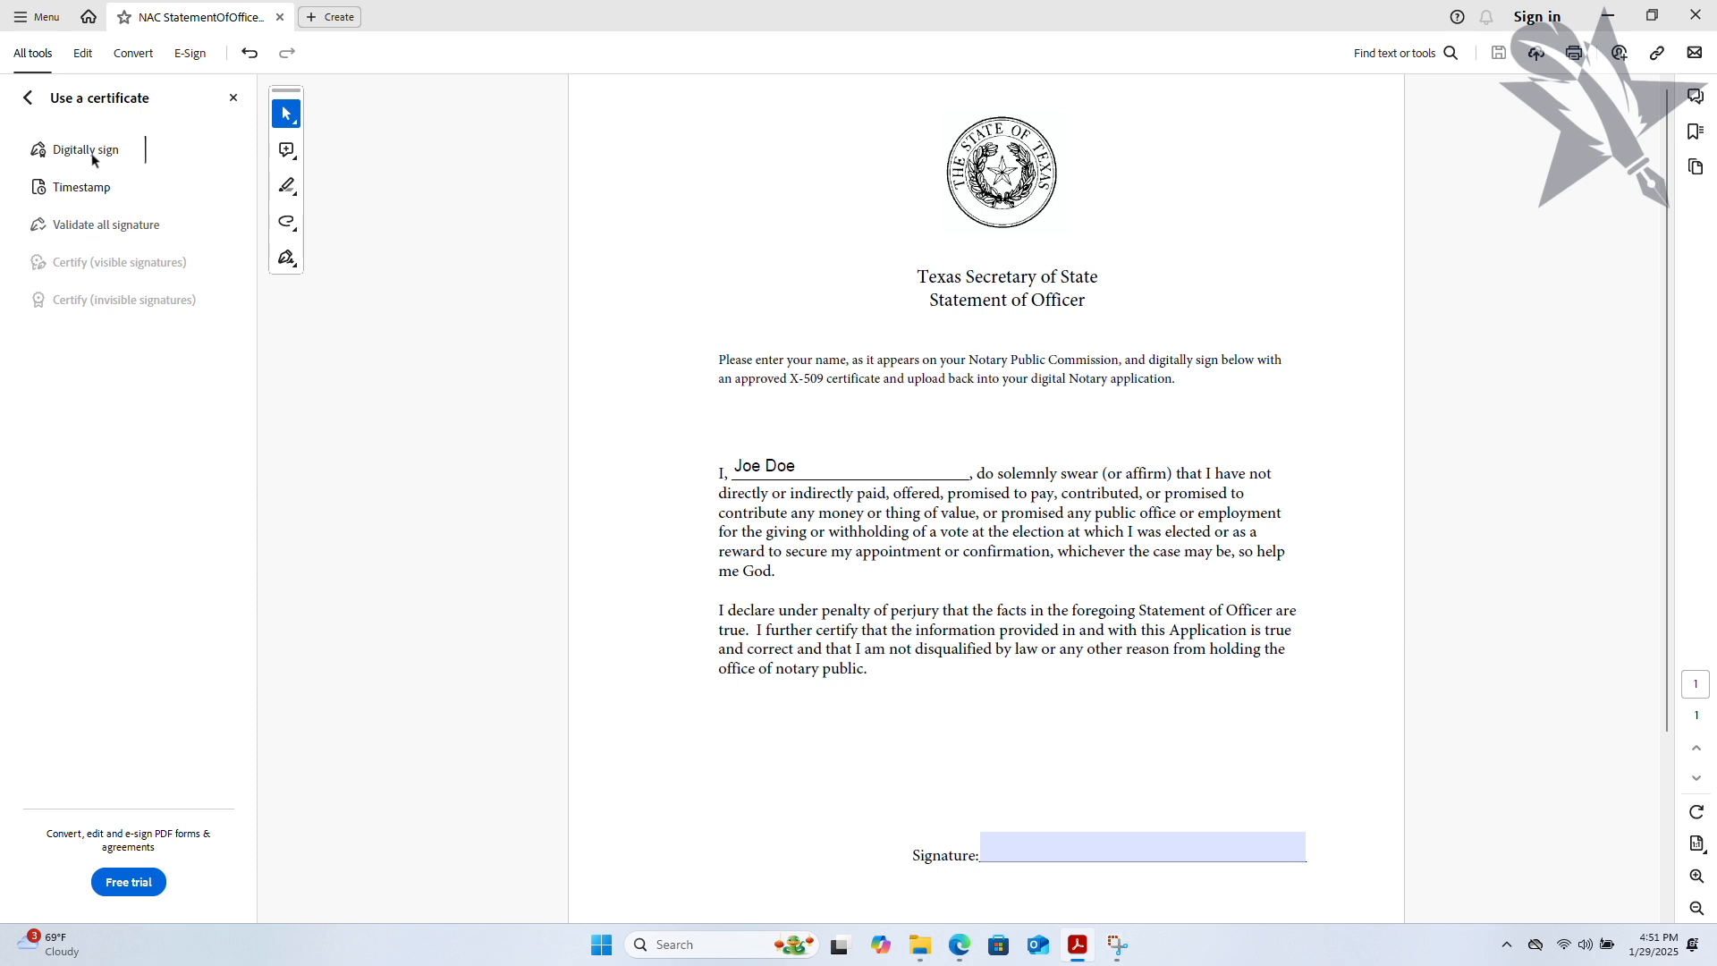
{"action": "left_click", "coordinate": [86, 151]}
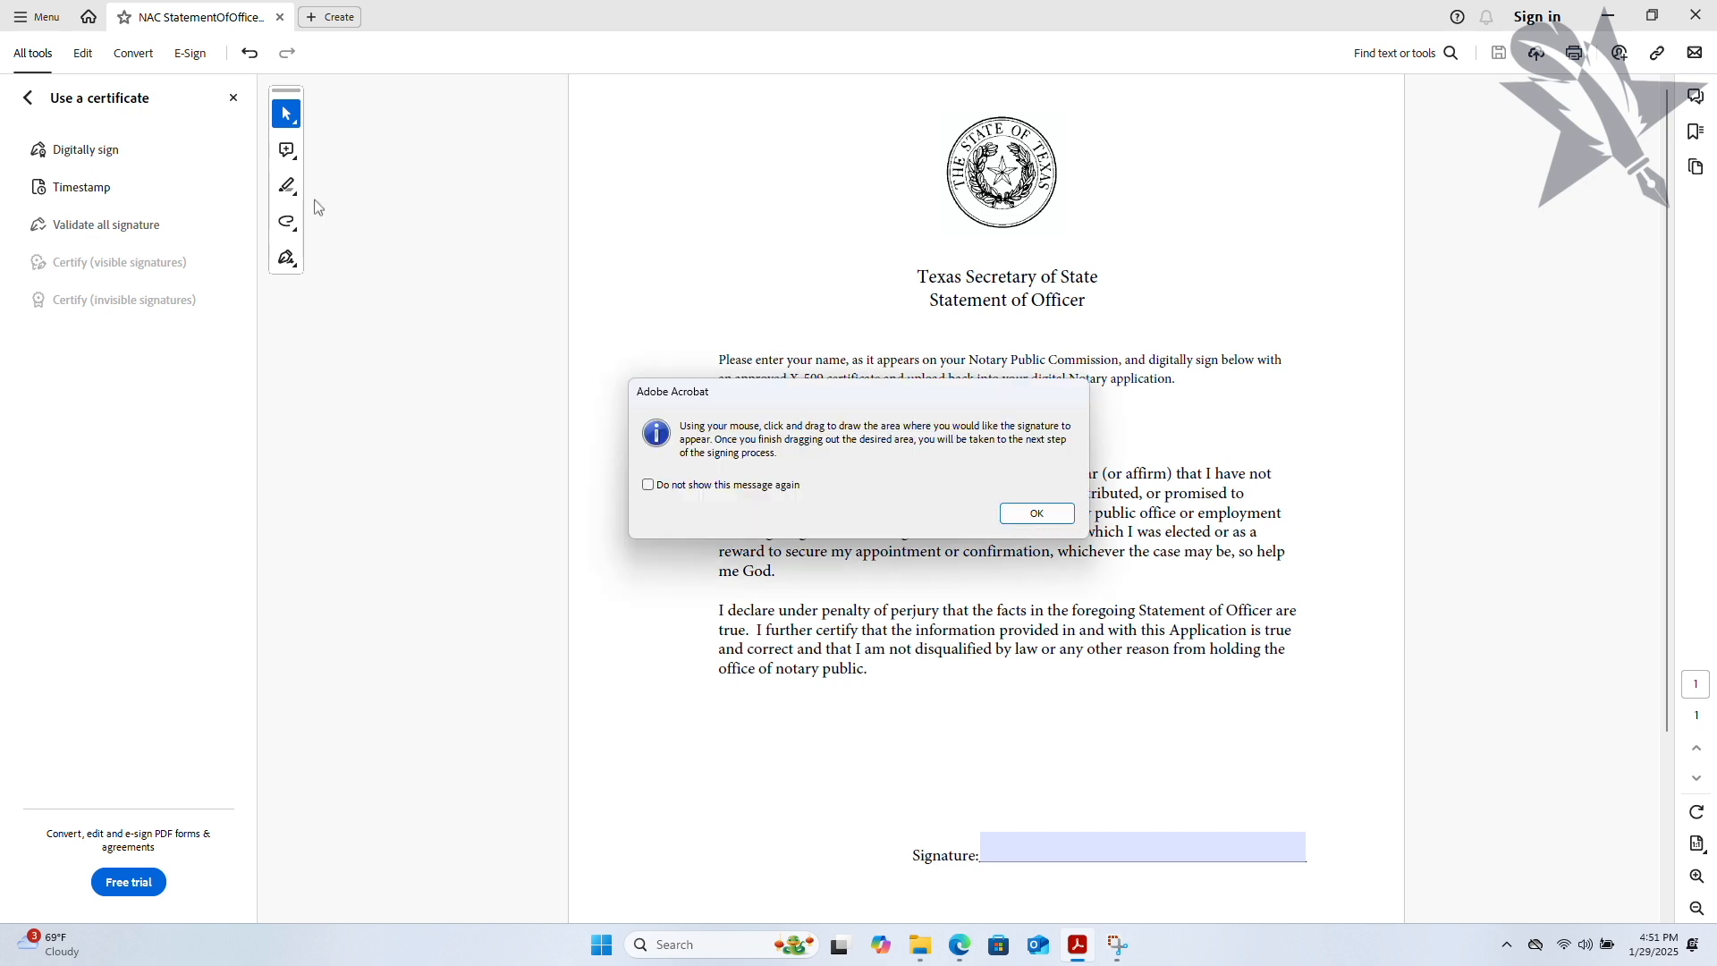
{"action": "left_click", "coordinate": [1037, 512]}
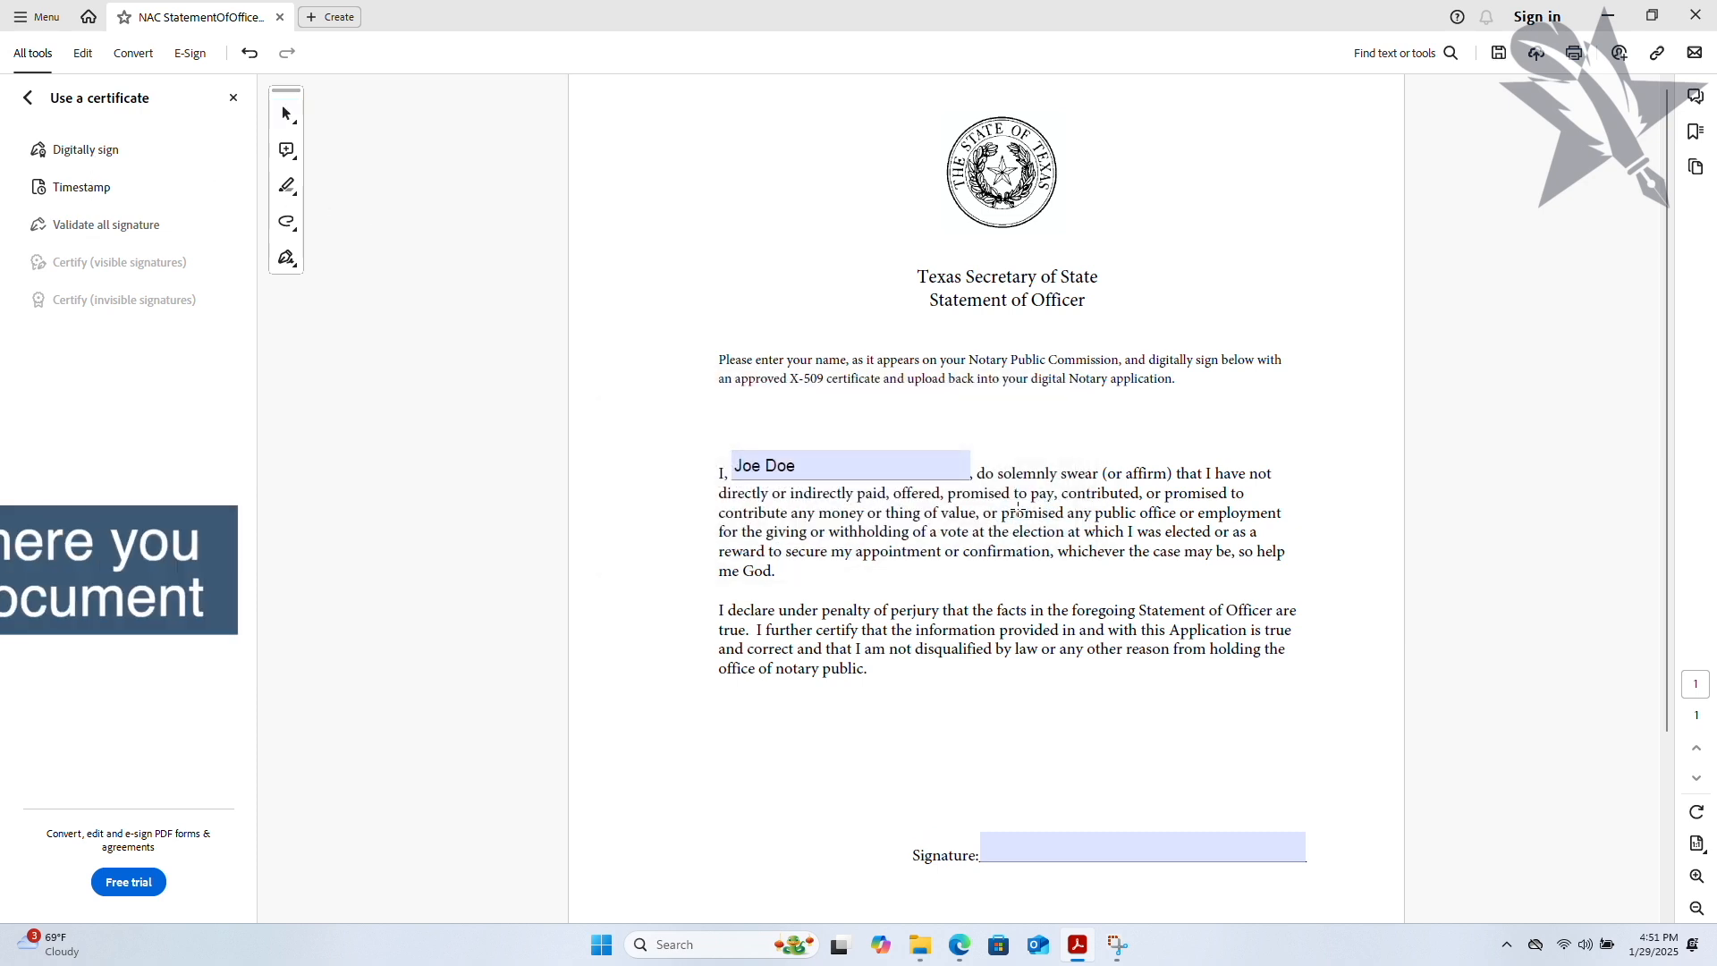
{"action": "left_click_drag", "start_coordinate": [959, 671], "coordinate": [1337, 813]}
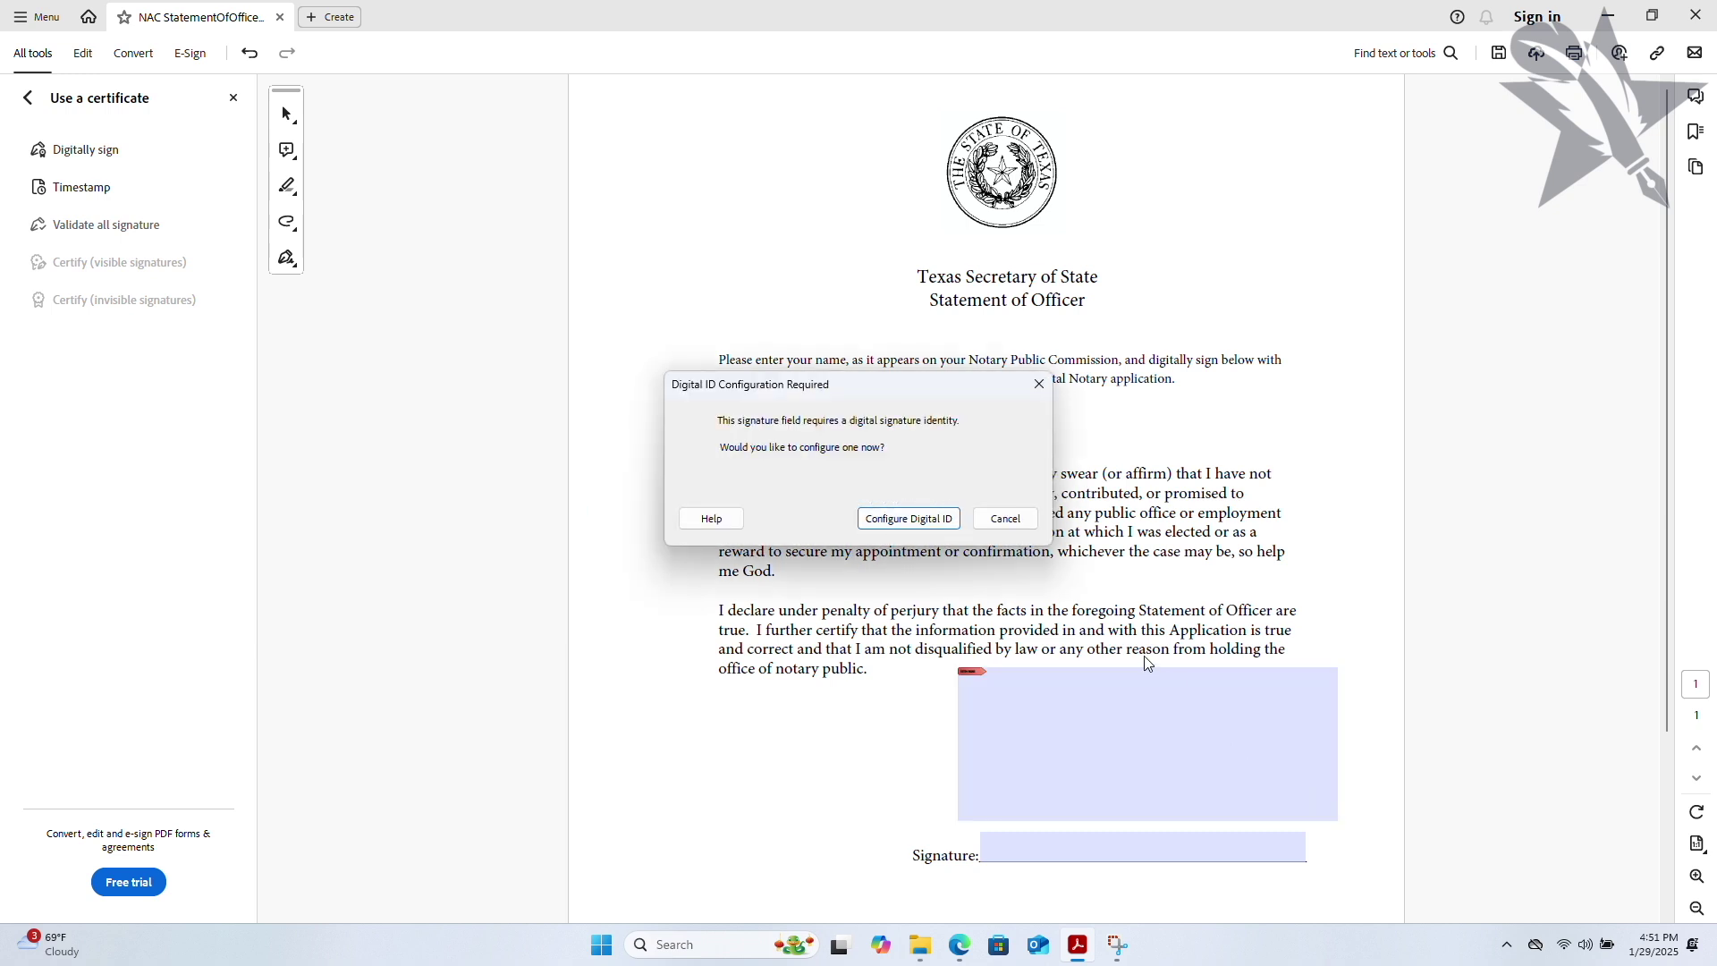
{"action": "left_click", "coordinate": [908, 519]}
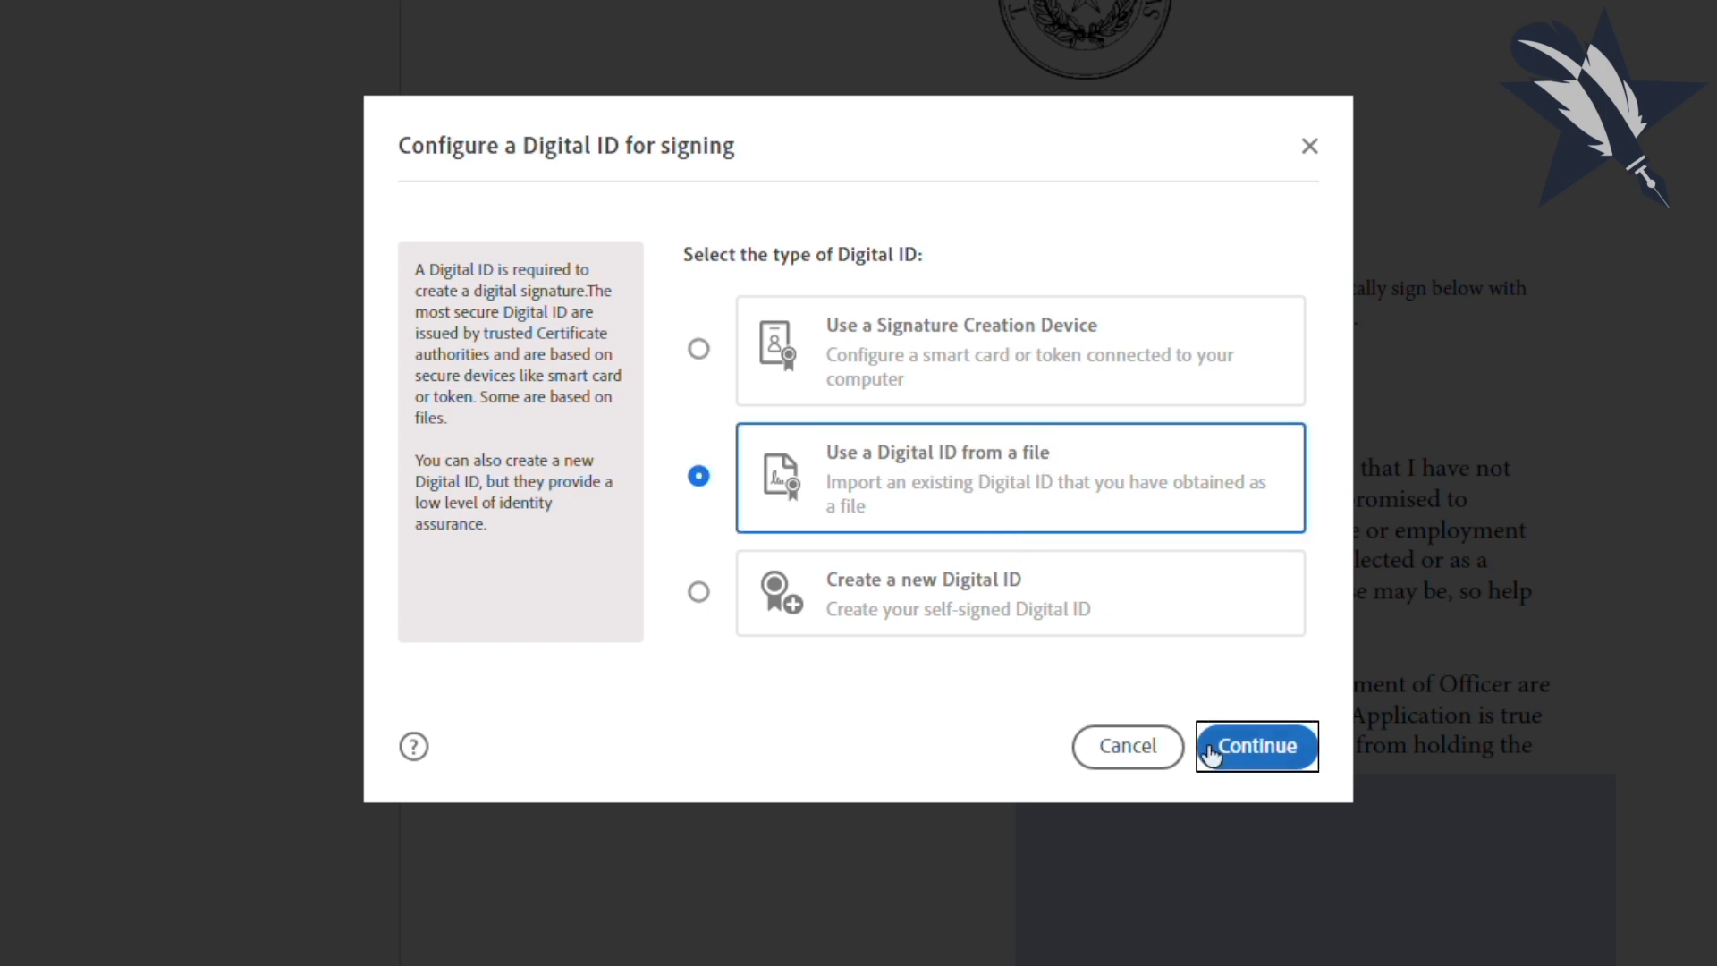
Step: Choose to use a Digital ID from a file and browse for it
{"action": "left_click", "coordinate": [1256, 746]}
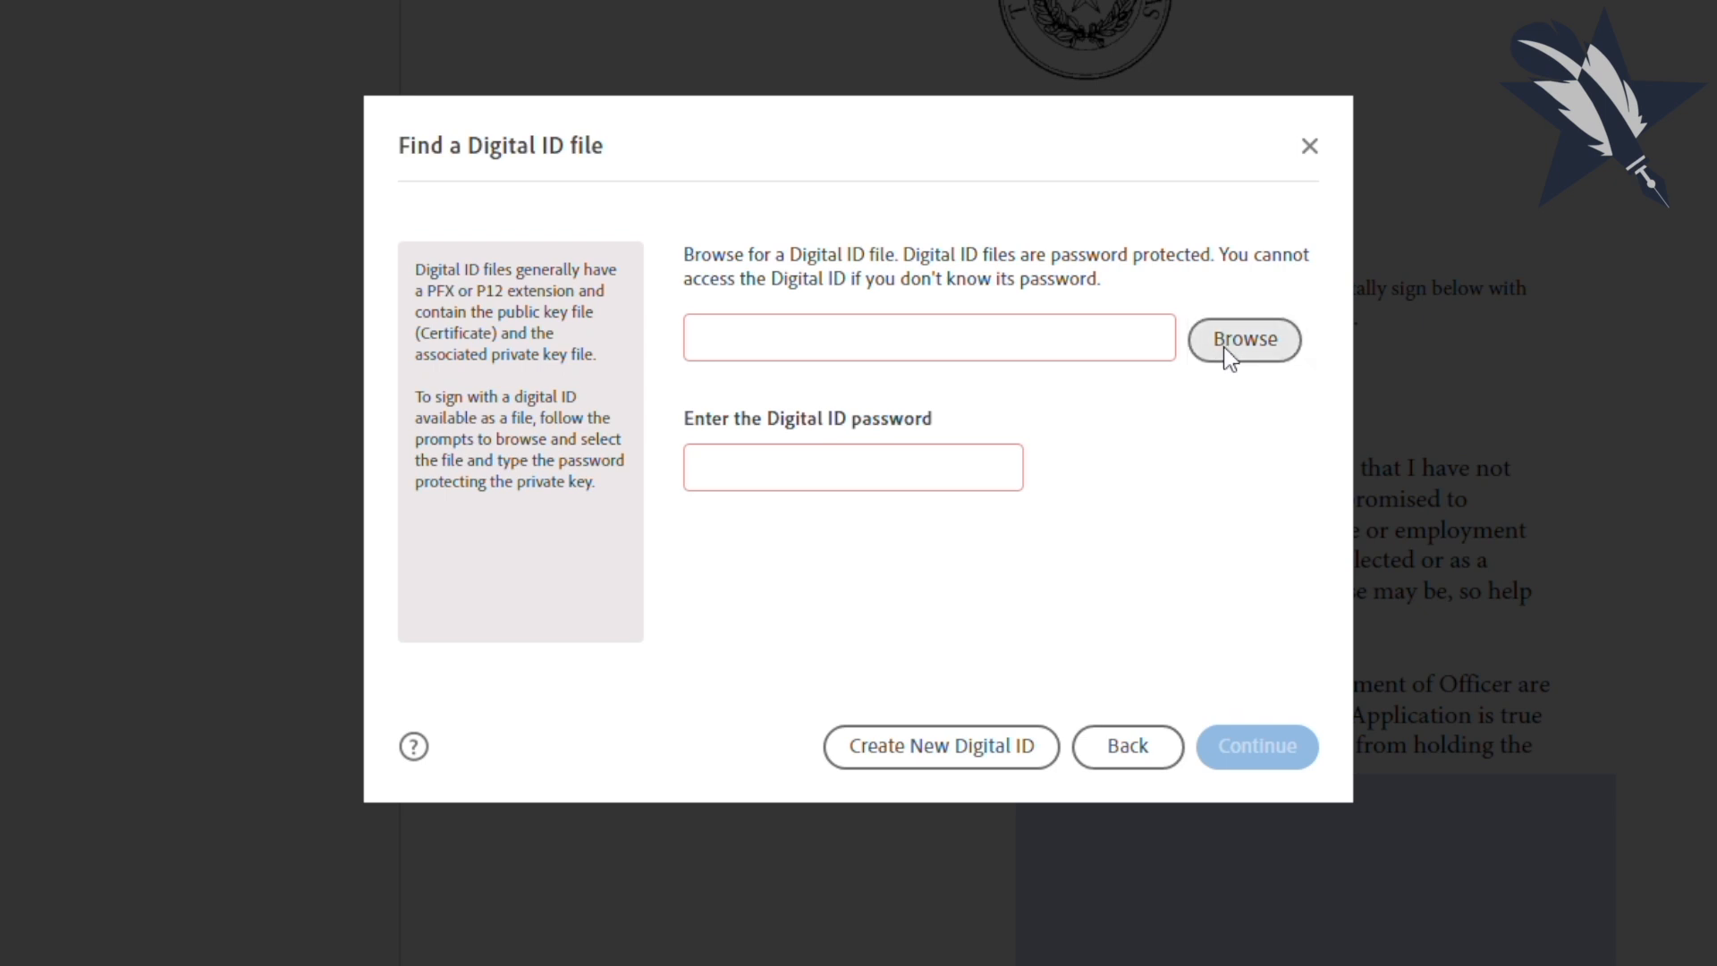
{"action": "left_click", "coordinate": [1245, 339]}
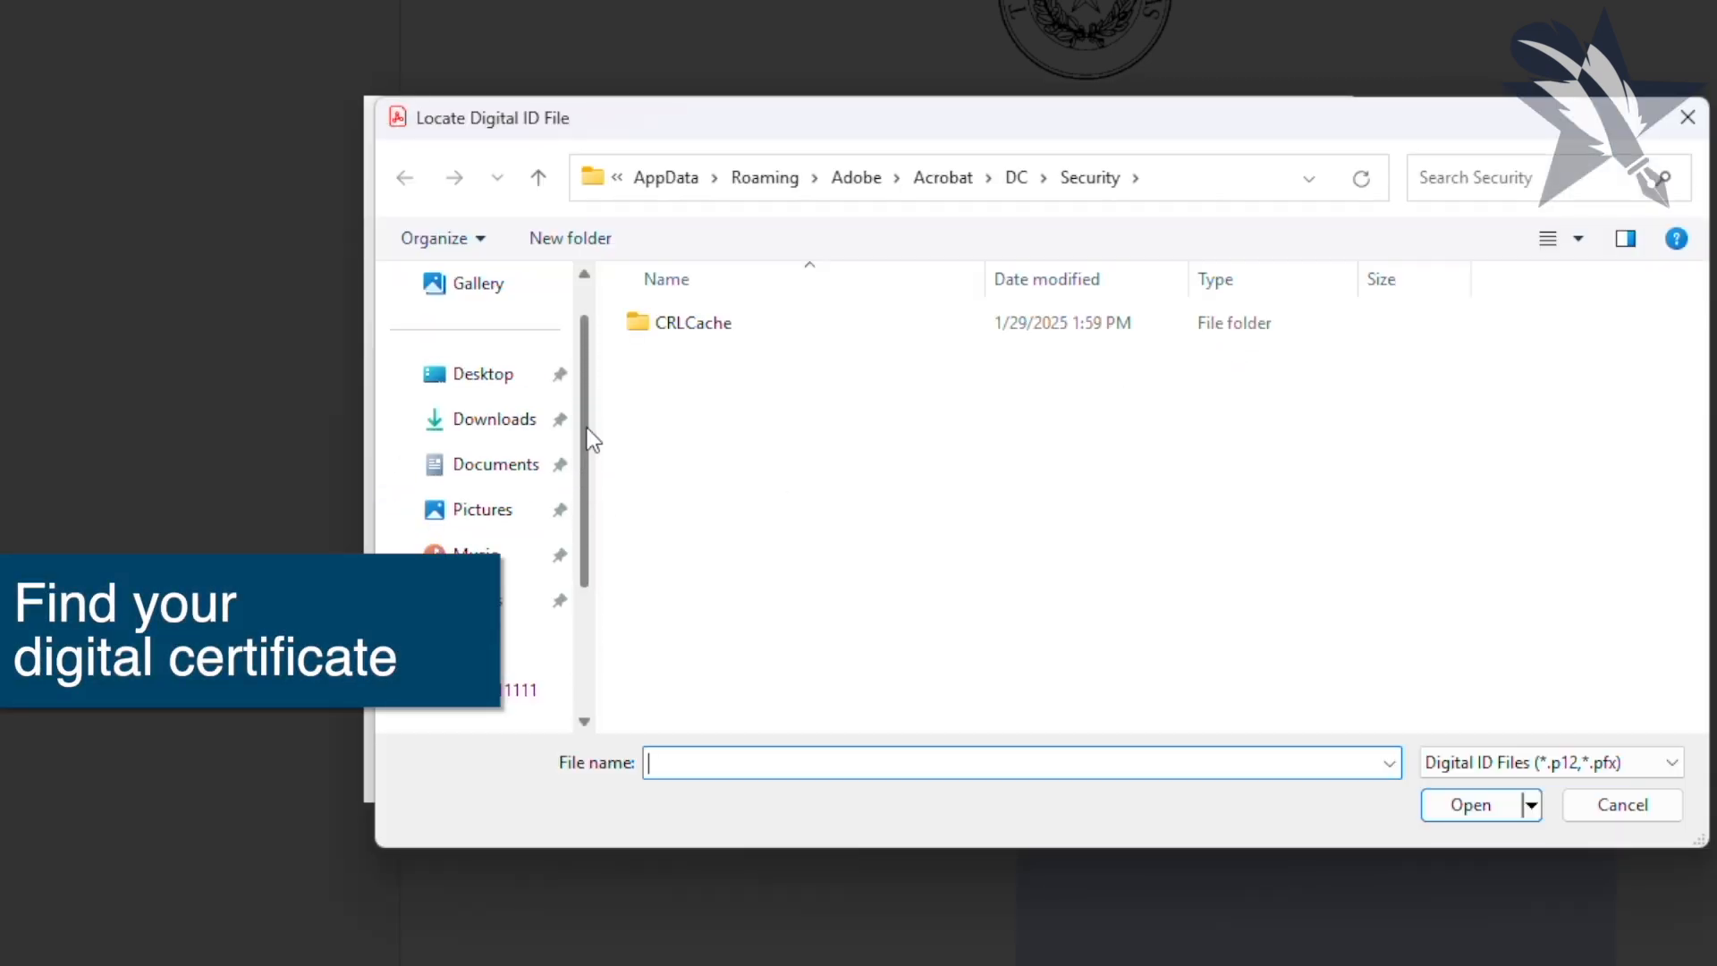
Step: Select the Joe Doe .pfx digital ID file from the Desktop
{"action": "left_click", "coordinate": [483, 374]}
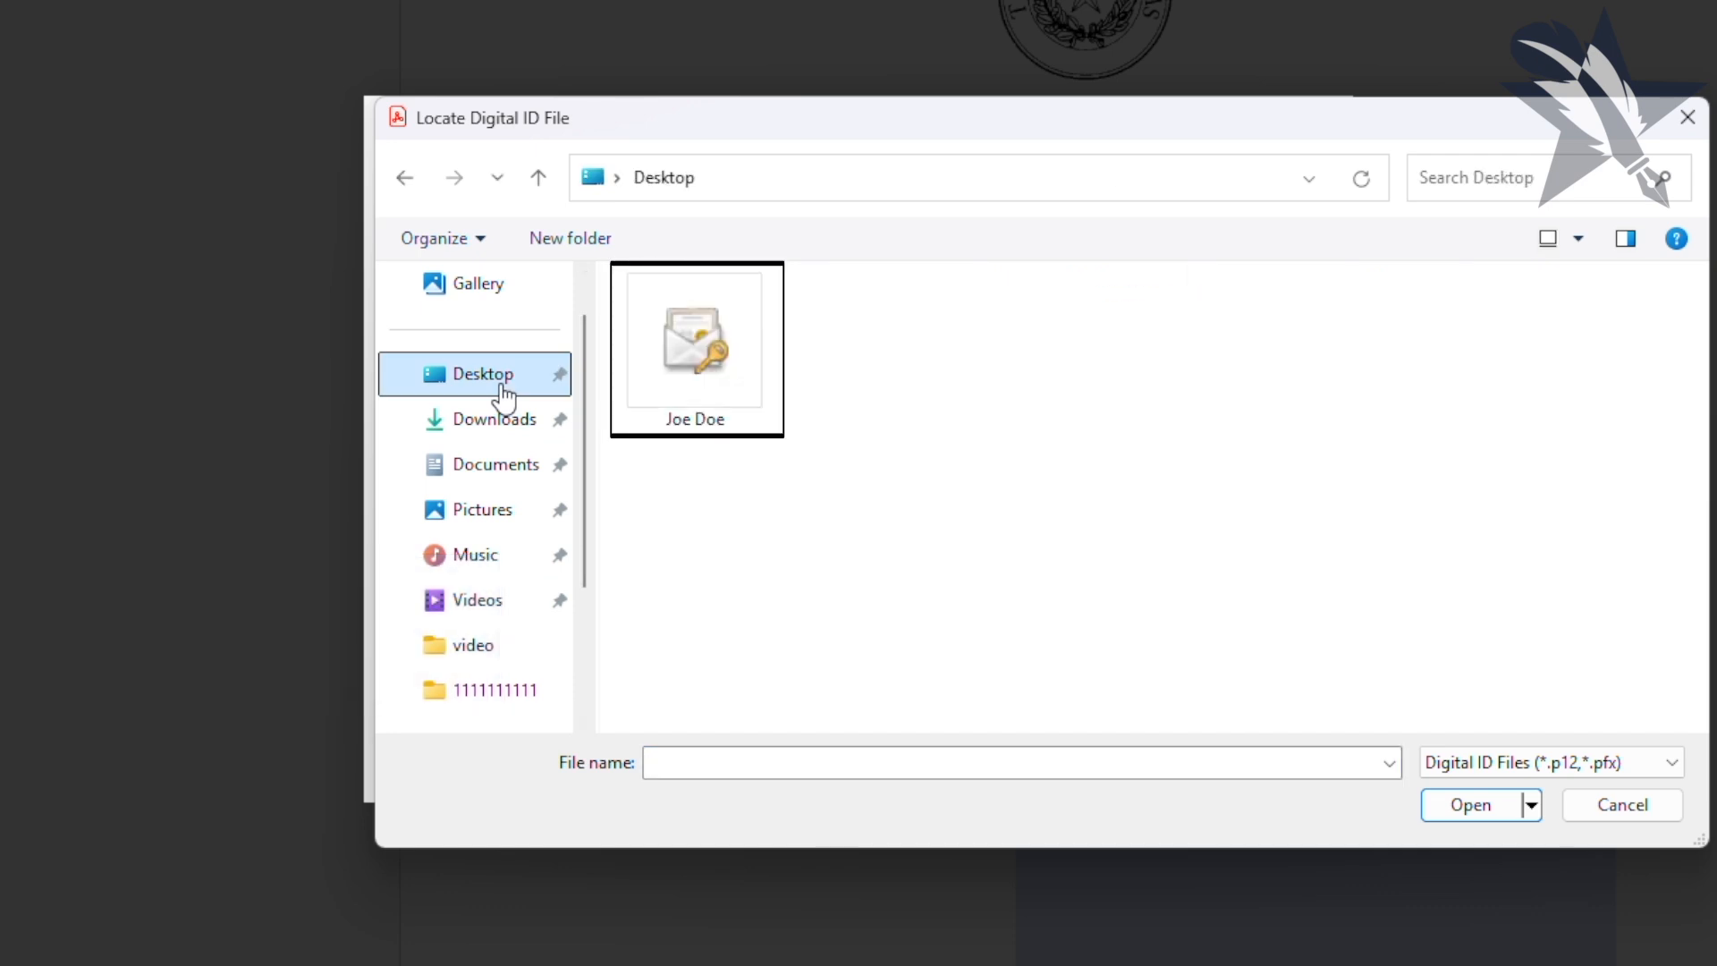
{"action": "left_click", "coordinate": [694, 340]}
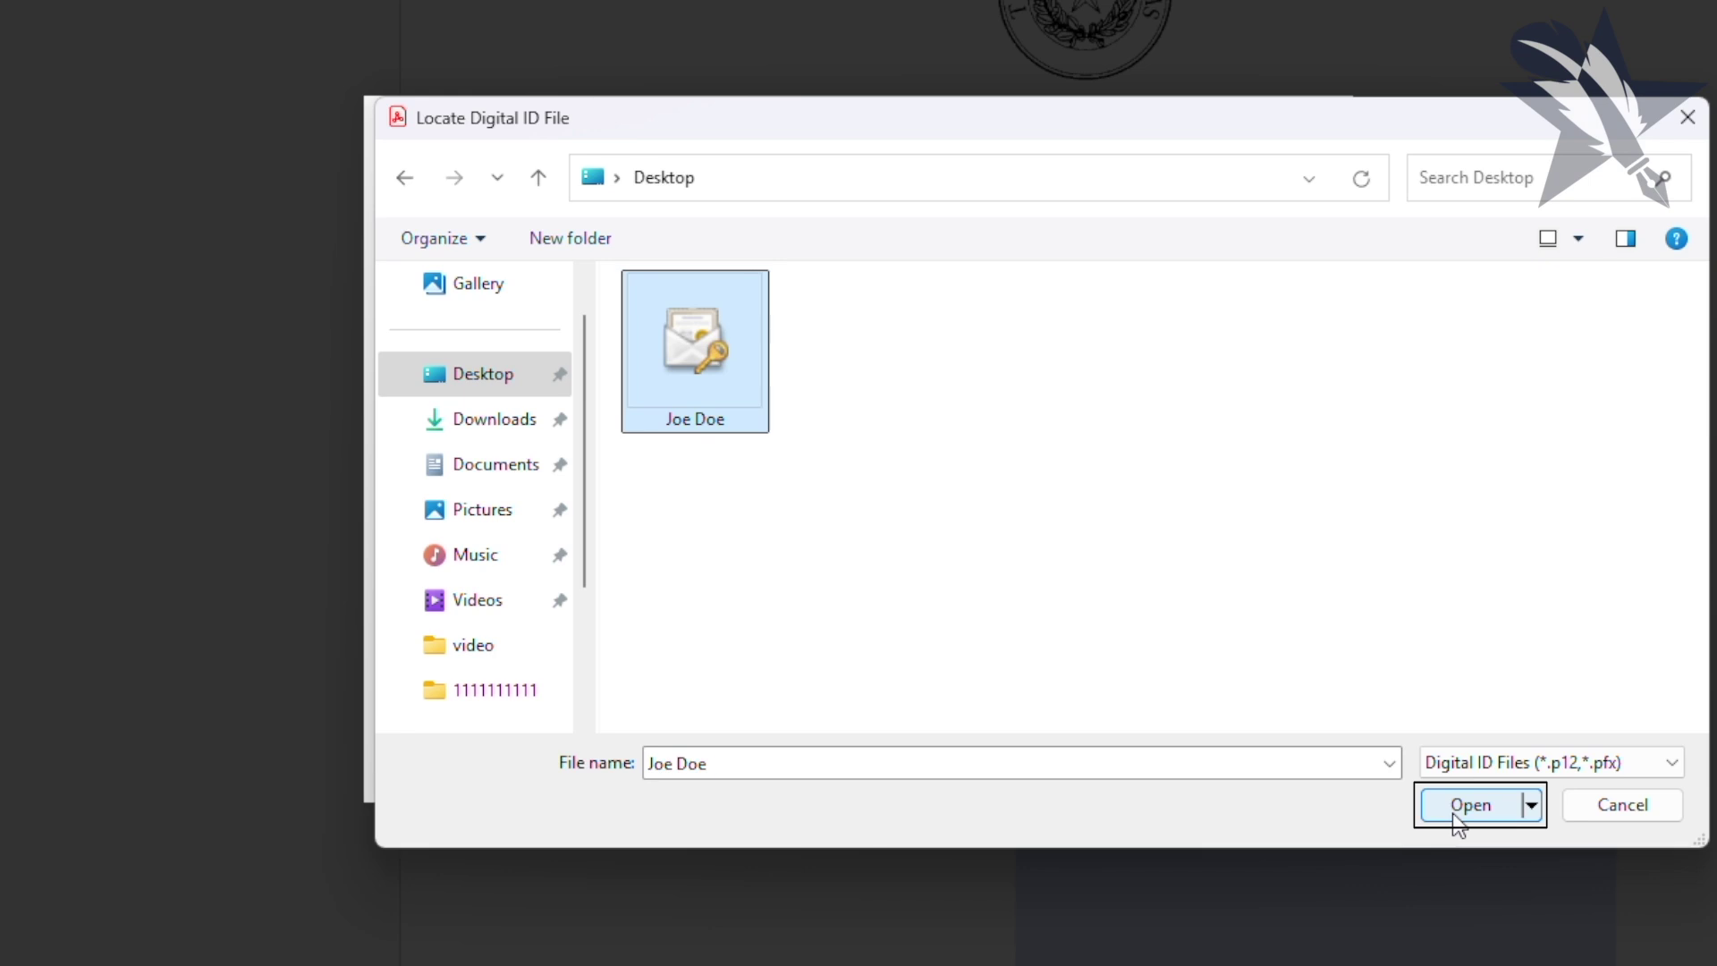
{"action": "left_click", "coordinate": [1469, 805]}
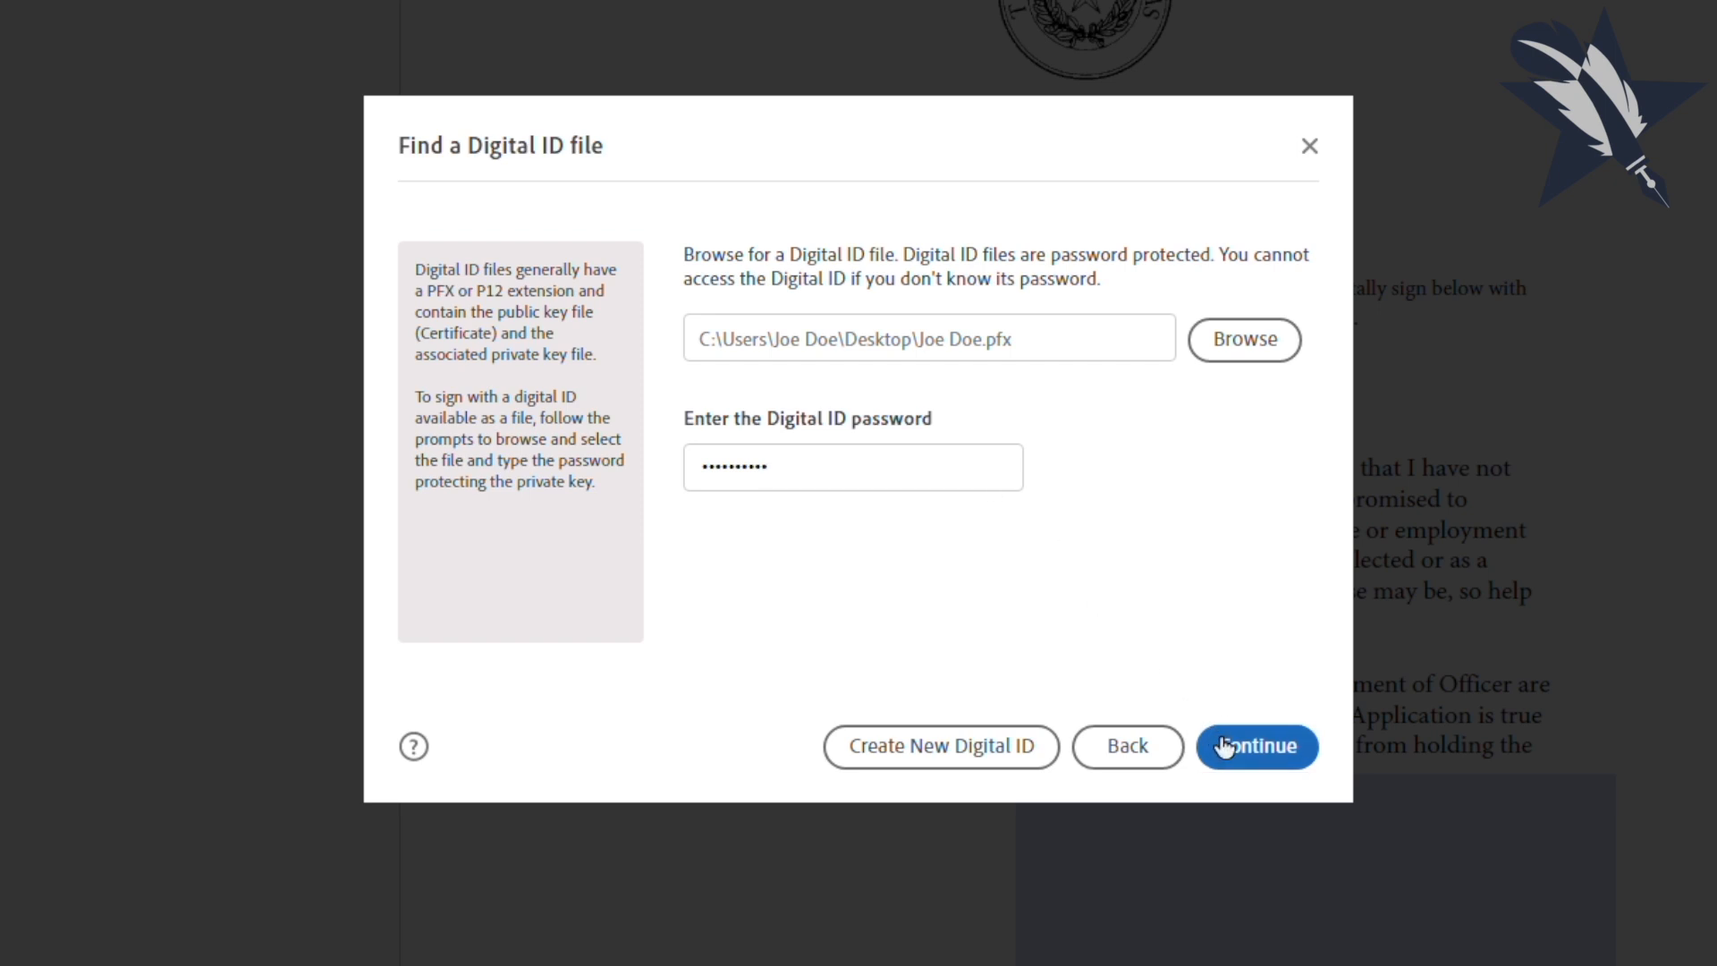
Step: Submit the Digital ID file with its password to list the Joe Doe ID for adding
{"action": "left_click", "coordinate": [1257, 745]}
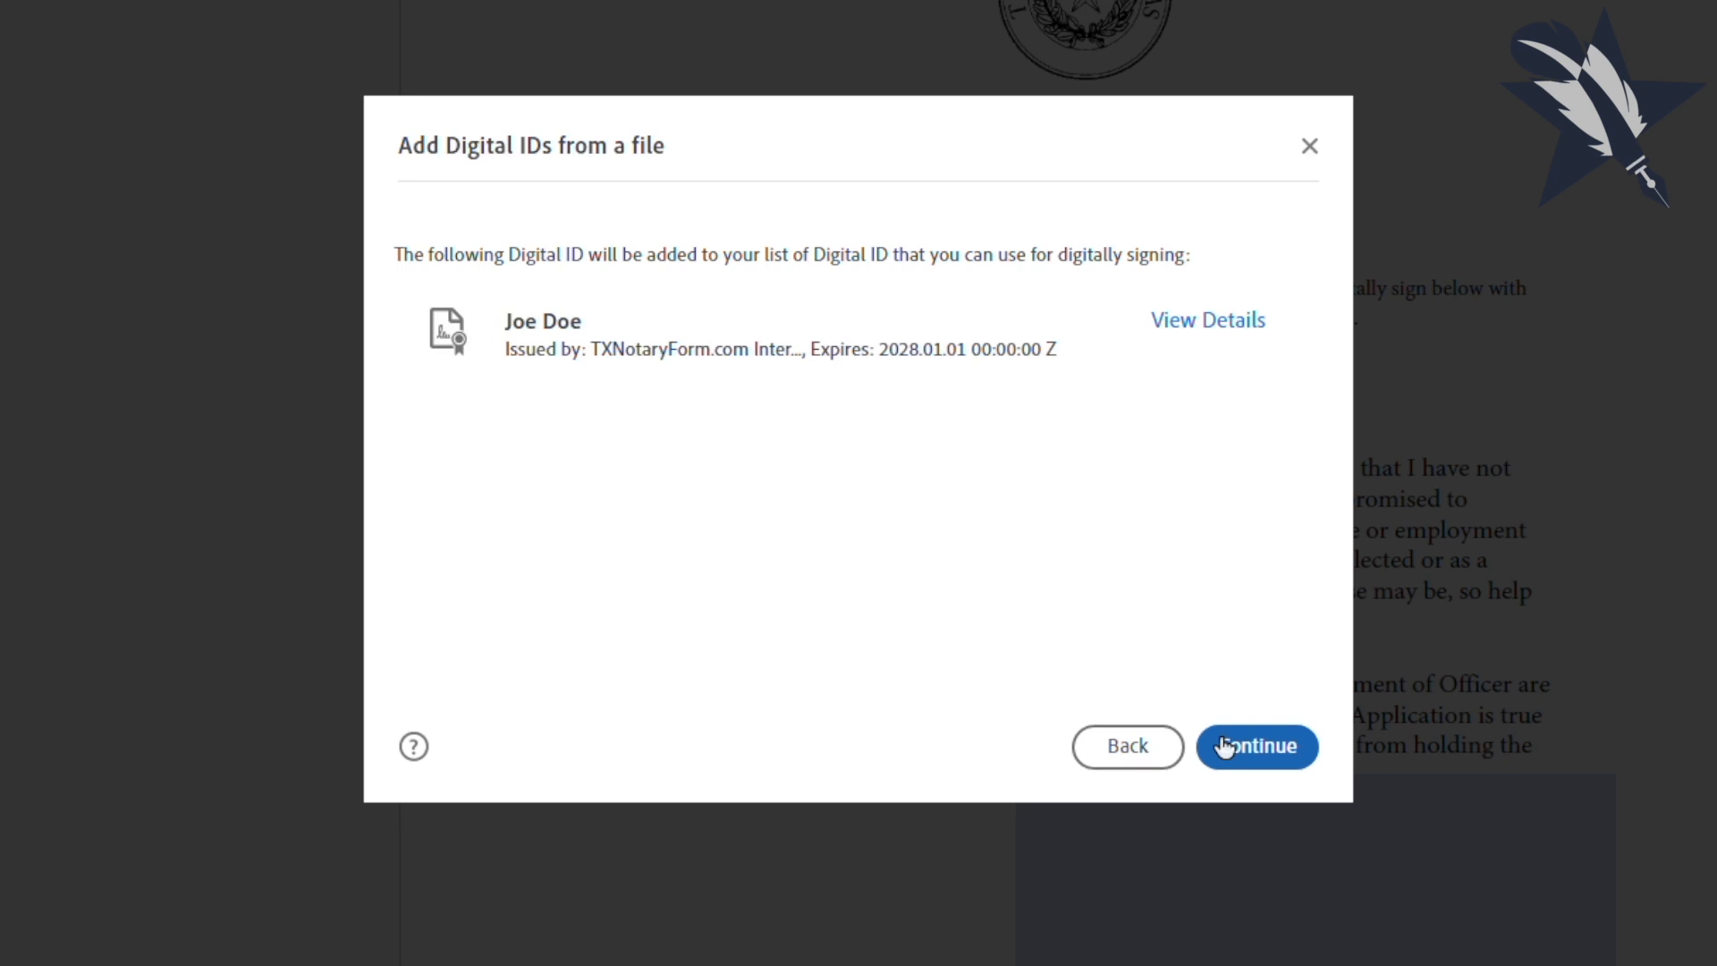
Step: Pick the Joe Doe Digital ID and continue to the signature preview
{"action": "left_click", "coordinate": [1257, 746]}
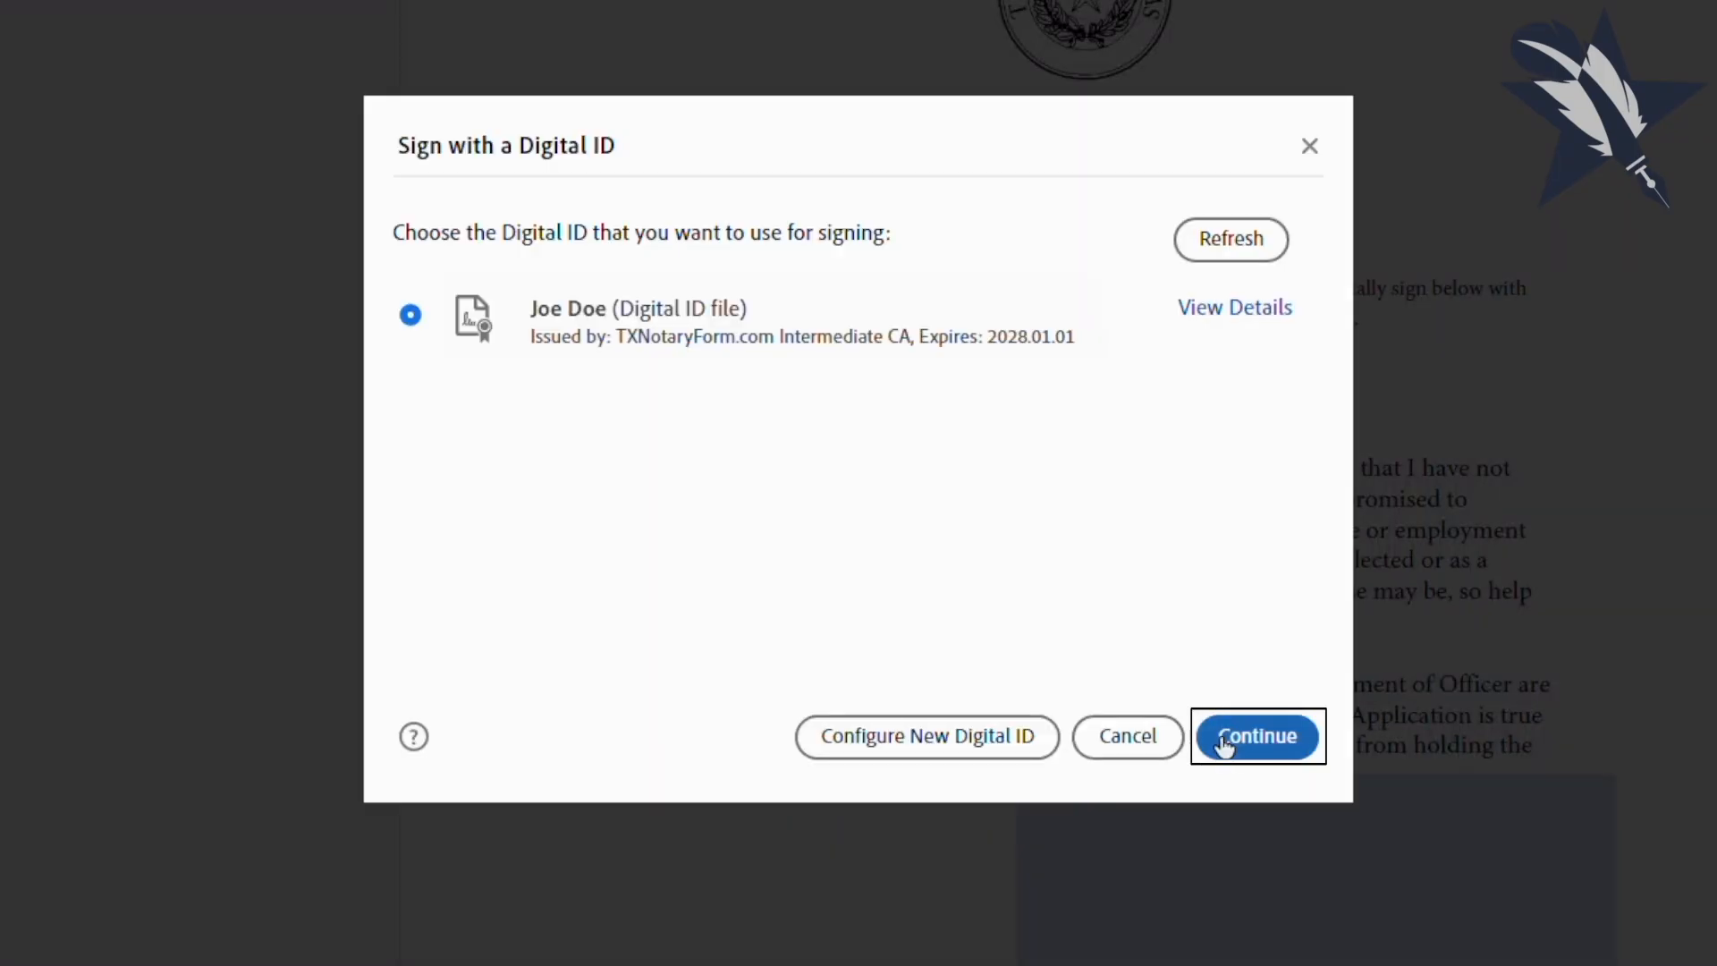
{"action": "left_click", "coordinate": [1259, 736]}
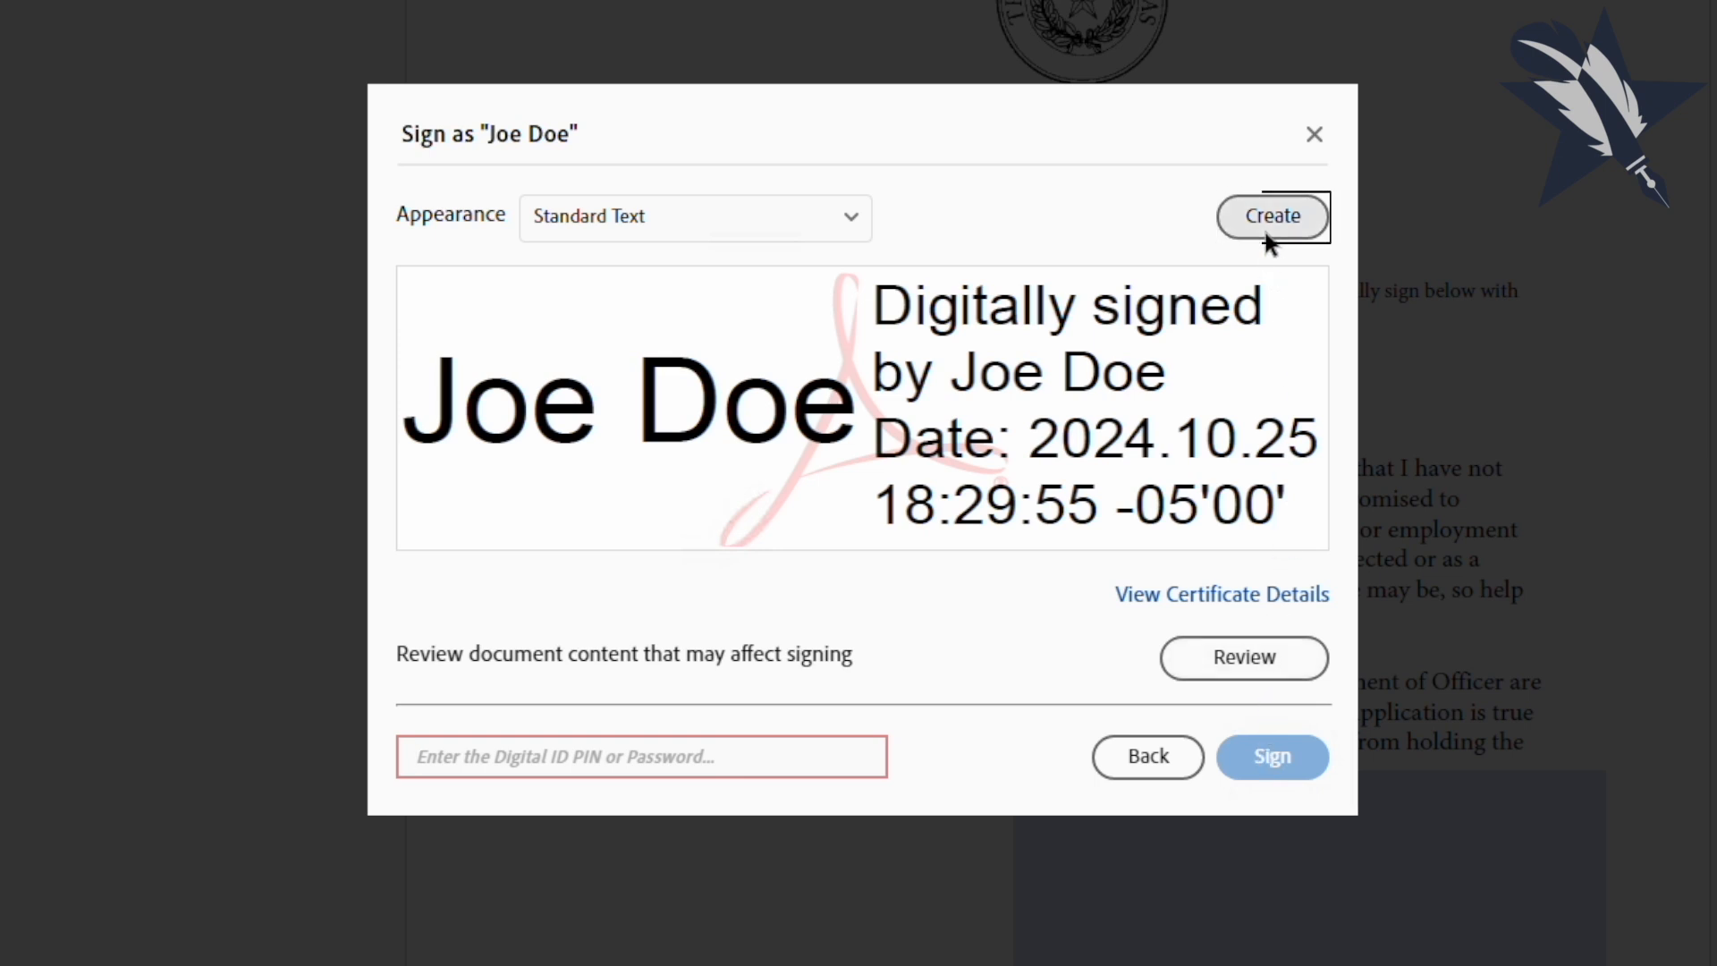
Step: Create a hand-drawn X signature appearance and save it for signing as Joe Doe
{"action": "left_click", "coordinate": [1272, 217]}
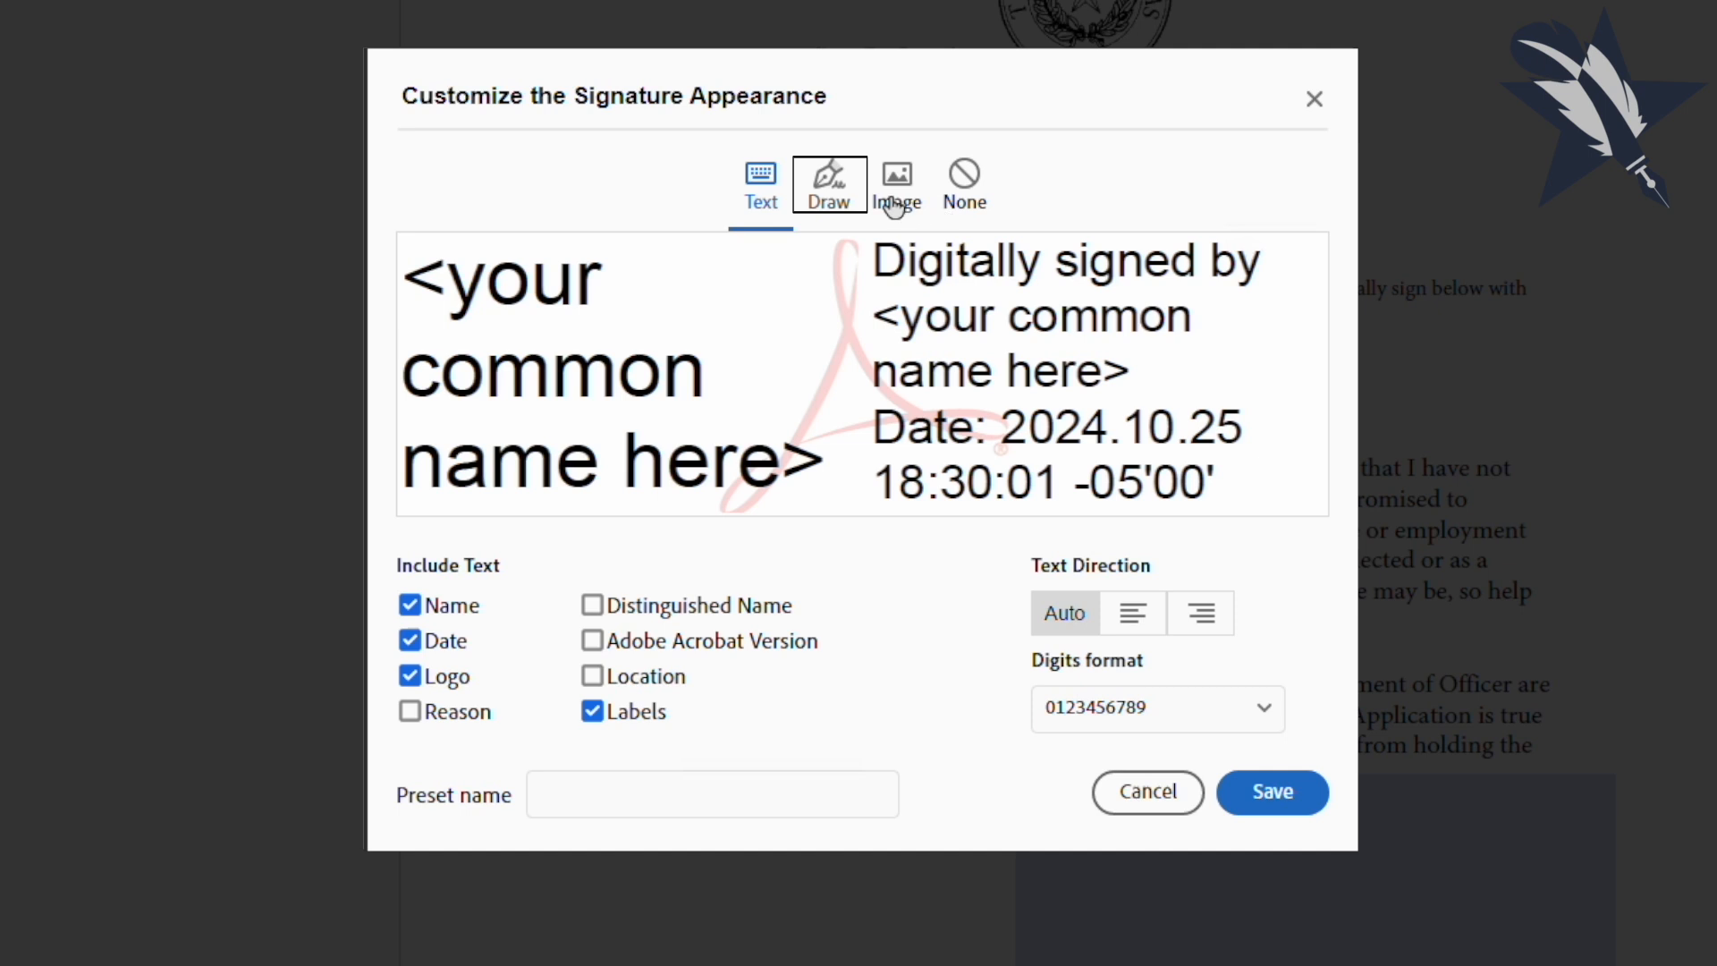
{"action": "left_click", "coordinate": [830, 175]}
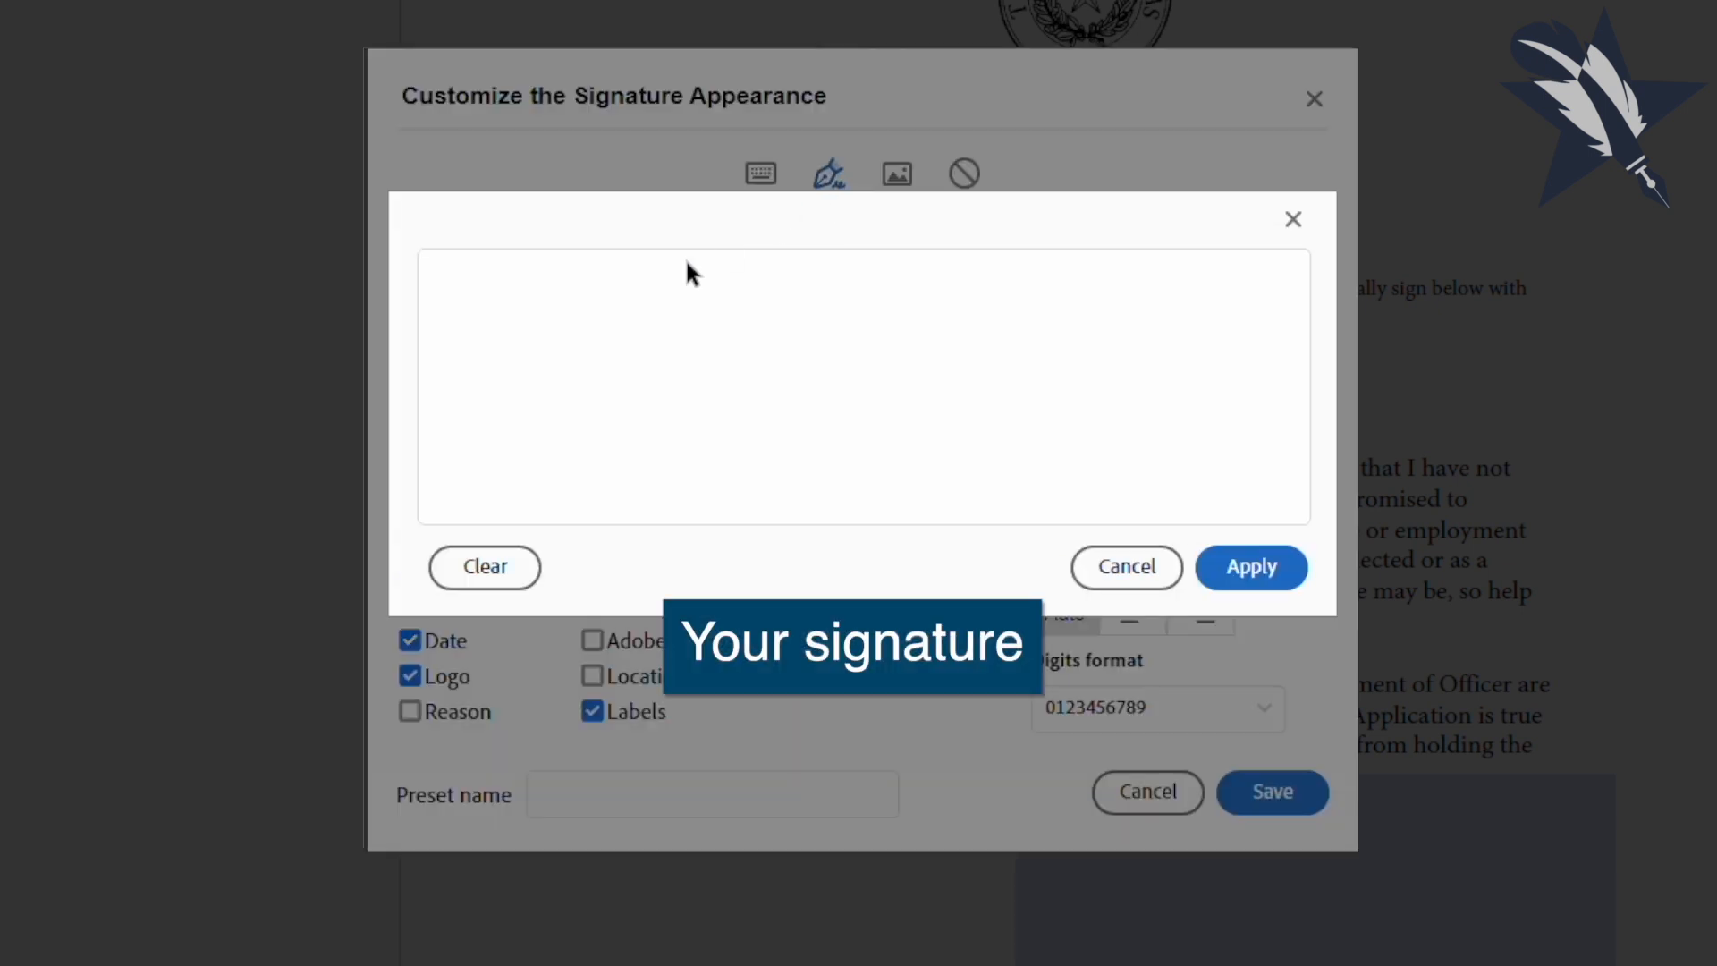
{"action": "left_click_drag", "start_coordinate": [460, 263], "coordinate": [656, 505]}
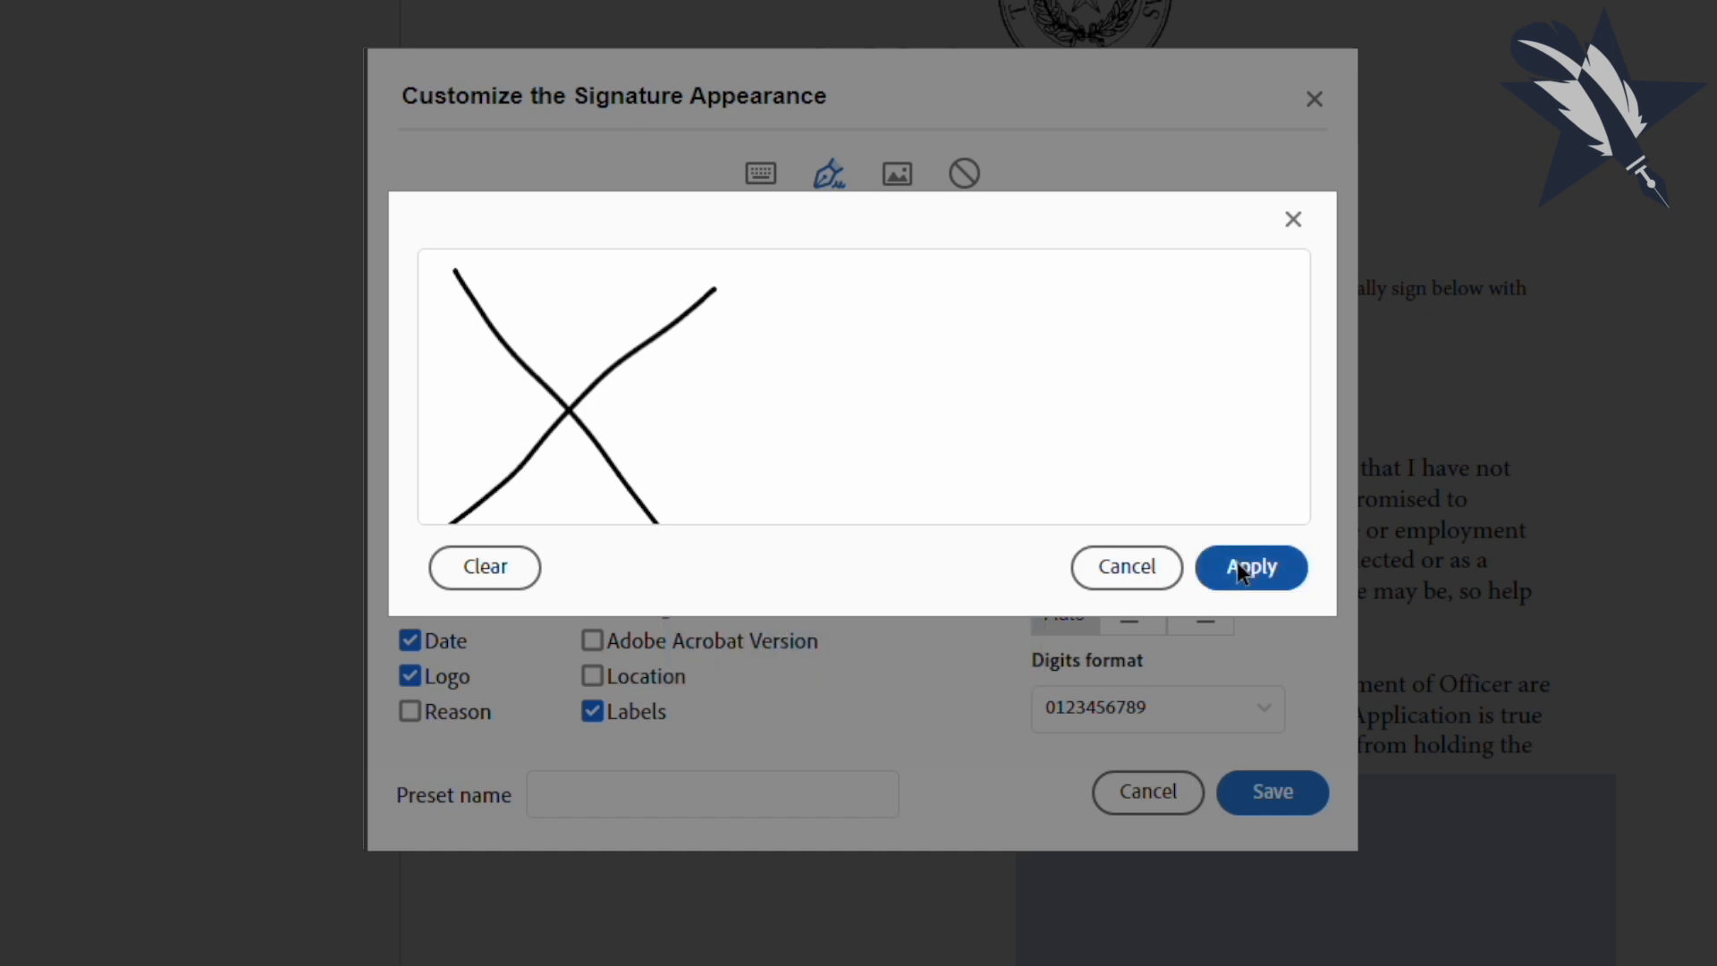
{"action": "left_click", "coordinate": [1251, 566]}
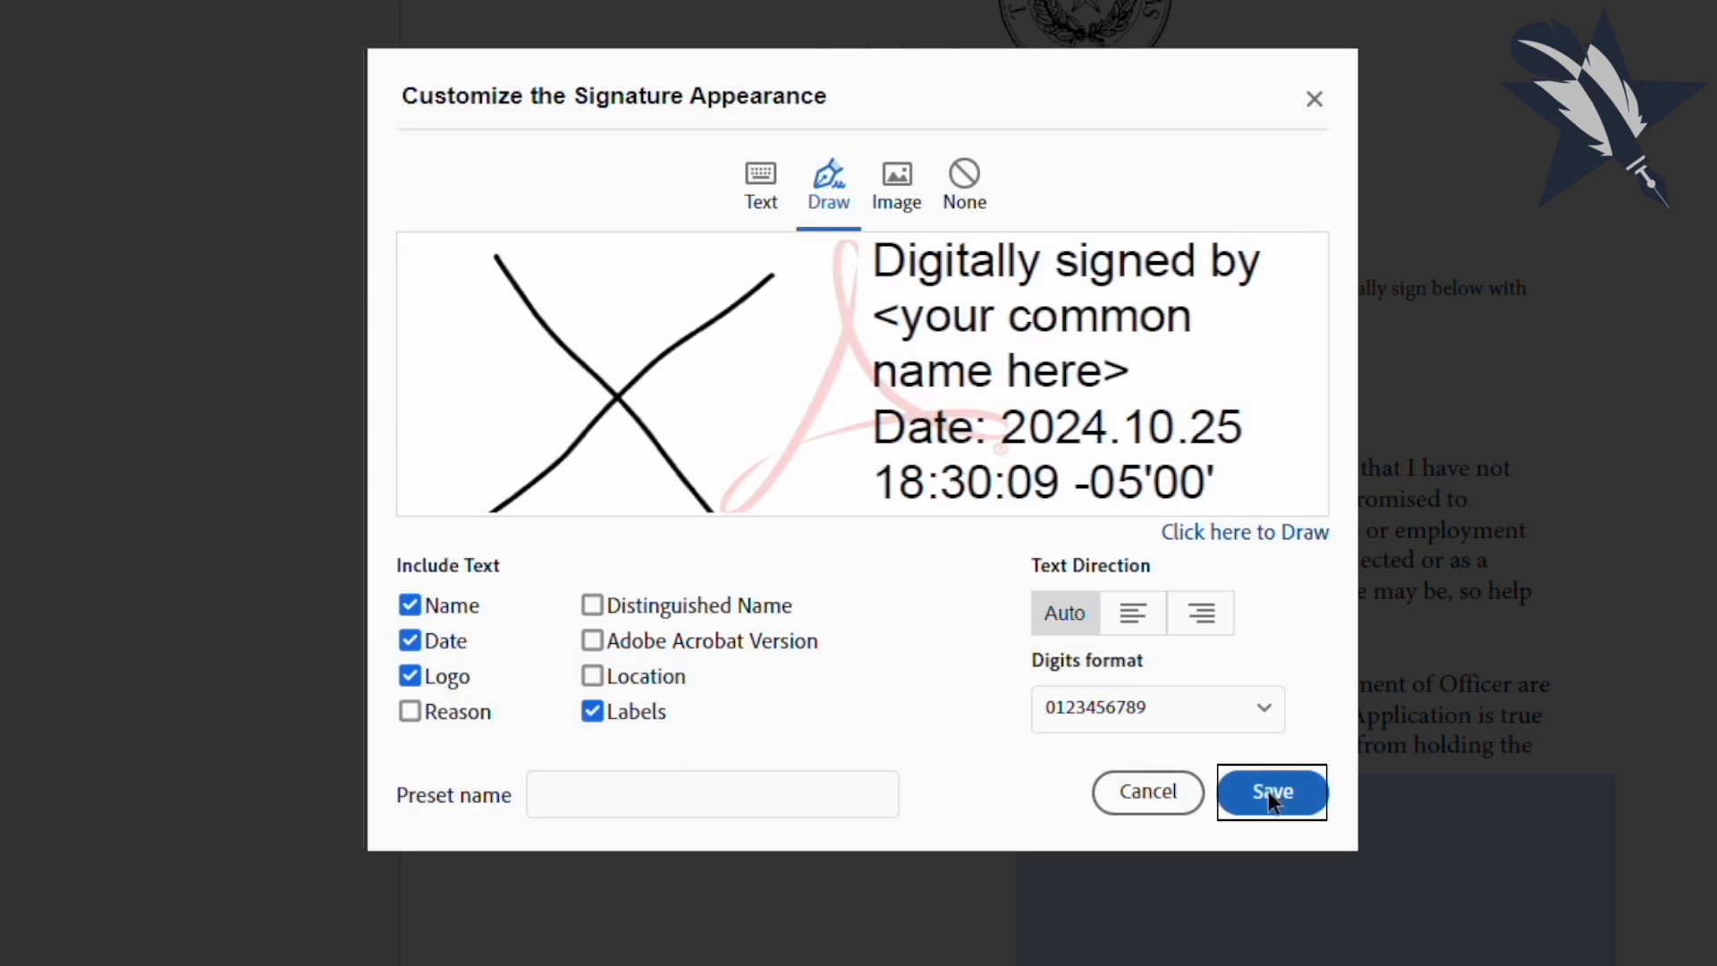
{"action": "left_click", "coordinate": [1271, 792]}
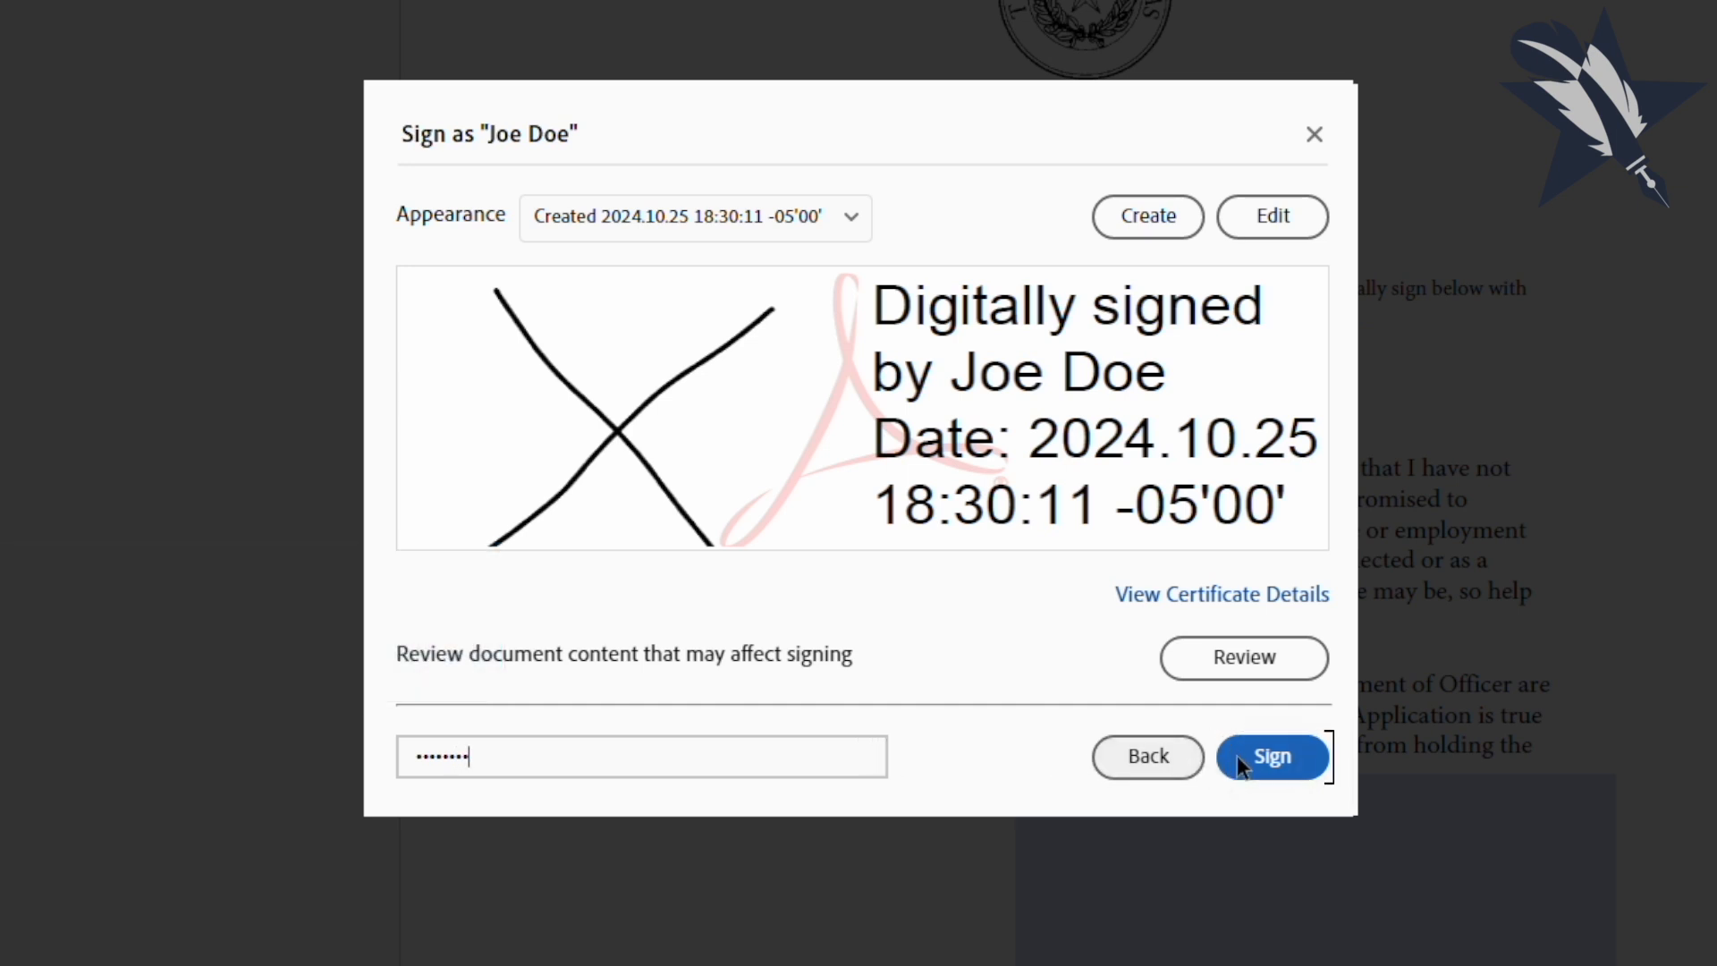
Step: Apply the digital ID signature and save the signed Statement of Officer into Downloads
{"action": "left_click", "coordinate": [1271, 759]}
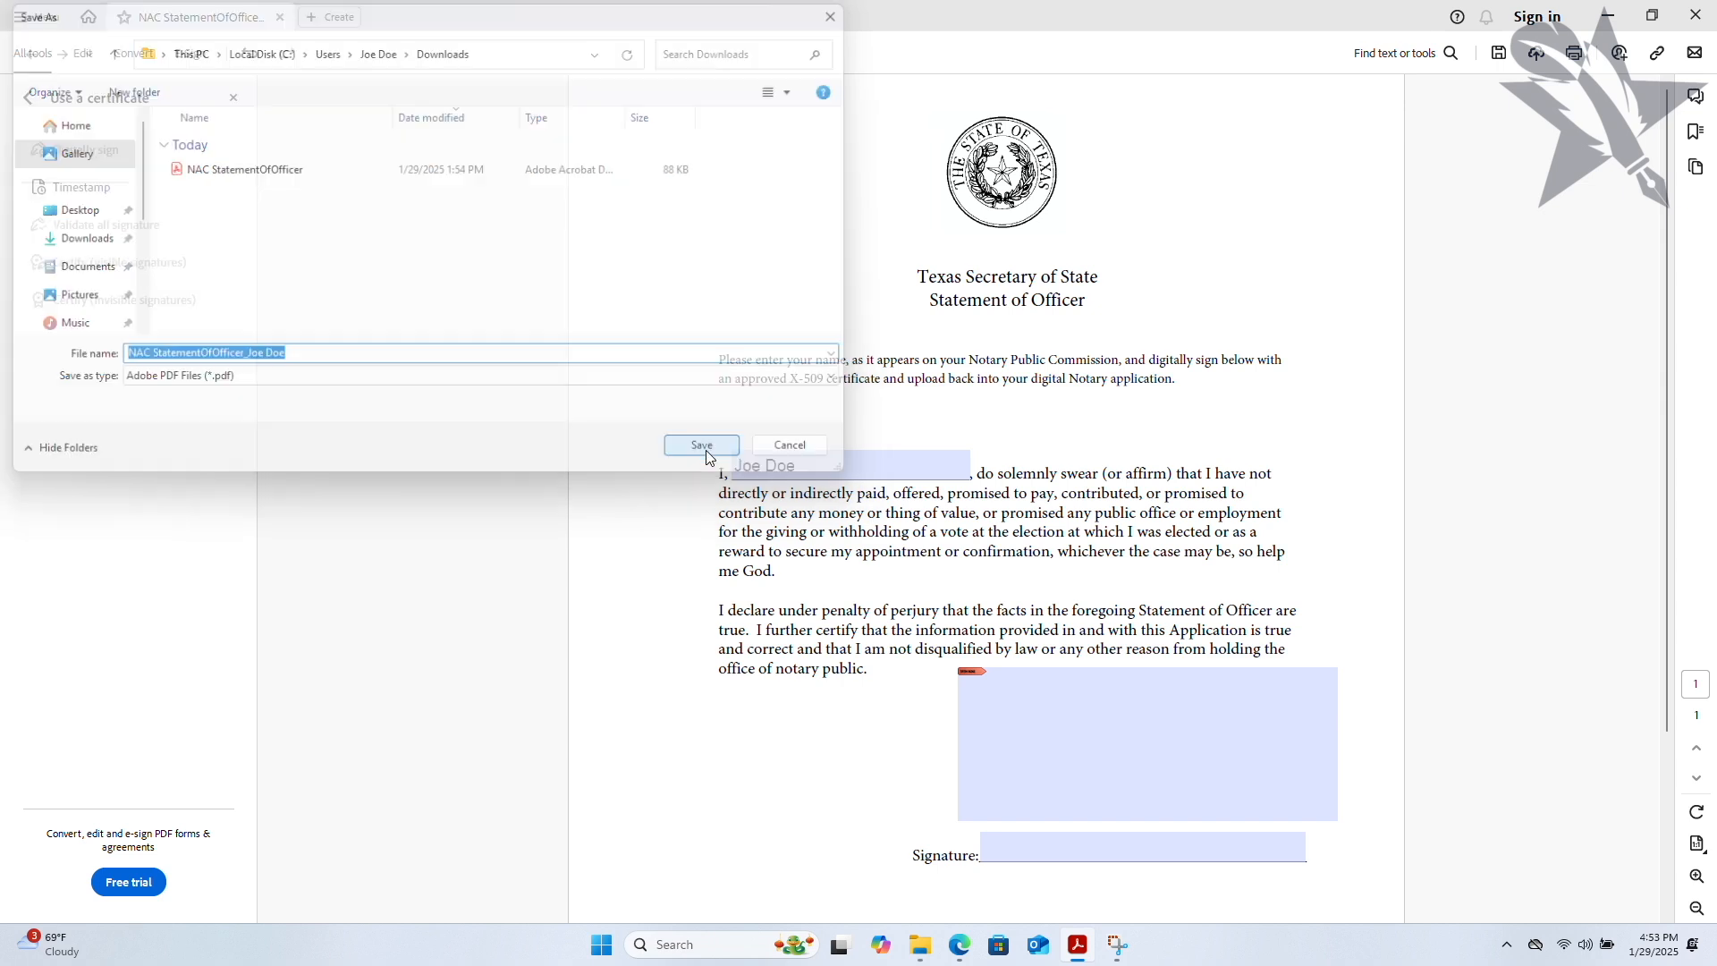
{"action": "left_click", "coordinate": [701, 444]}
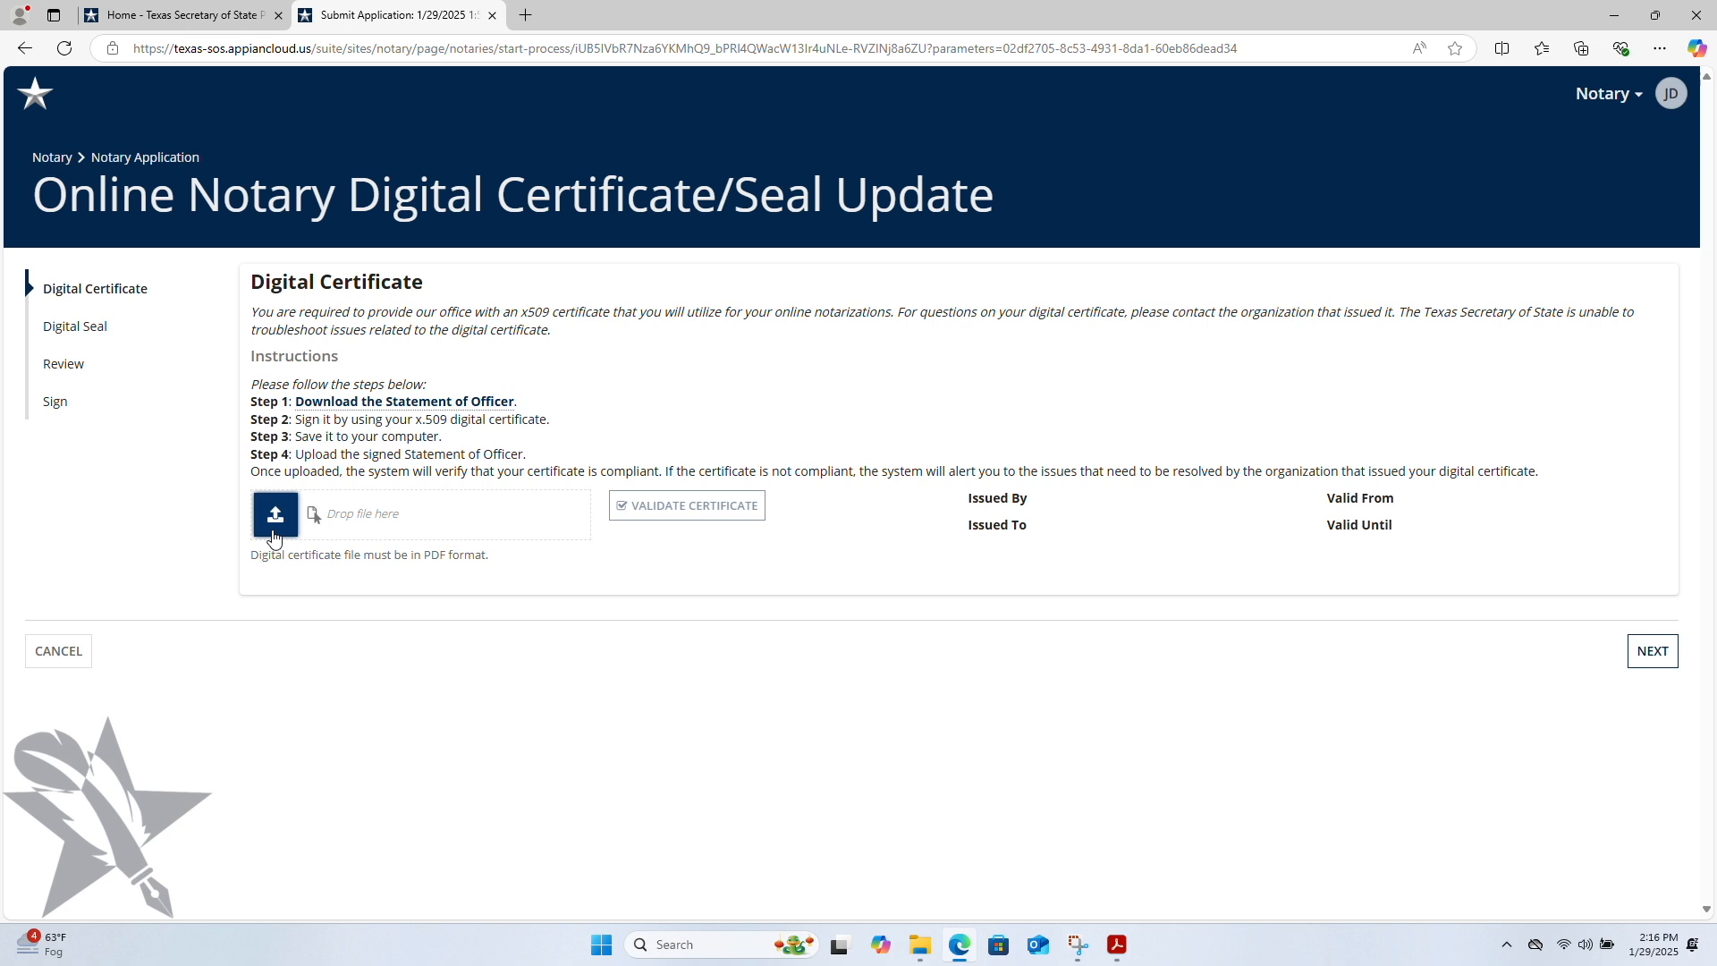
Step: Upload the signed Statement of Officer PDF from Downloads and validate its certificate (issuer TXNotaryForm.com, Joe Doe)
{"action": "left_click", "coordinate": [276, 515]}
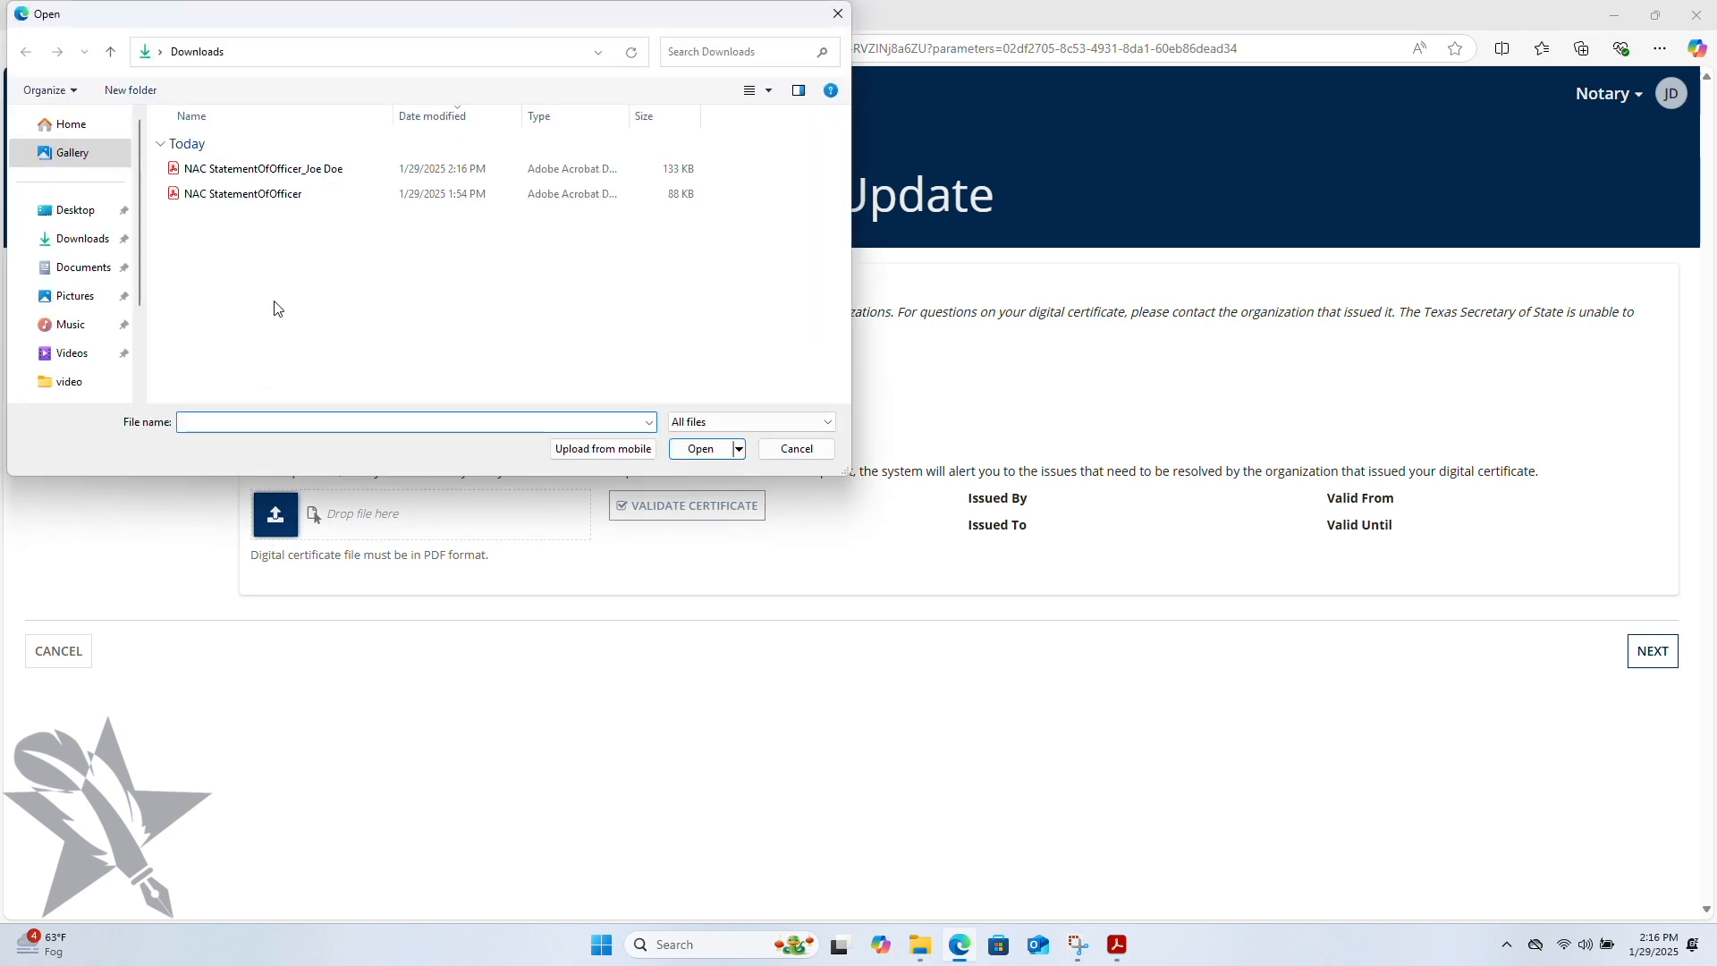
{"action": "left_click", "coordinate": [263, 168]}
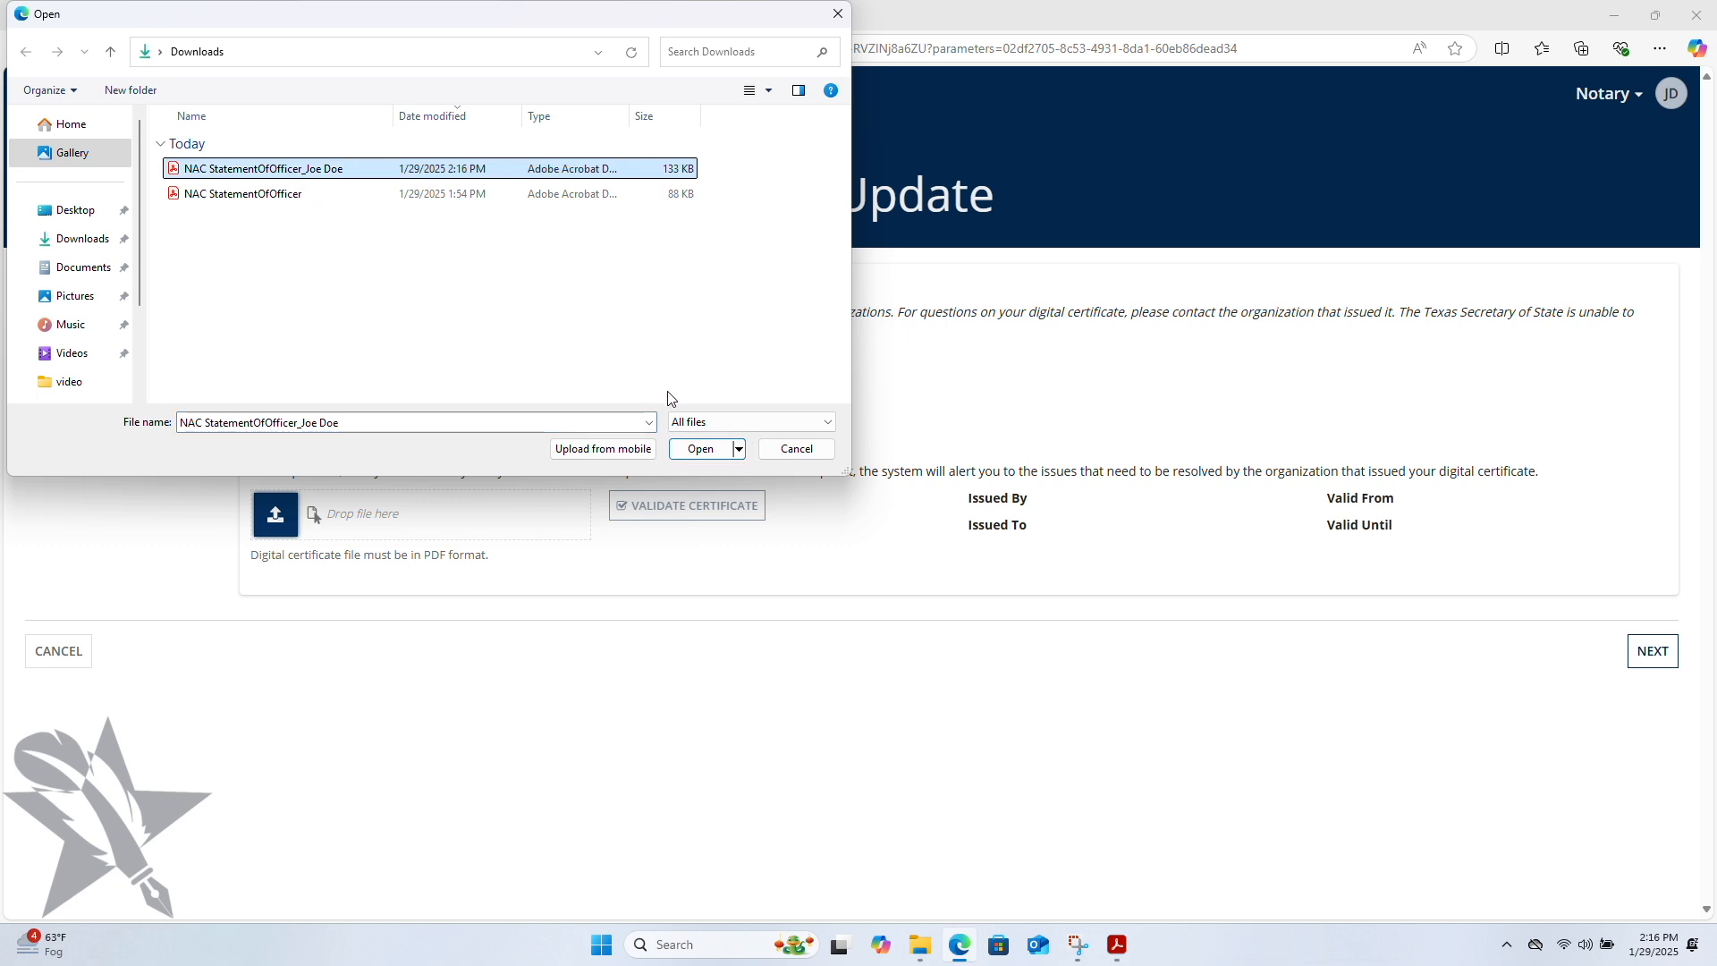
{"action": "left_click", "coordinate": [699, 447]}
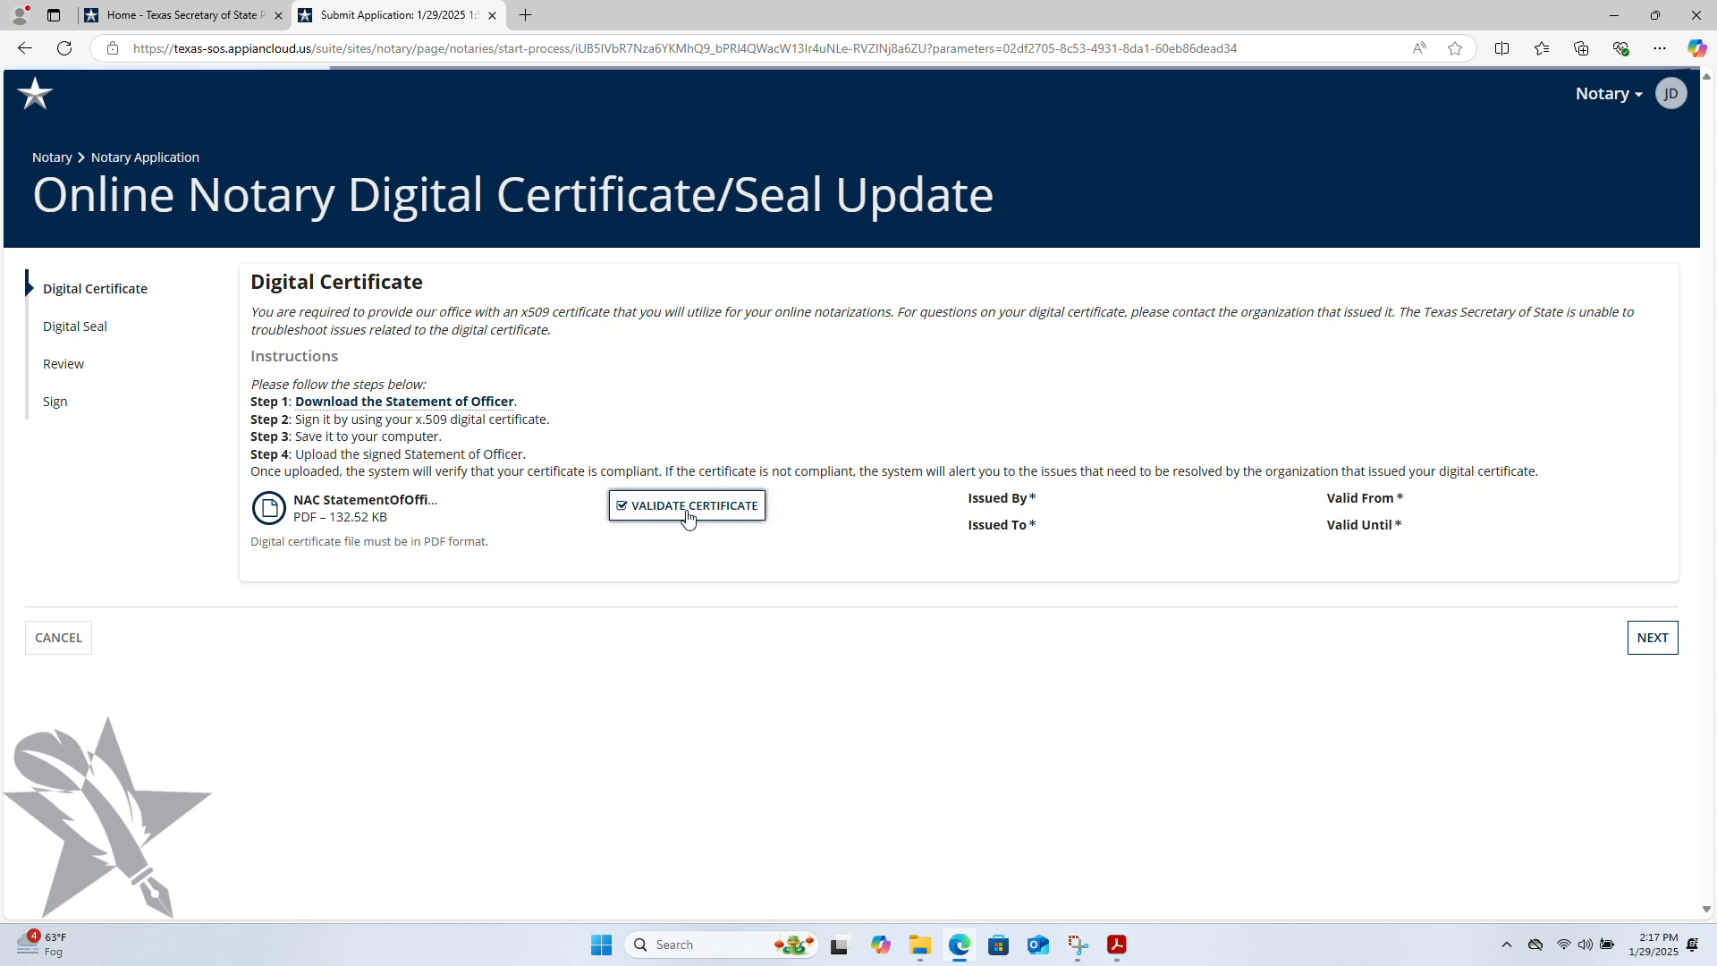
{"action": "left_click", "coordinate": [687, 505]}
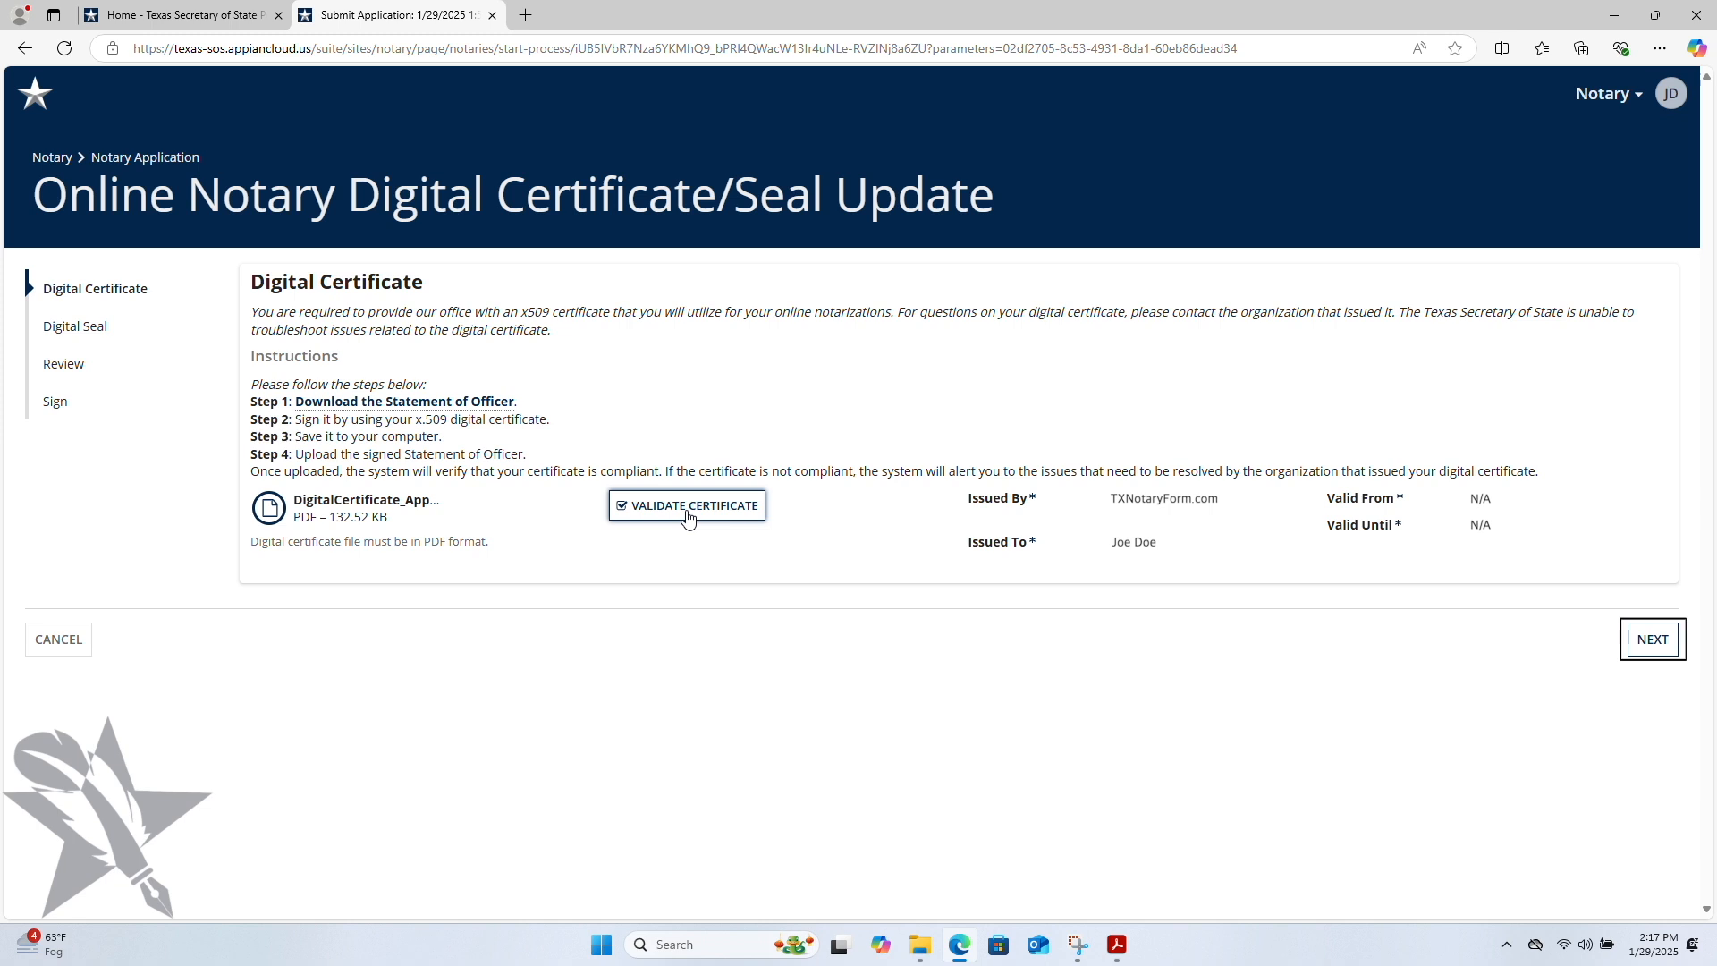
{"action": "mouse_move", "coordinate": [1538, 690]}
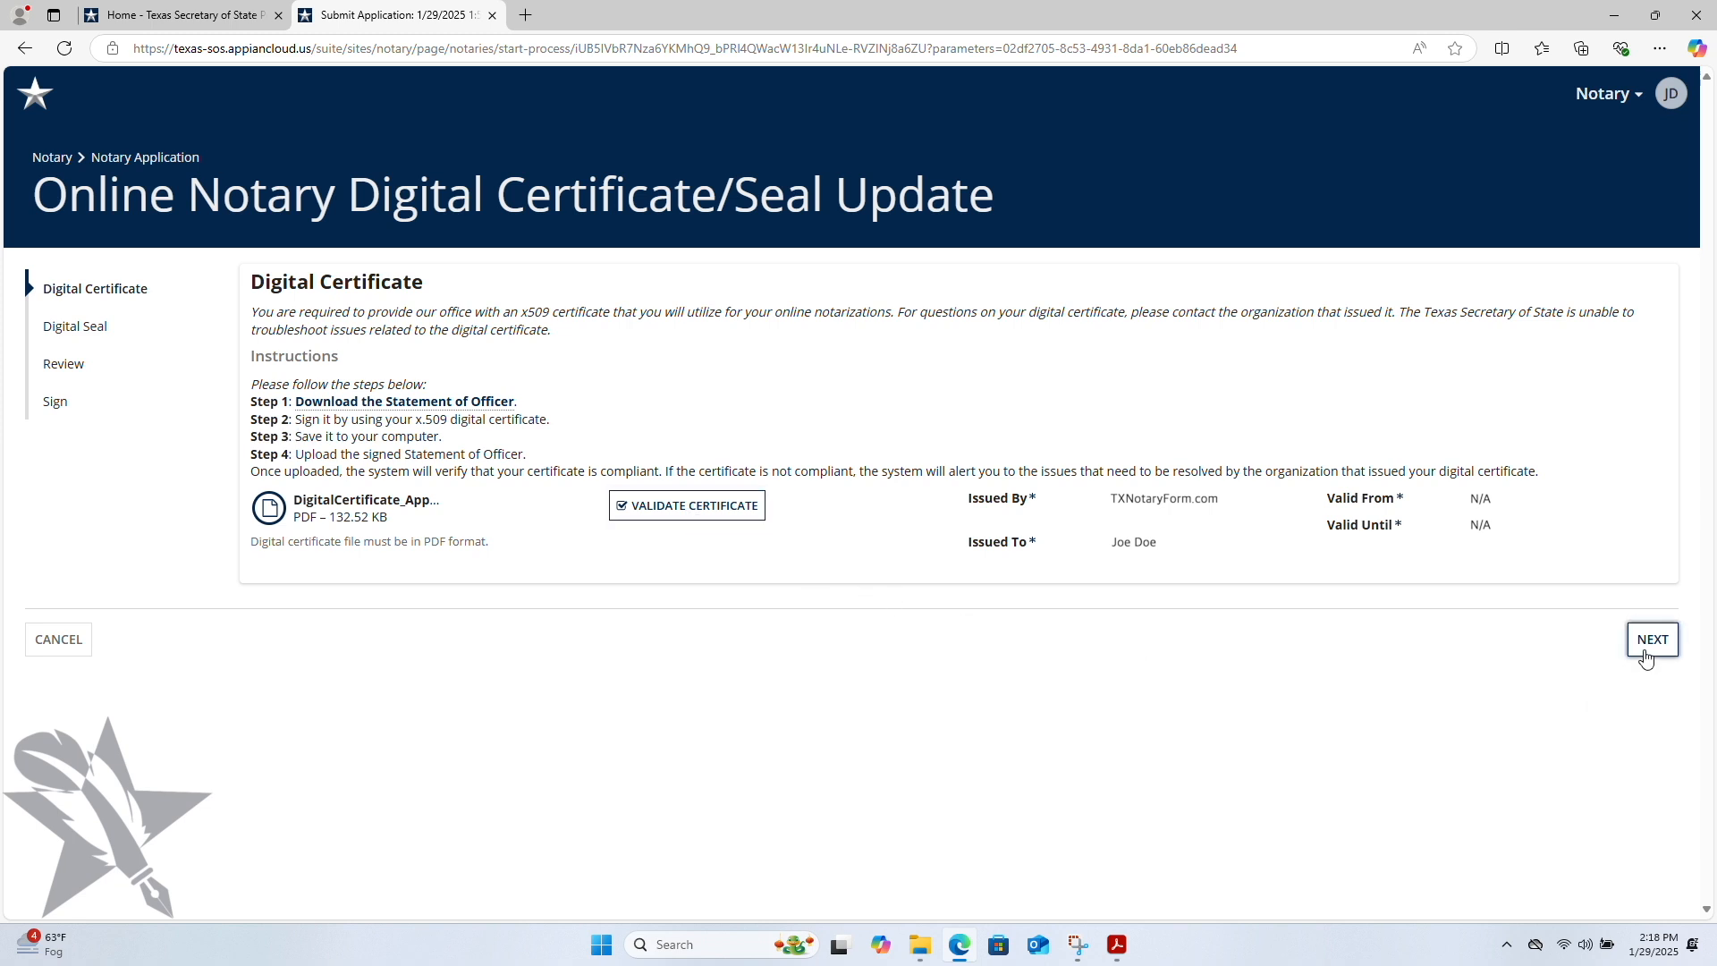
Step: Advance to Digital Seal and attach the 000000000 JPG seal image from the Desktop
{"action": "left_click", "coordinate": [1652, 638]}
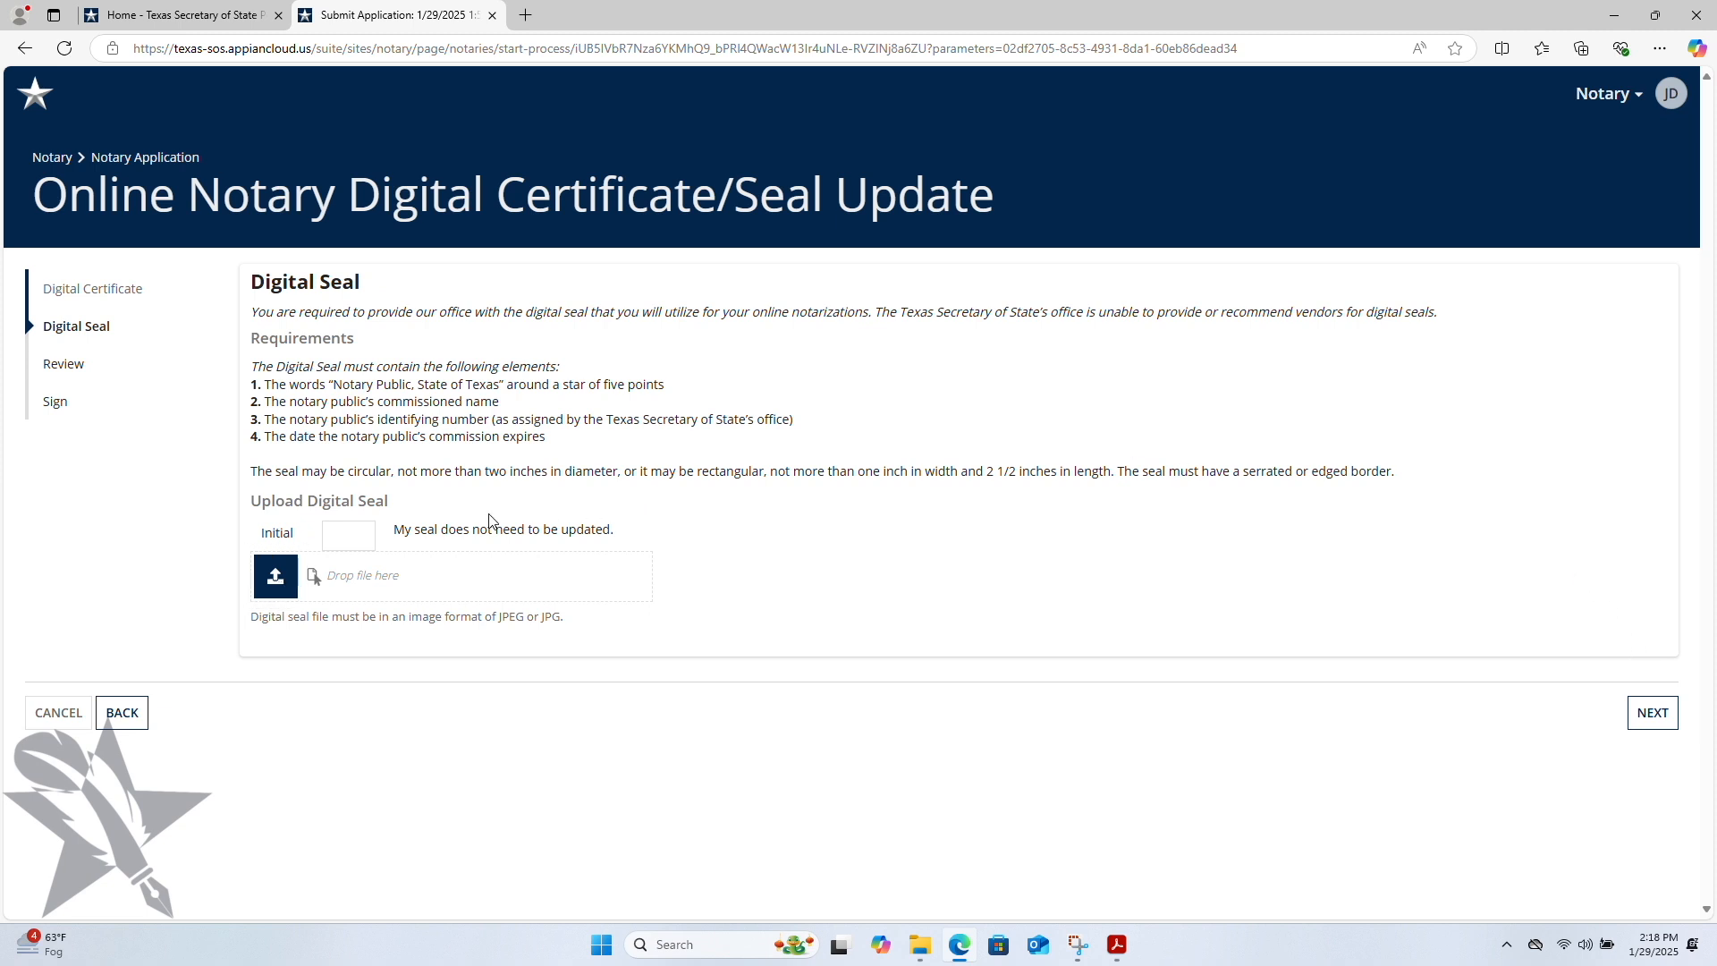
{"action": "left_click", "coordinate": [275, 576]}
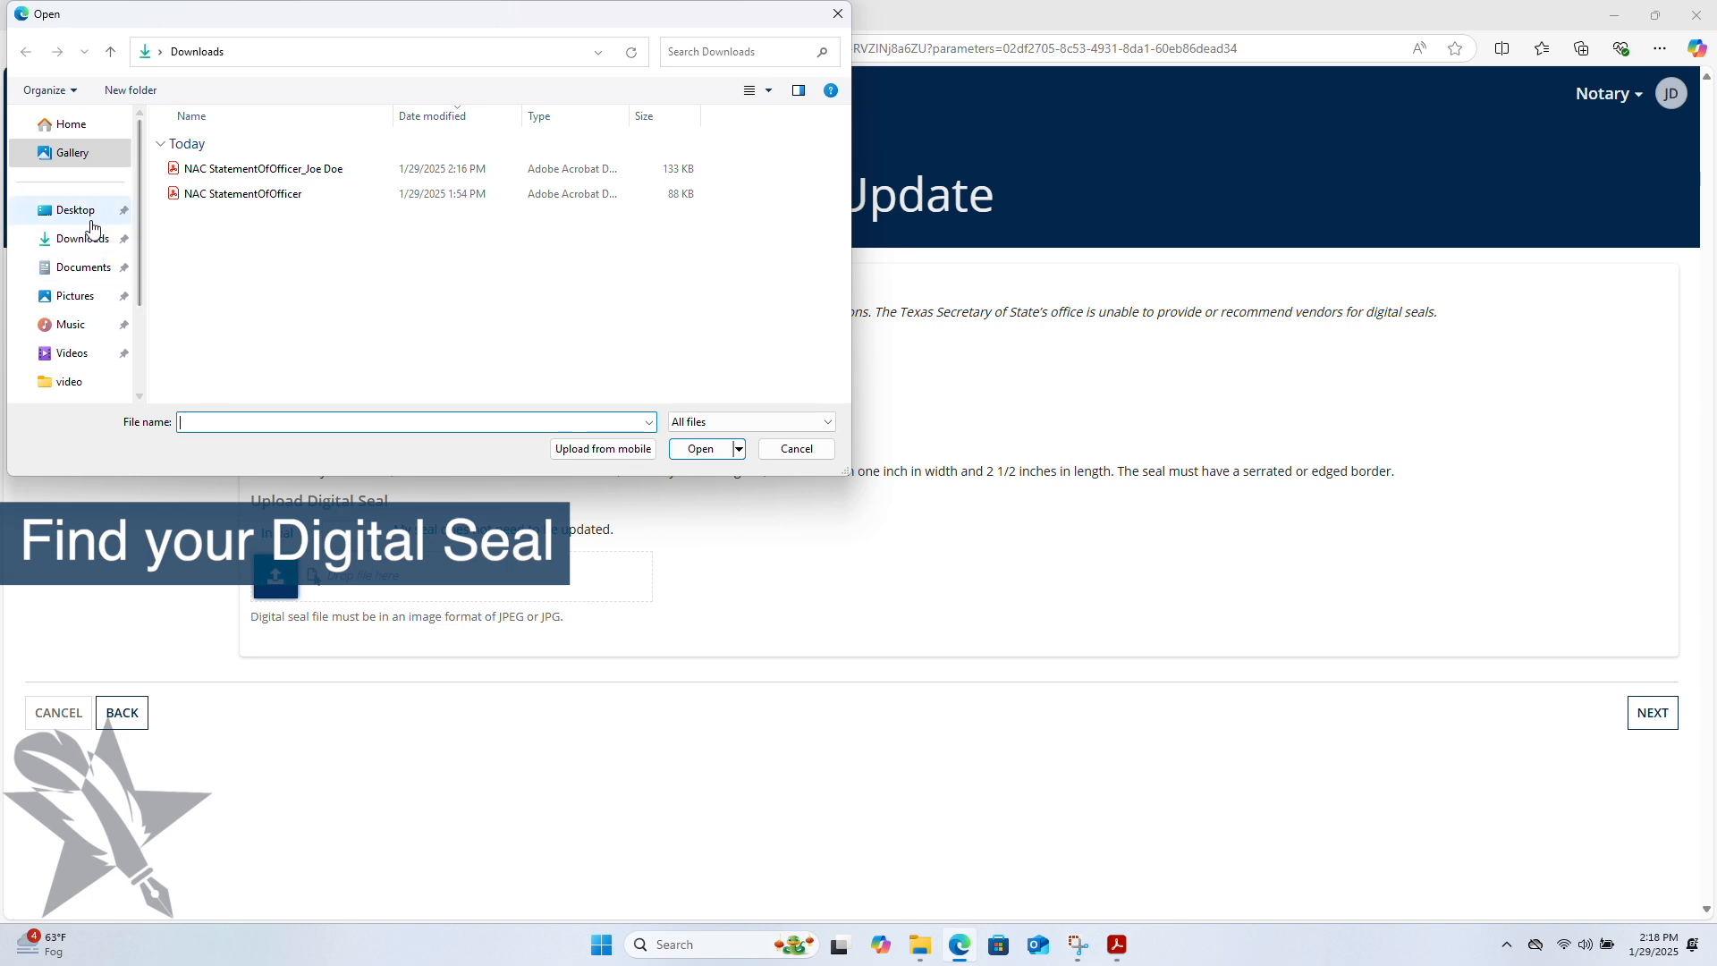
{"action": "left_click", "coordinate": [72, 211]}
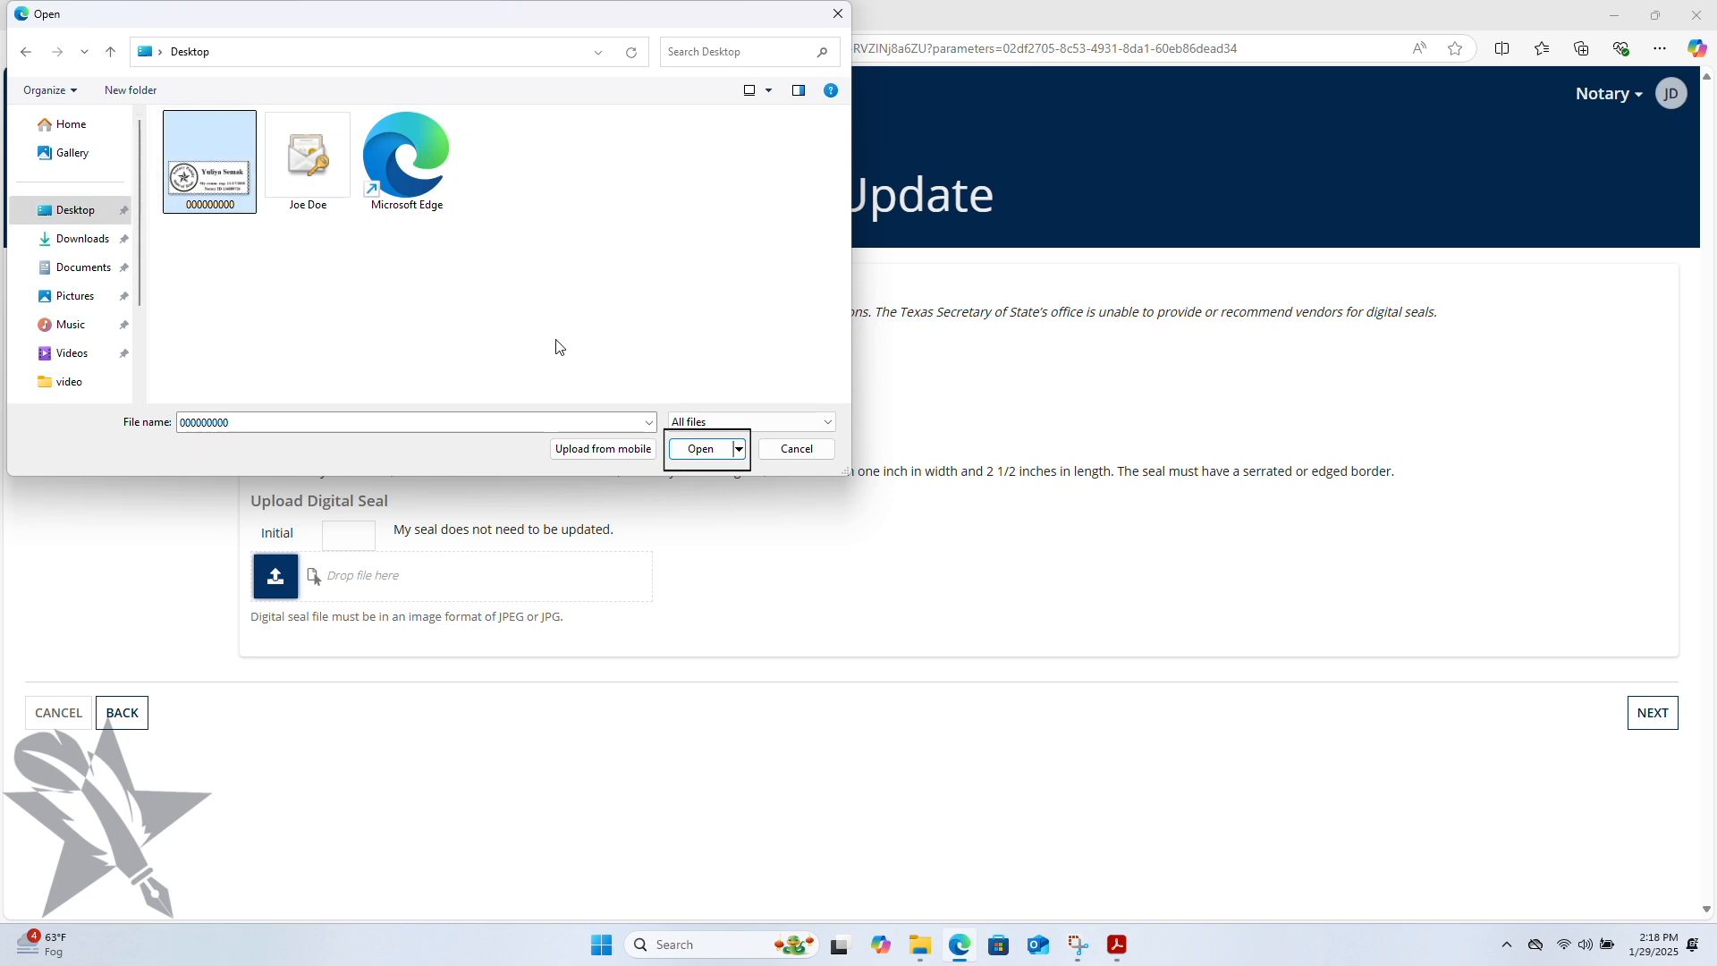
{"action": "left_click", "coordinate": [700, 447]}
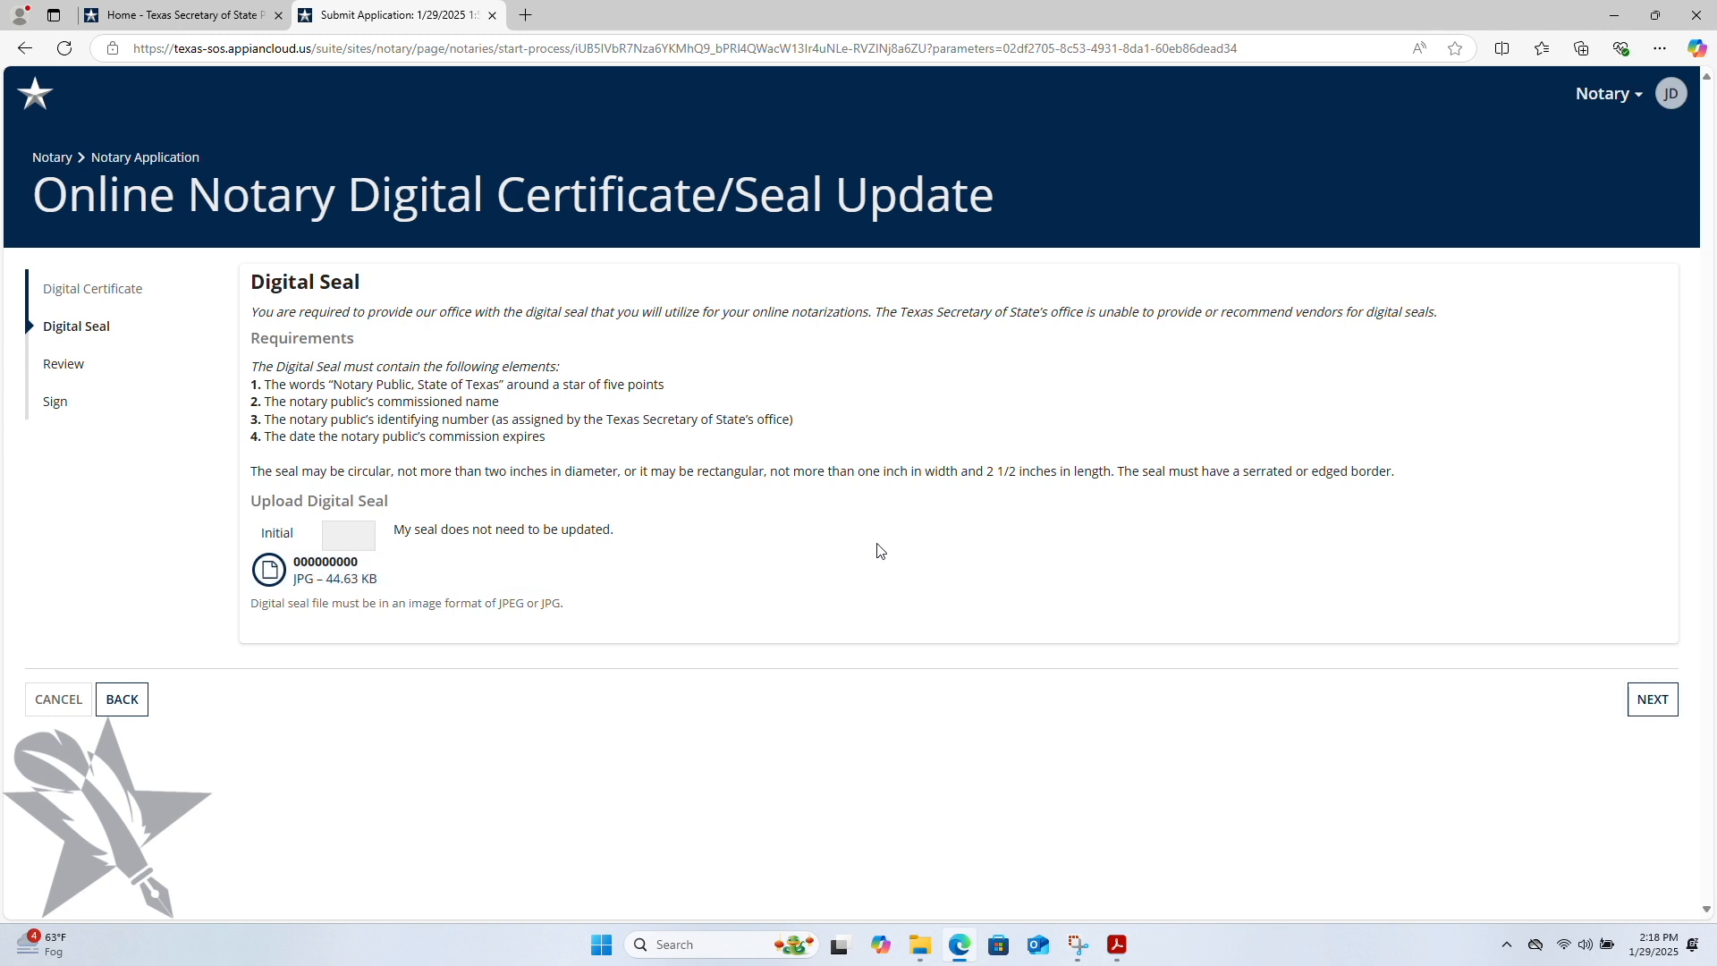
{"action": "mouse_move", "coordinate": [1633, 722]}
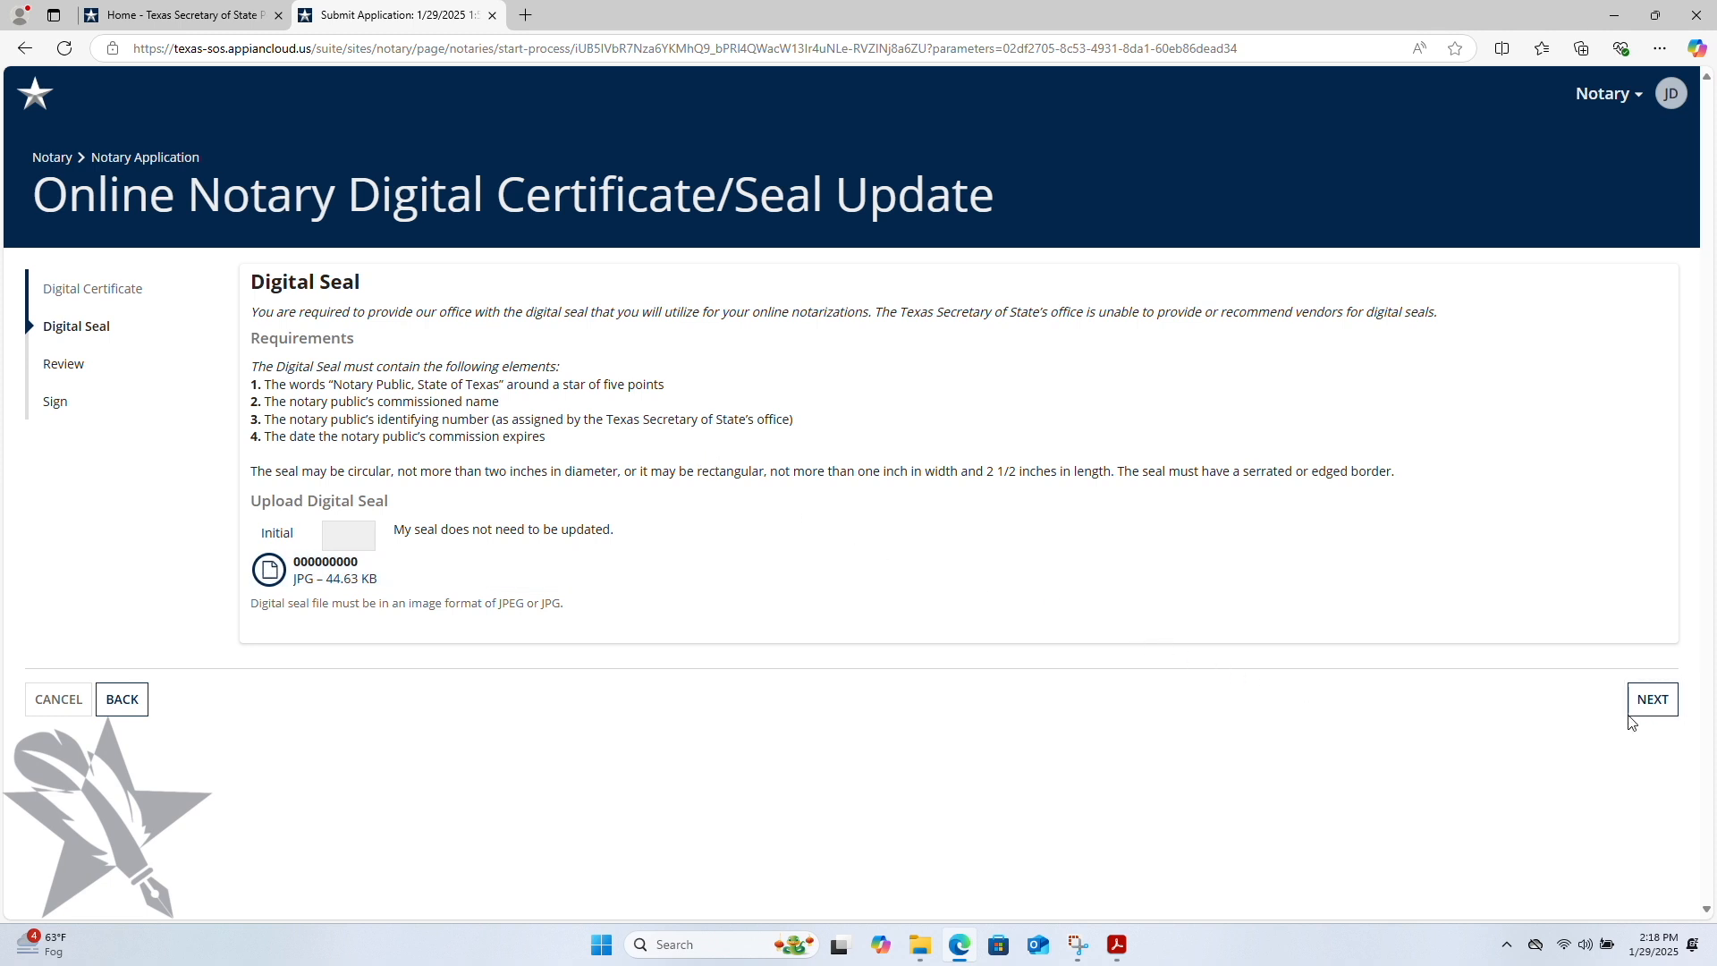
Step: Pass Review, sign with printed name 'Joe Doe', and submit the application for approval
{"action": "left_click", "coordinate": [1652, 697]}
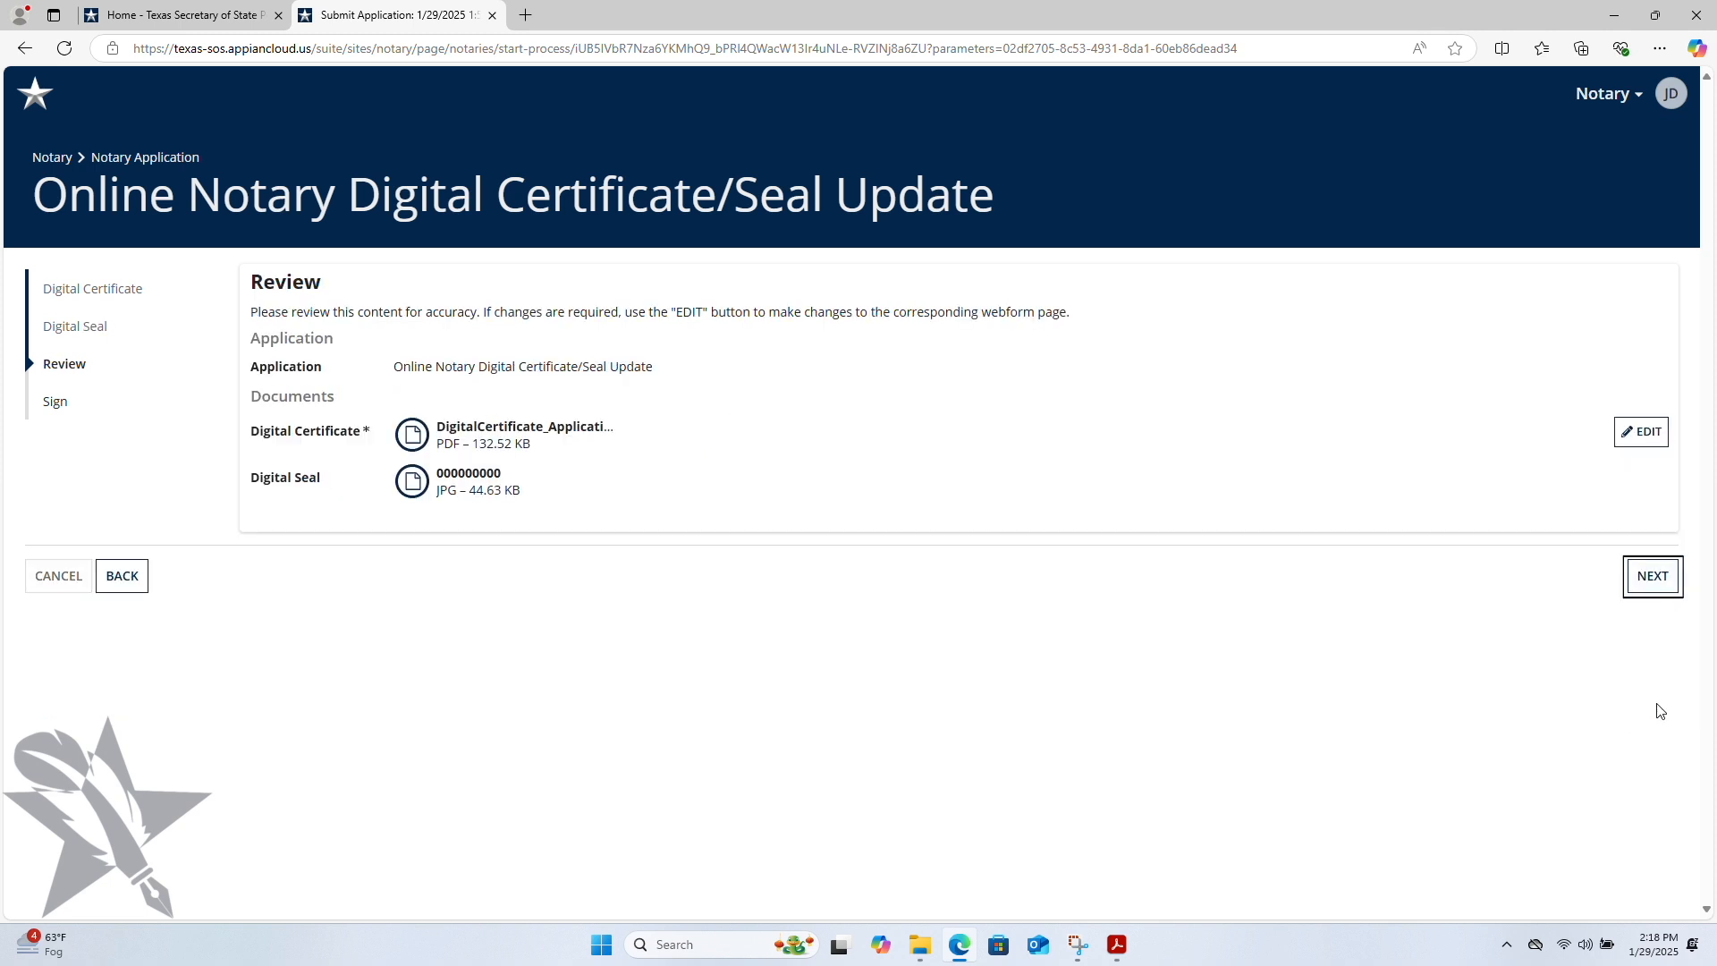
{"action": "left_click", "coordinate": [1652, 576]}
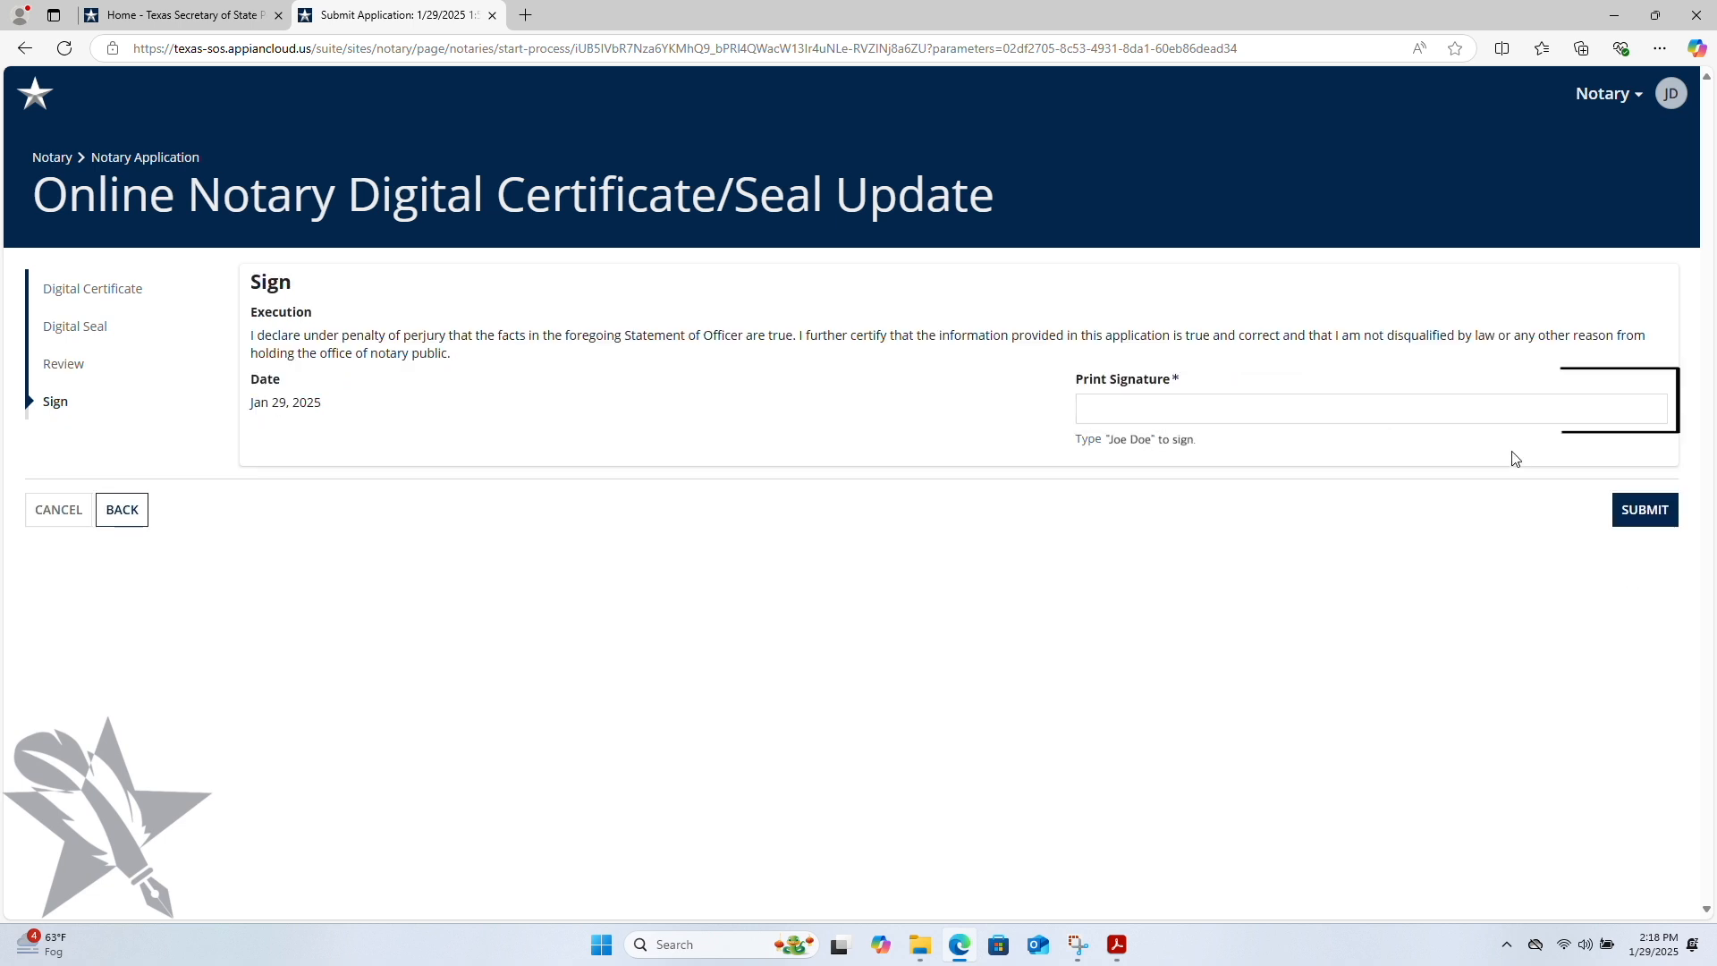
{"action": "type", "text": "Joe"}
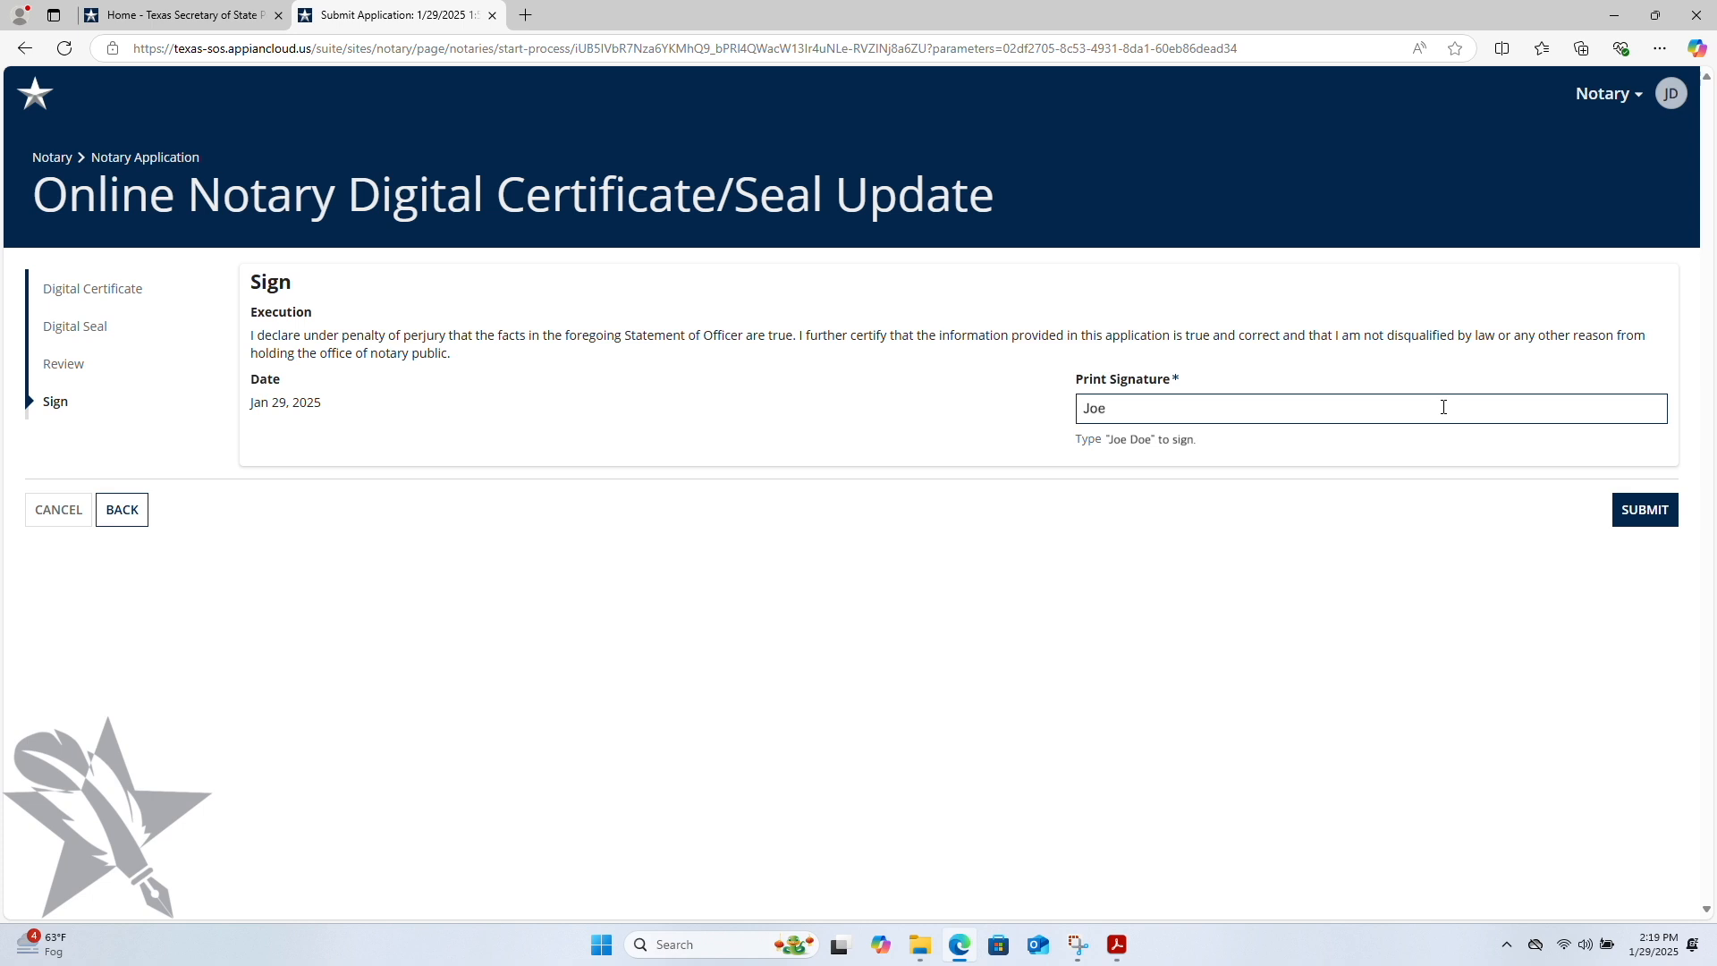
{"action": "type", "text": "Doe"}
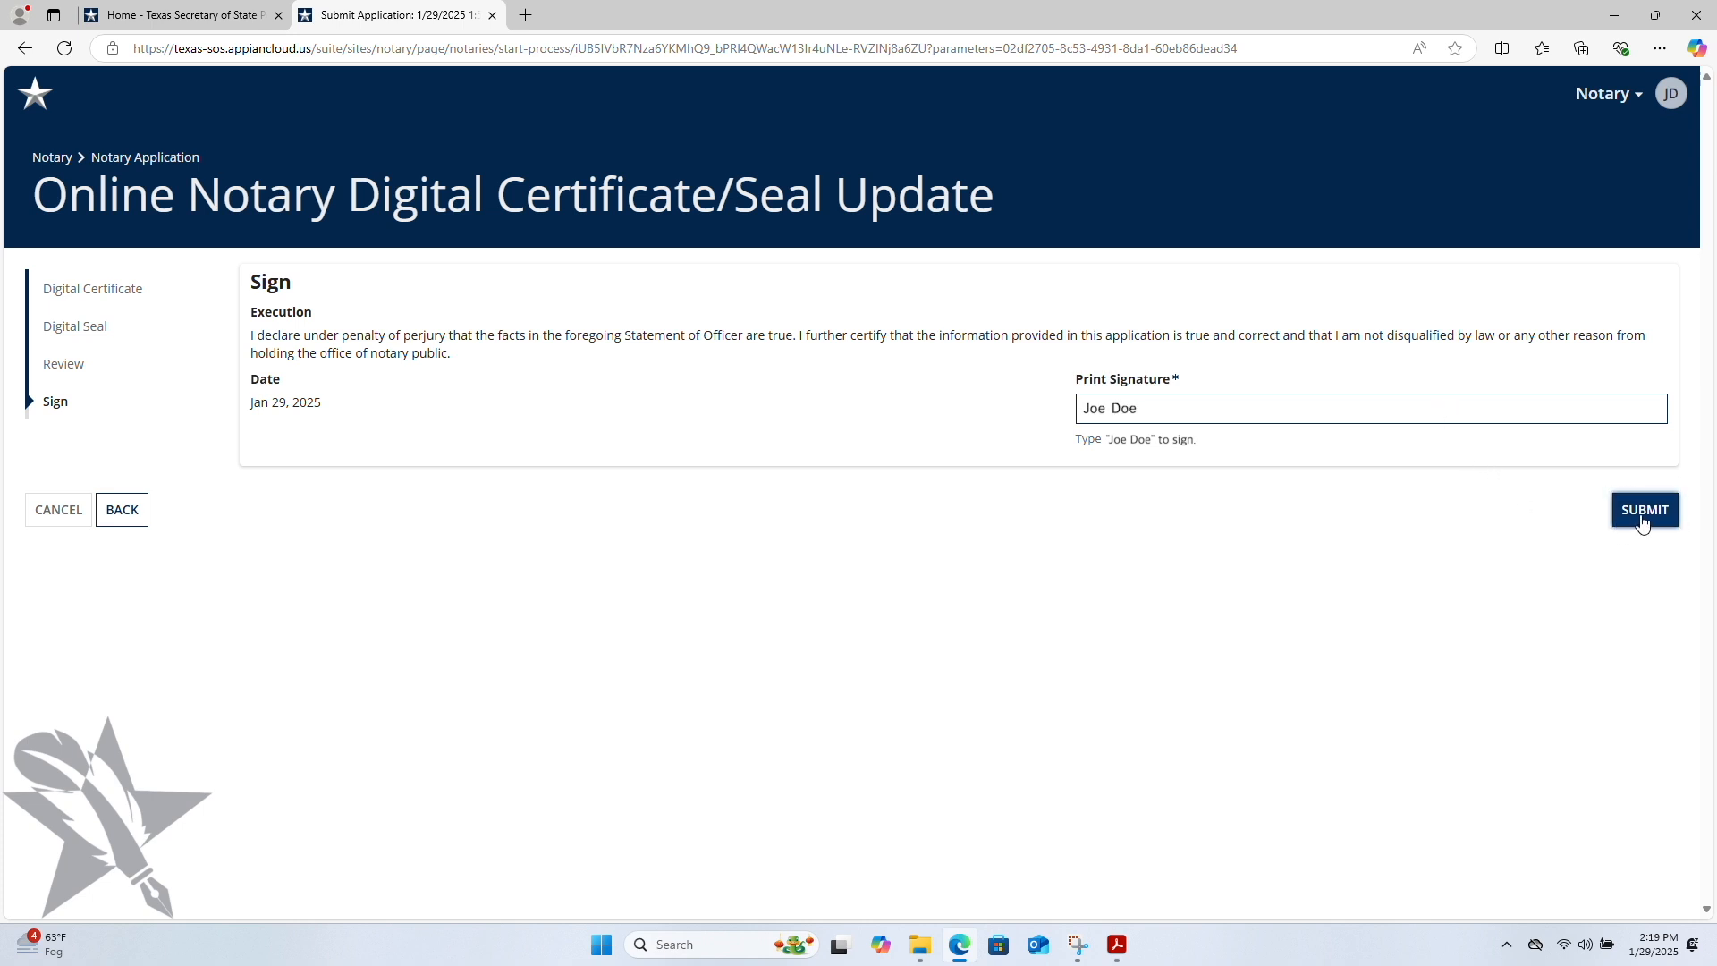
{"action": "left_click", "coordinate": [1645, 510]}
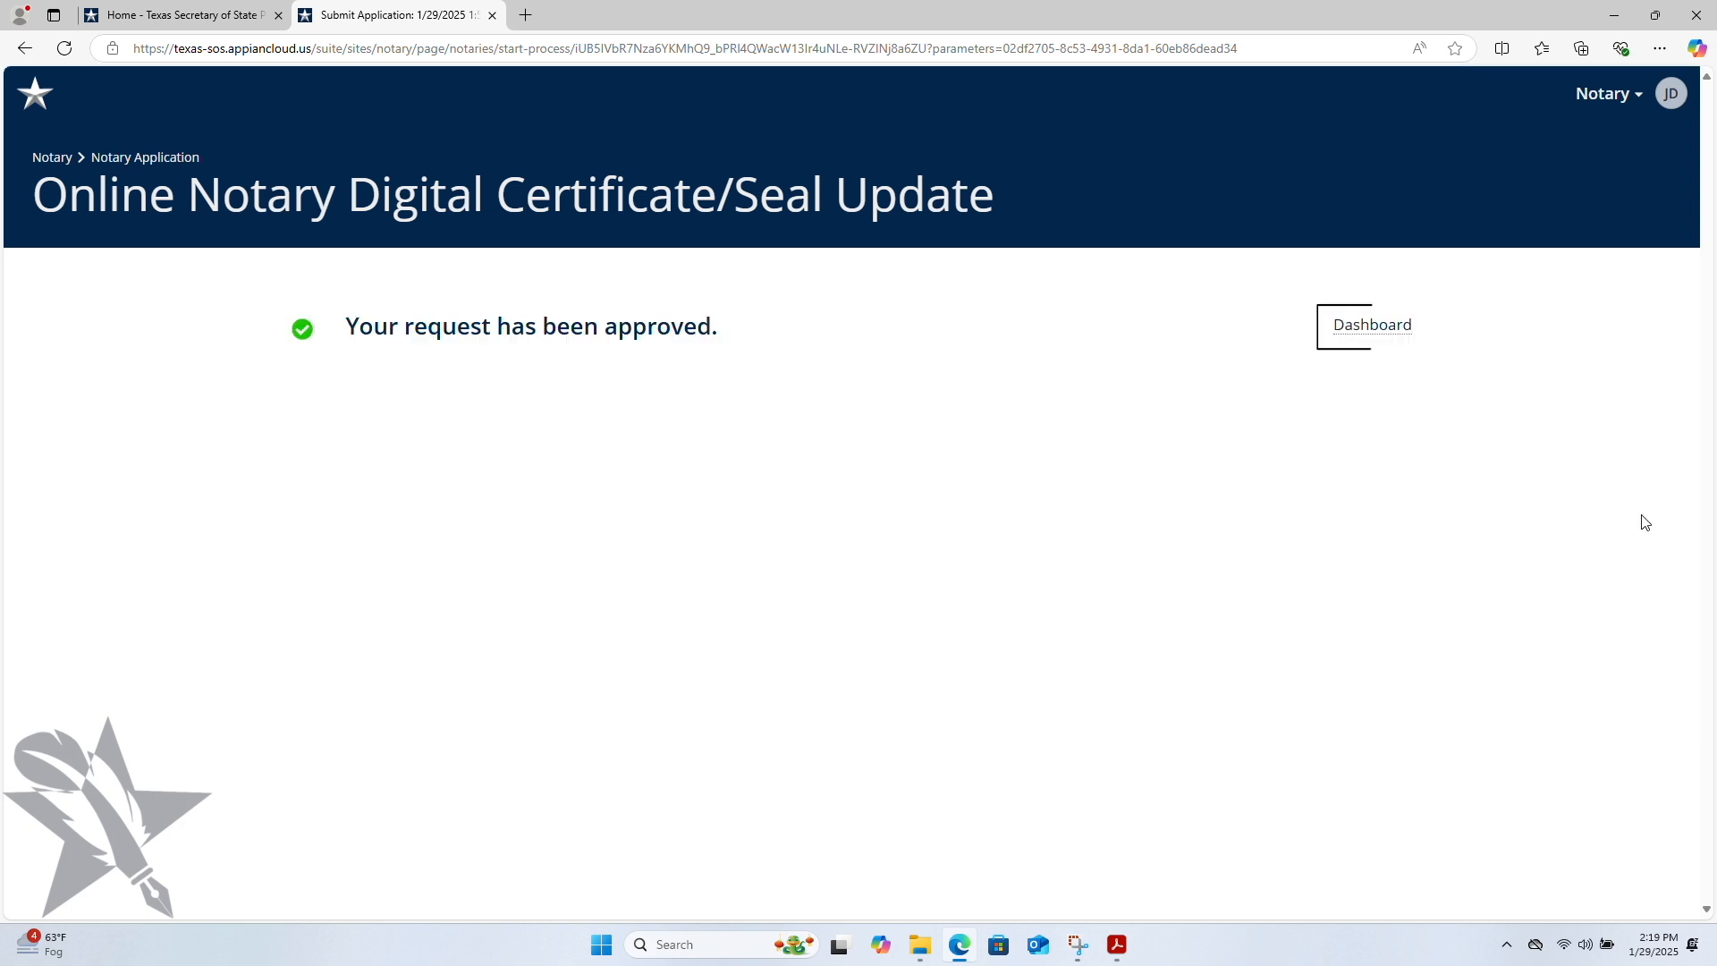